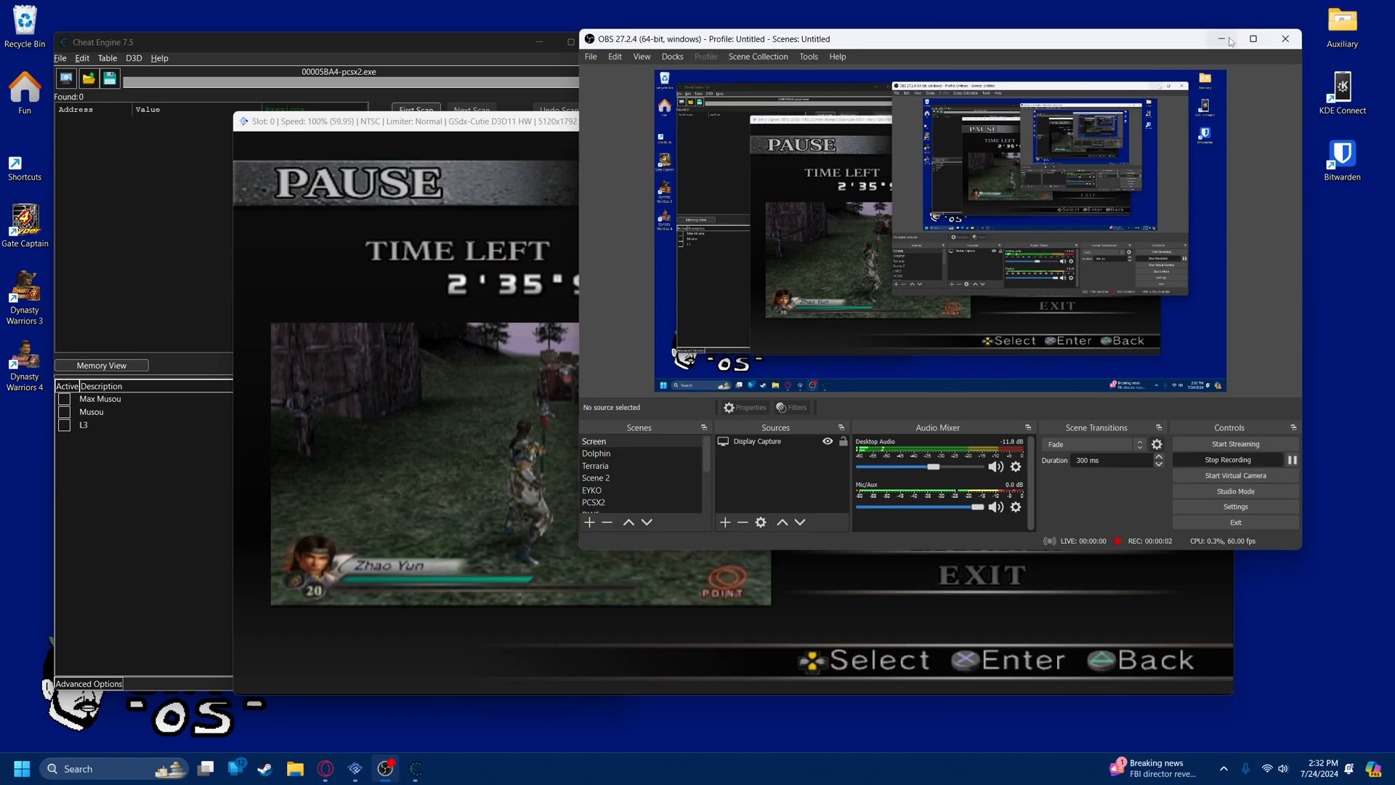
Minimize OBS and bring the Cheat Engine table with Max Musou, Musou and L3 into view
{"action": "left_click", "coordinate": [1221, 40]}
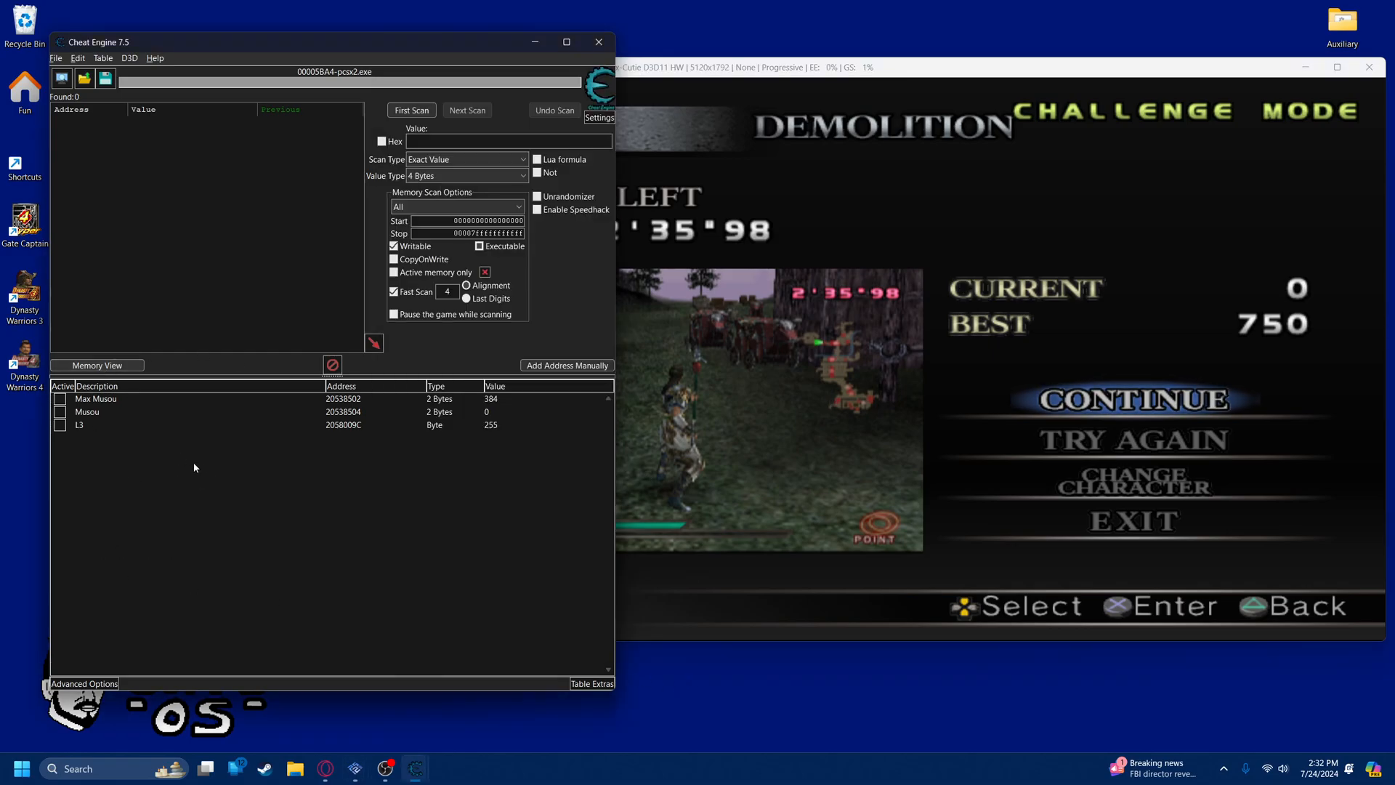
{"action": "mouse_move", "coordinate": [227, 490]}
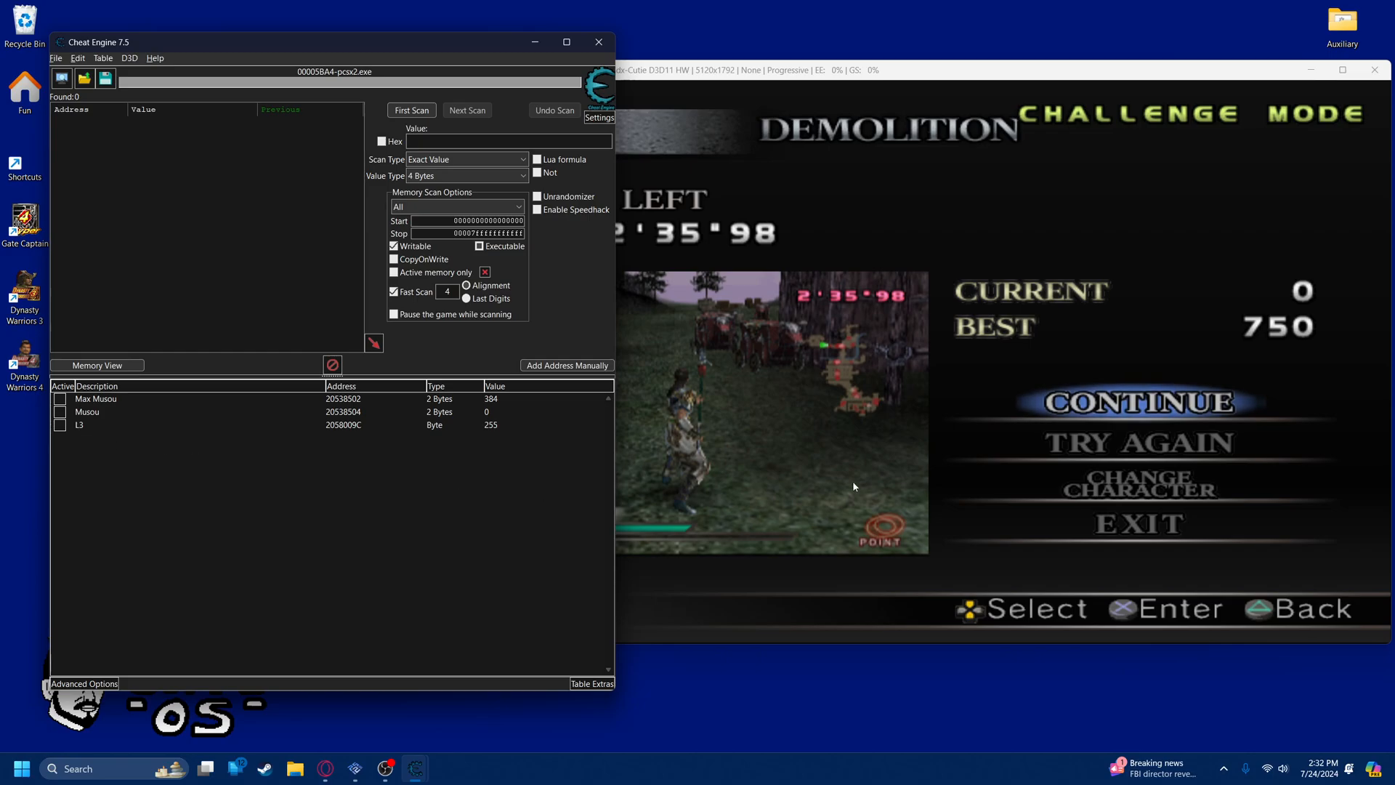
{"action": "mouse_move", "coordinate": [116, 436]}
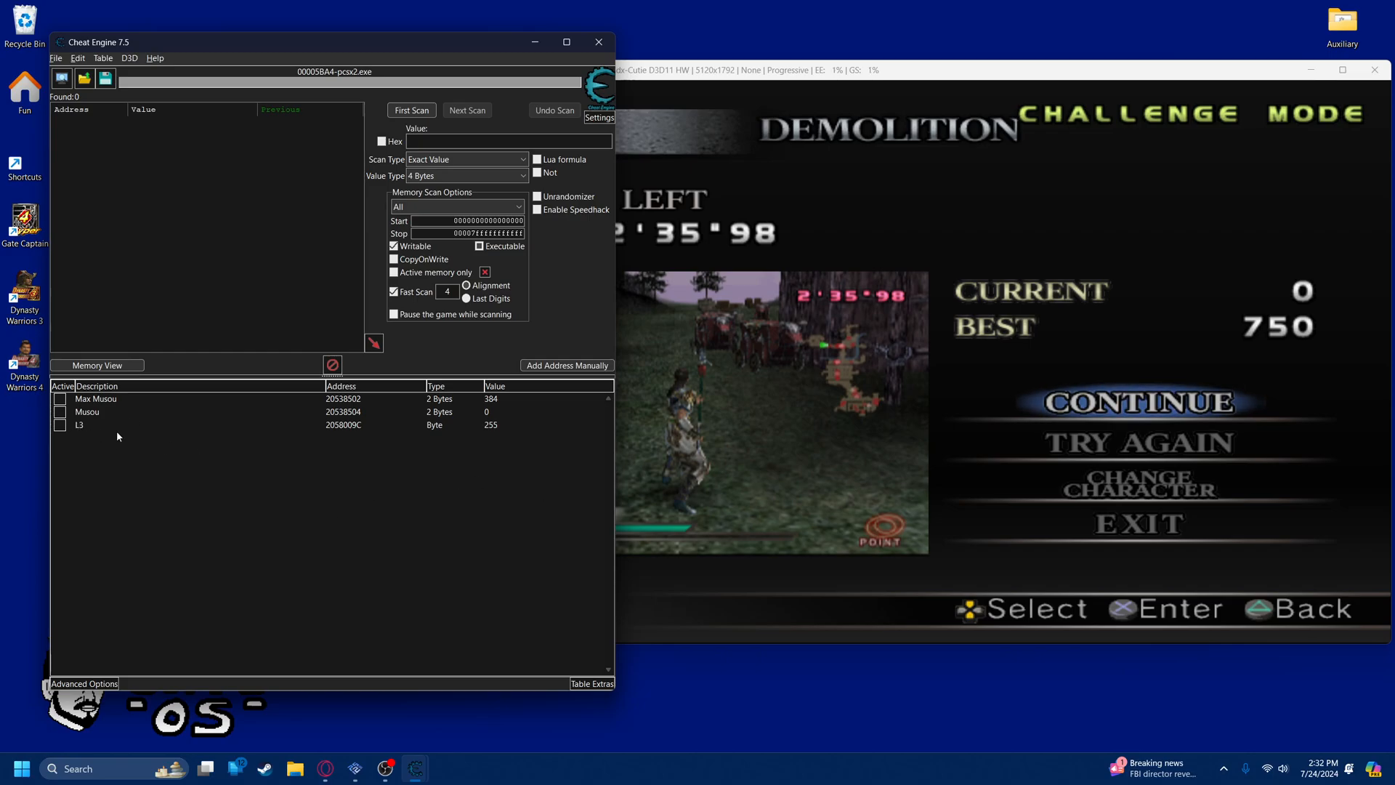
{"action": "mouse_move", "coordinate": [236, 52]}
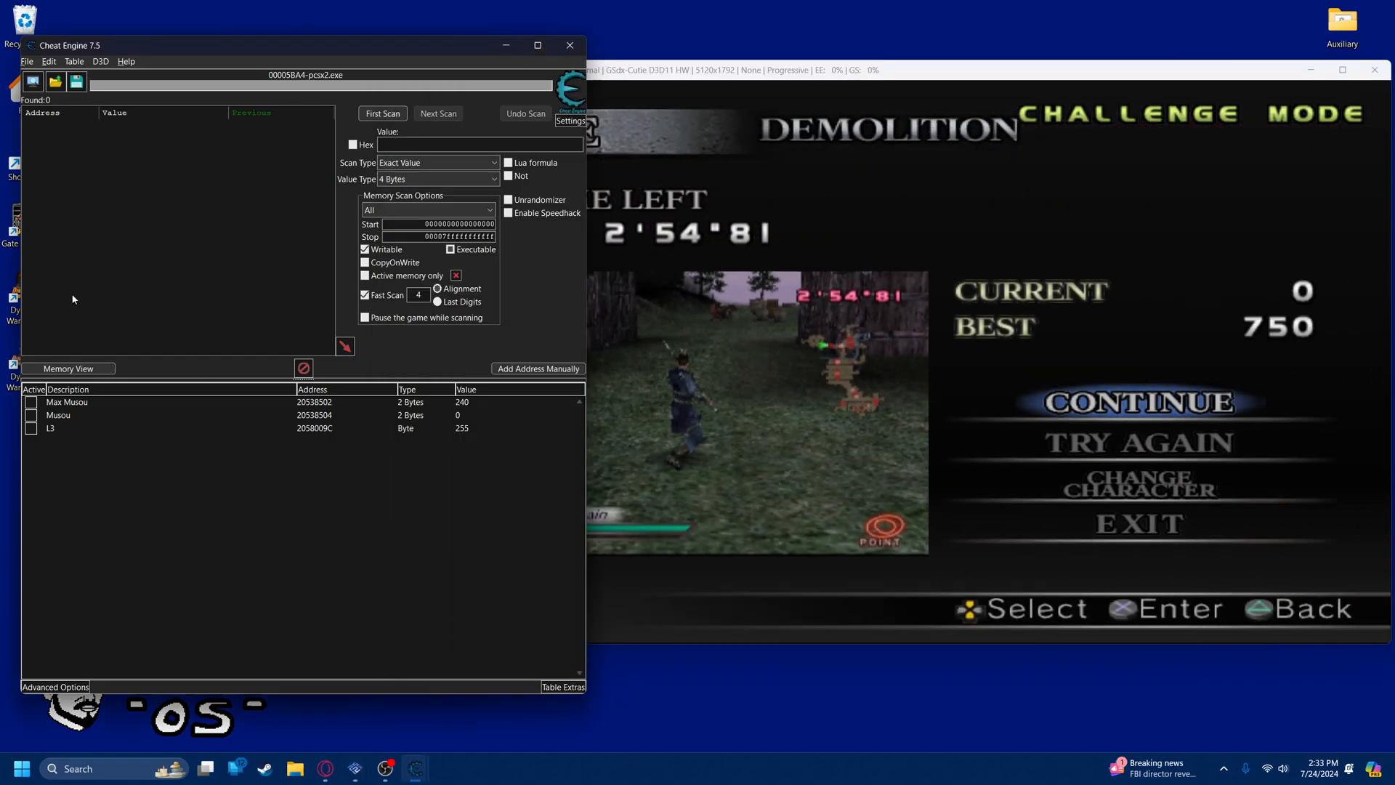
{"action": "left_click", "coordinate": [792, 461]}
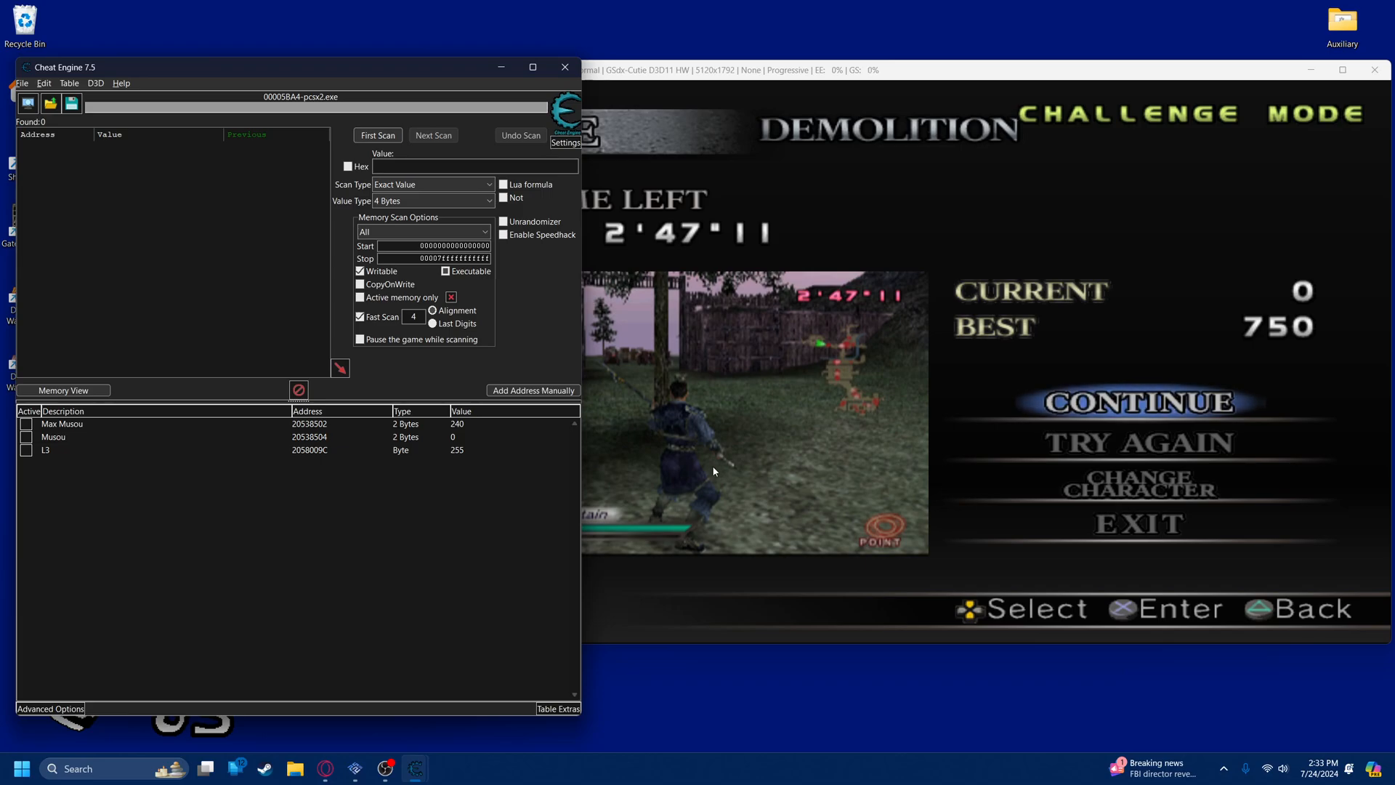
Open an Auto Assemble editor from the memory viewer's Tools menu, then close it
{"action": "left_click", "coordinate": [63, 389]}
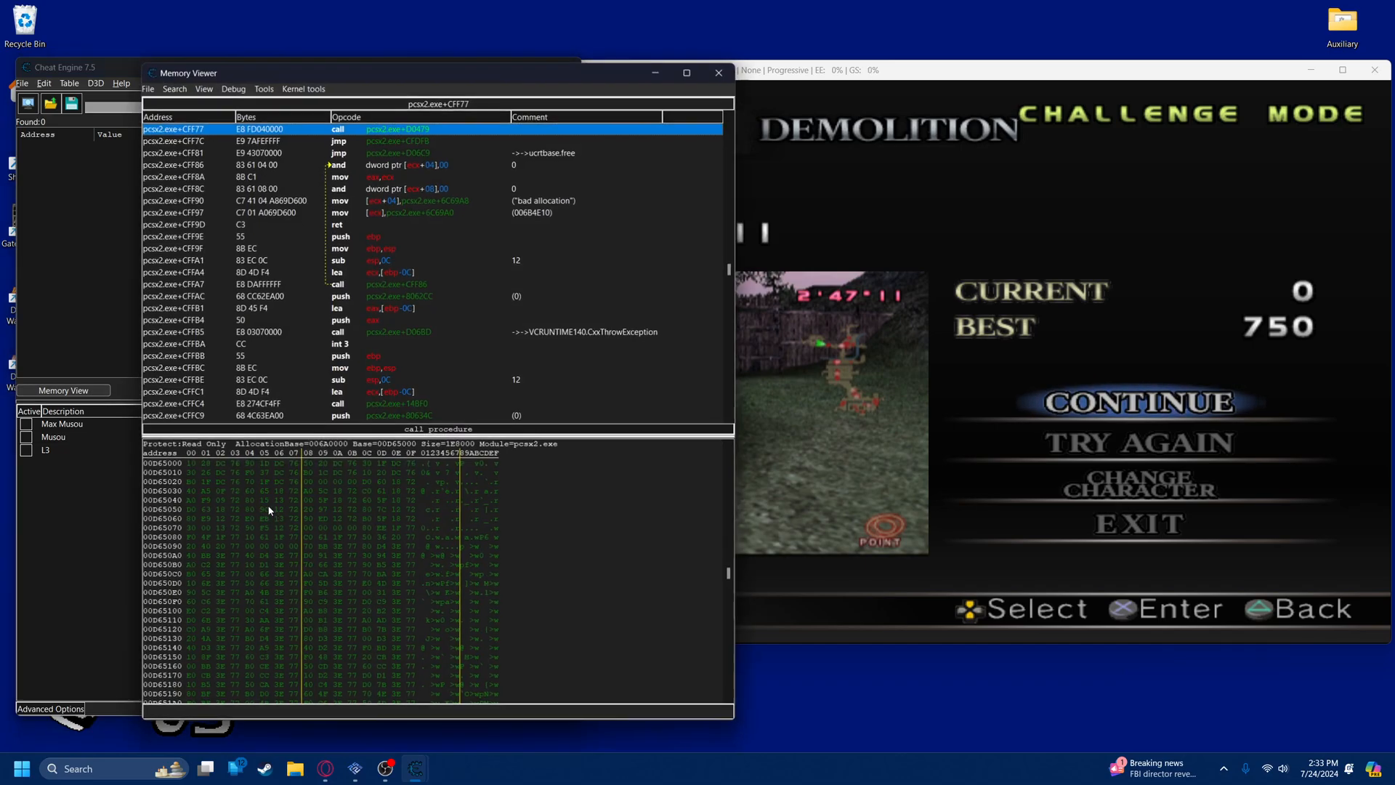
{"action": "left_click", "coordinate": [263, 87]}
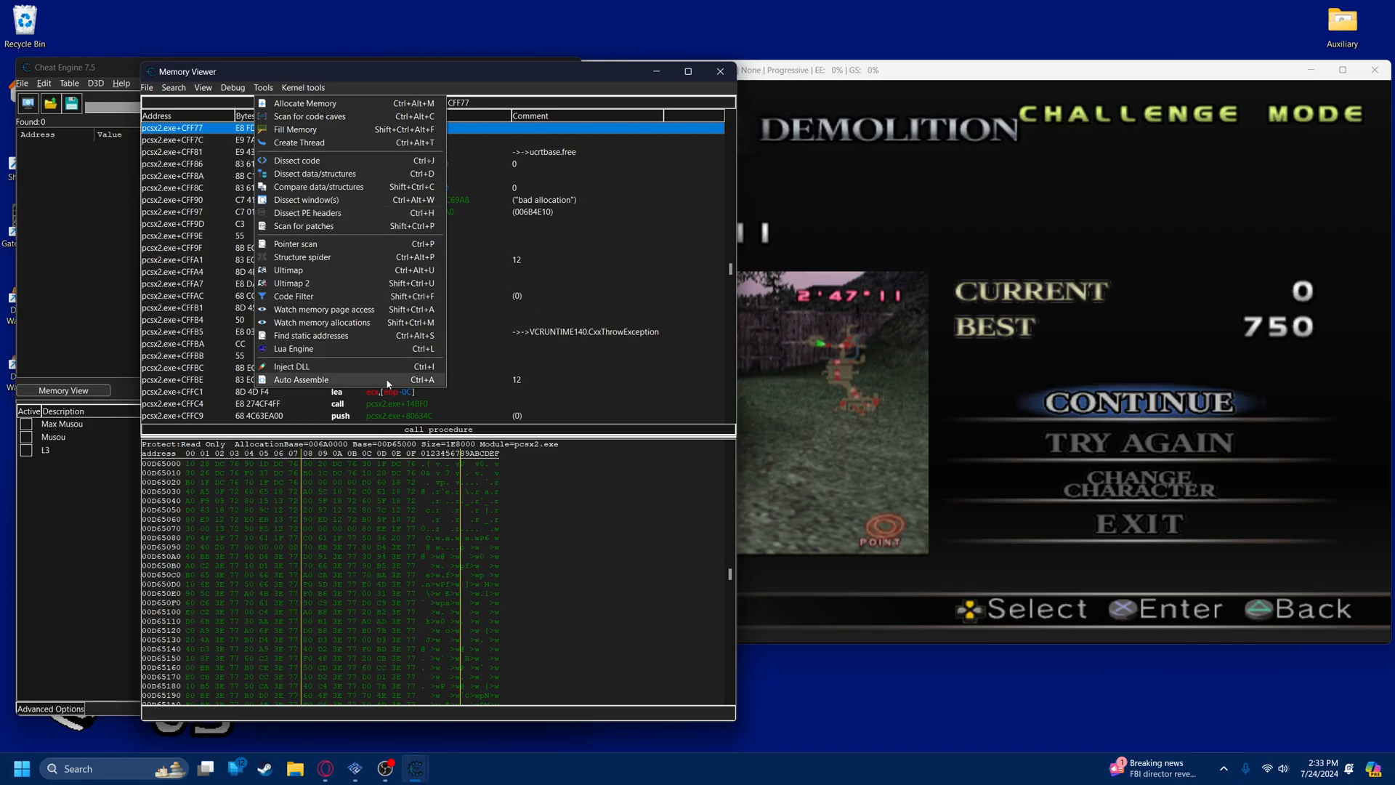
{"action": "left_click", "coordinate": [301, 379]}
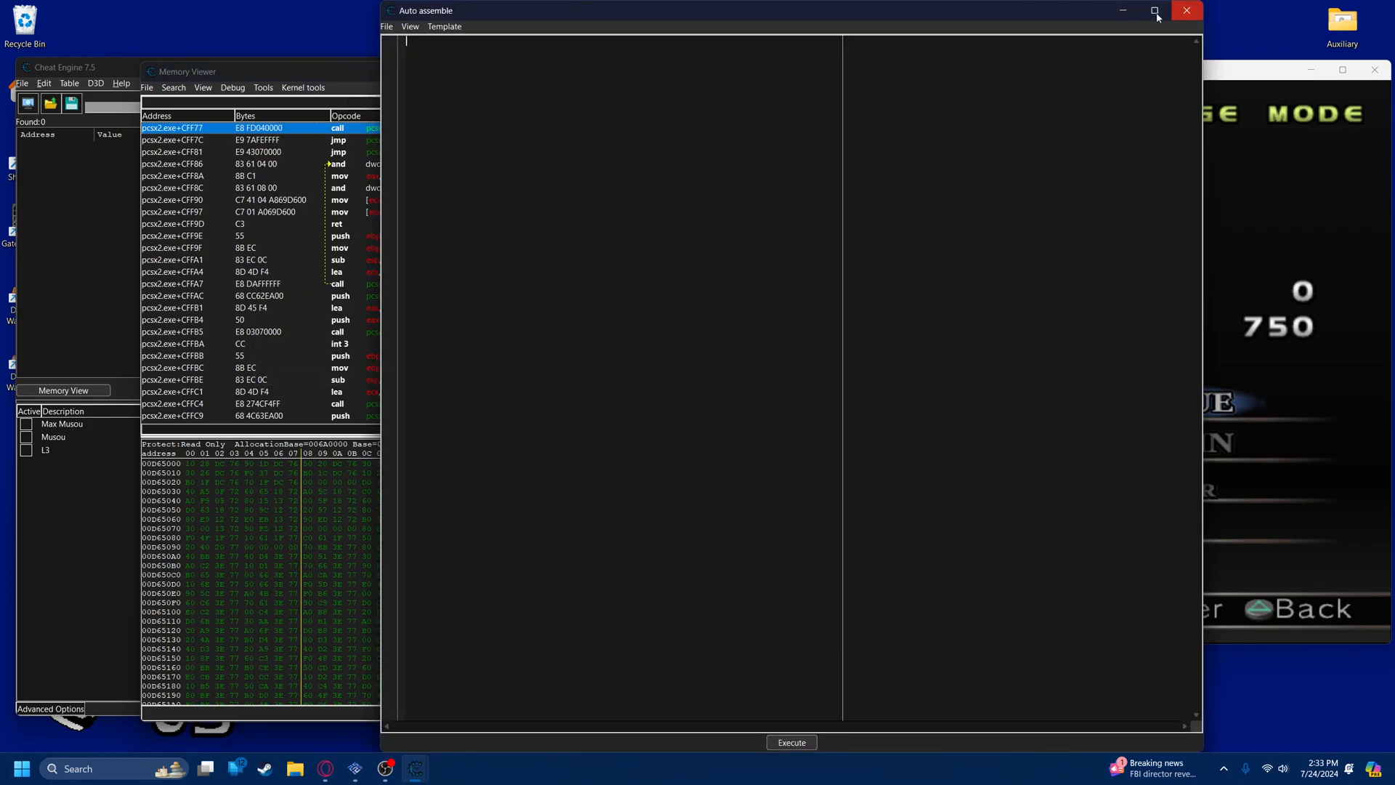
{"action": "left_click", "coordinate": [1188, 10]}
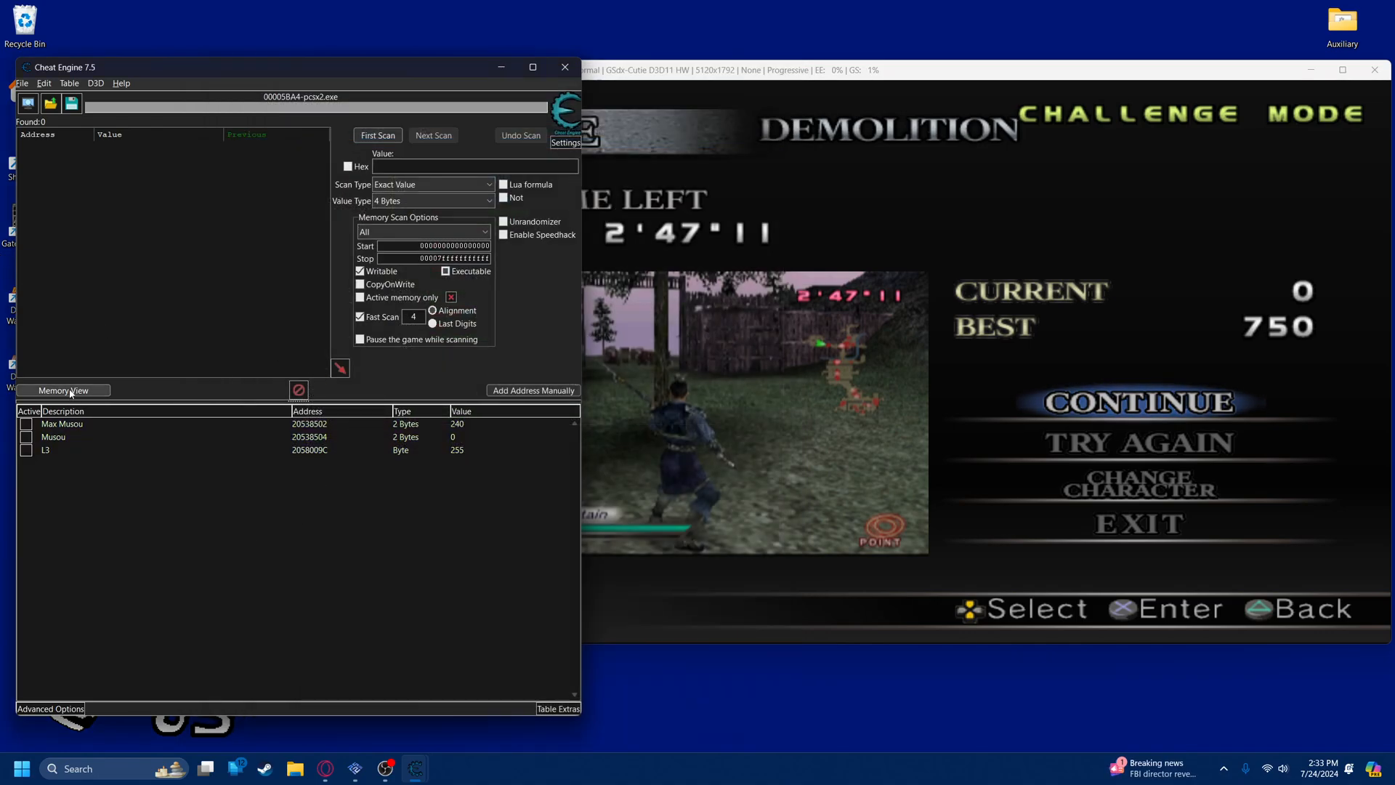
Reopen the Auto Assemble script editor and start it with a {$lua} header
{"action": "left_click", "coordinate": [63, 390]}
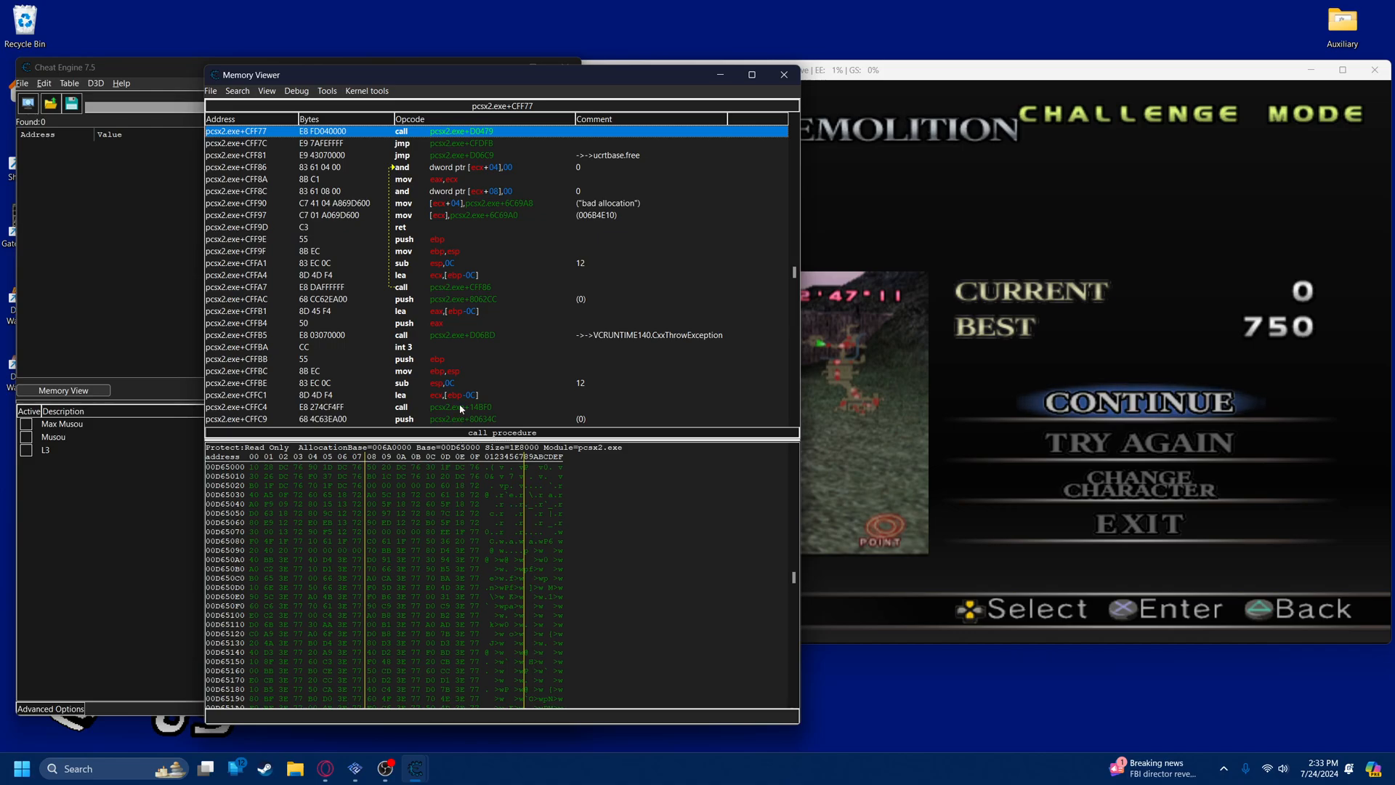
{"action": "left_click", "coordinate": [327, 90]}
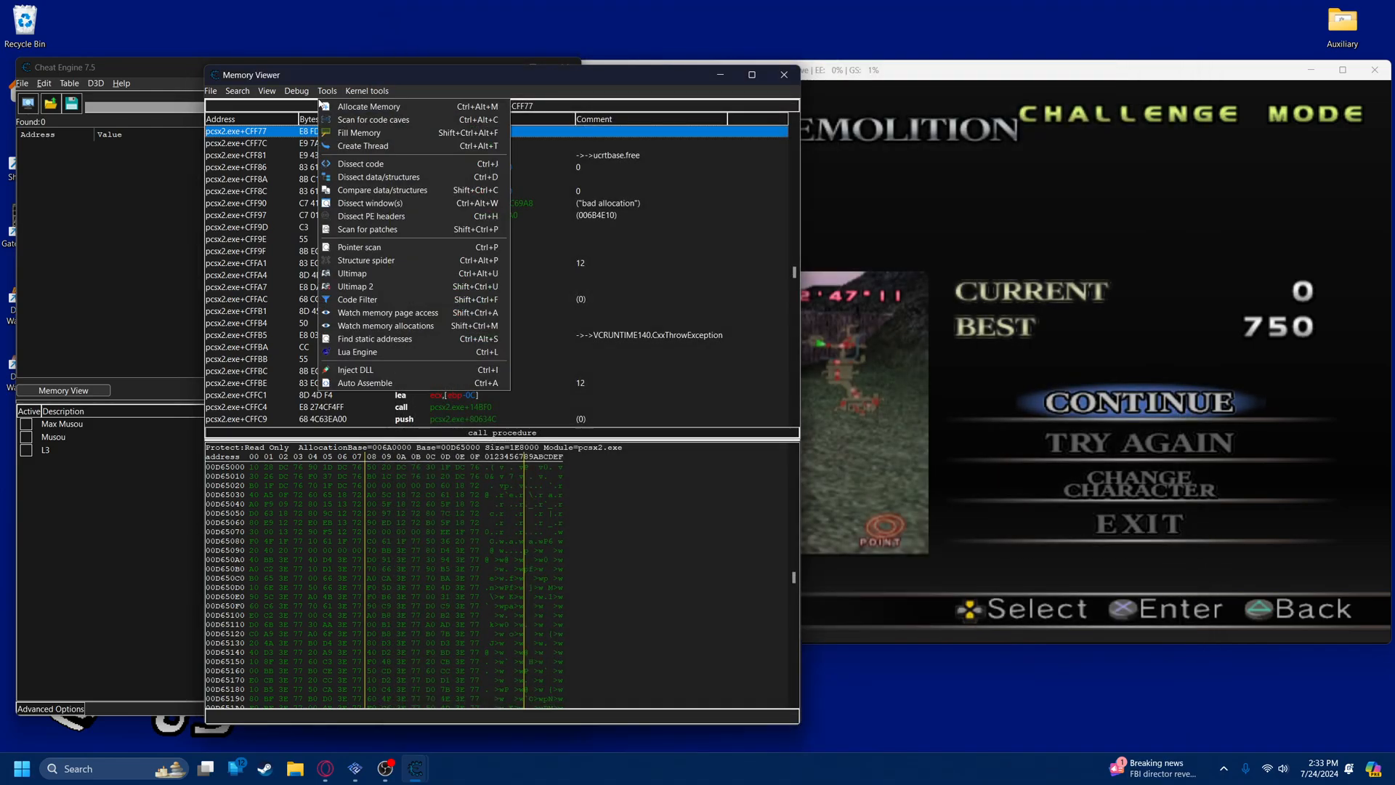
{"action": "left_click", "coordinate": [363, 382]}
{"action": "type", "text": "{$lua}"}
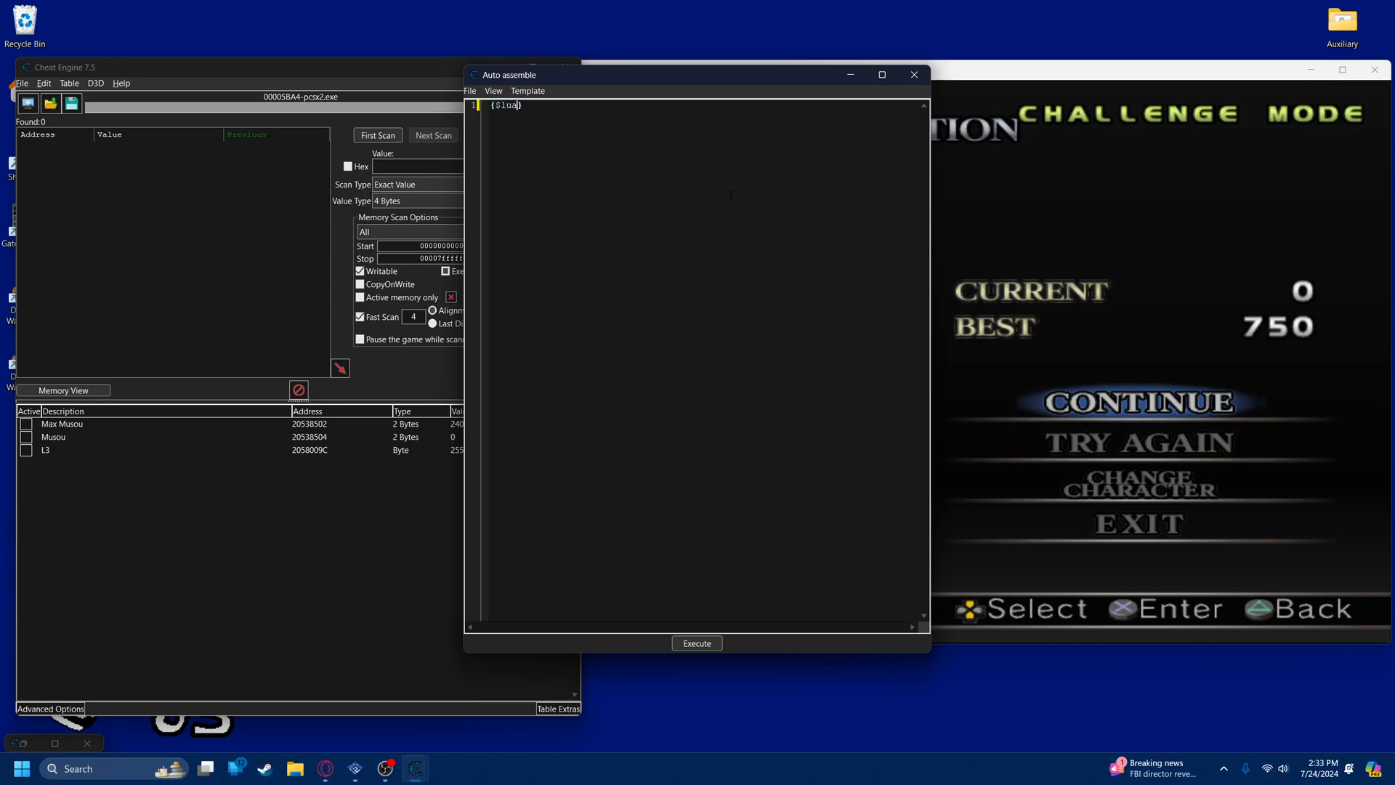
Write an empty local function tutorial() block followed by [ENABLE] and [DISABLE] sections
{"action": "double_click", "coordinate": [504, 104]}
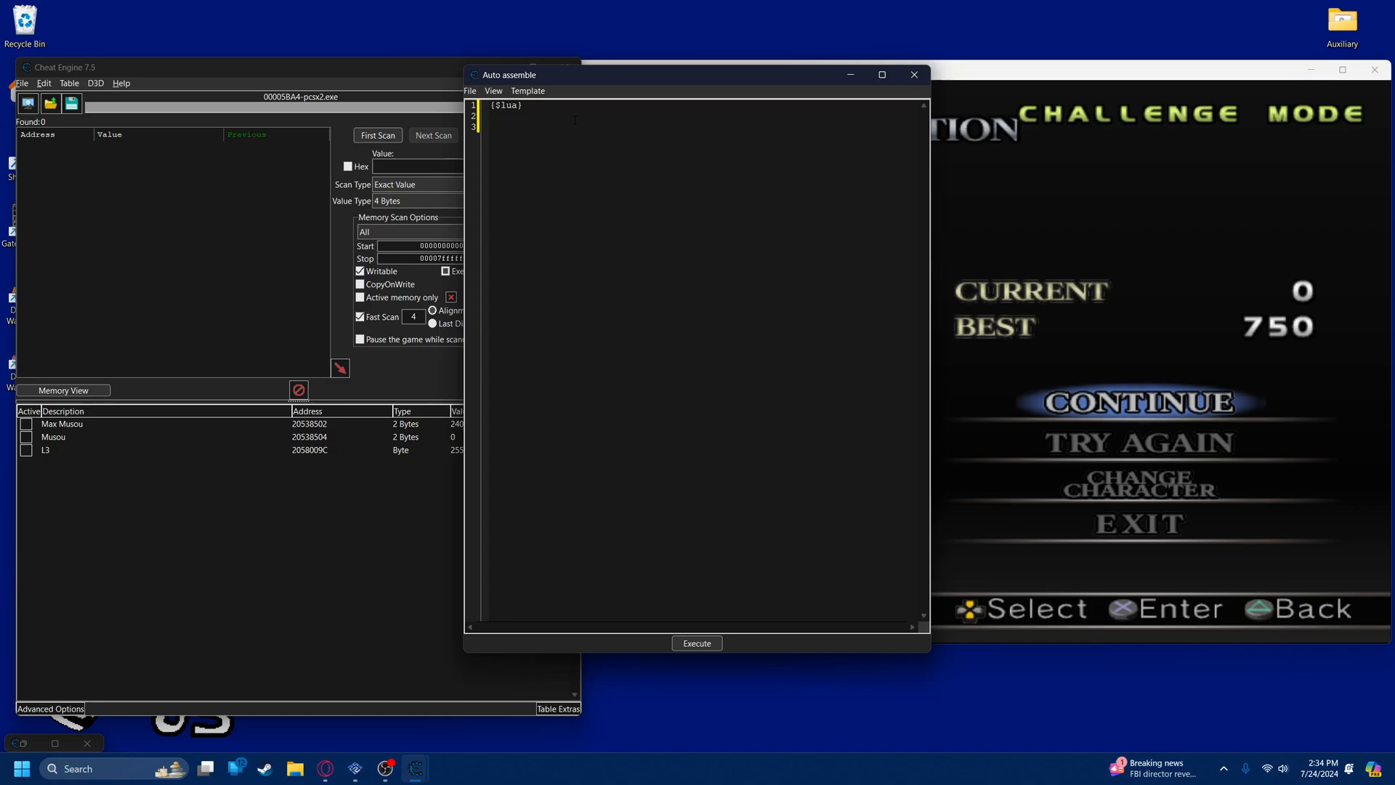
{"action": "type", "text": "local"}
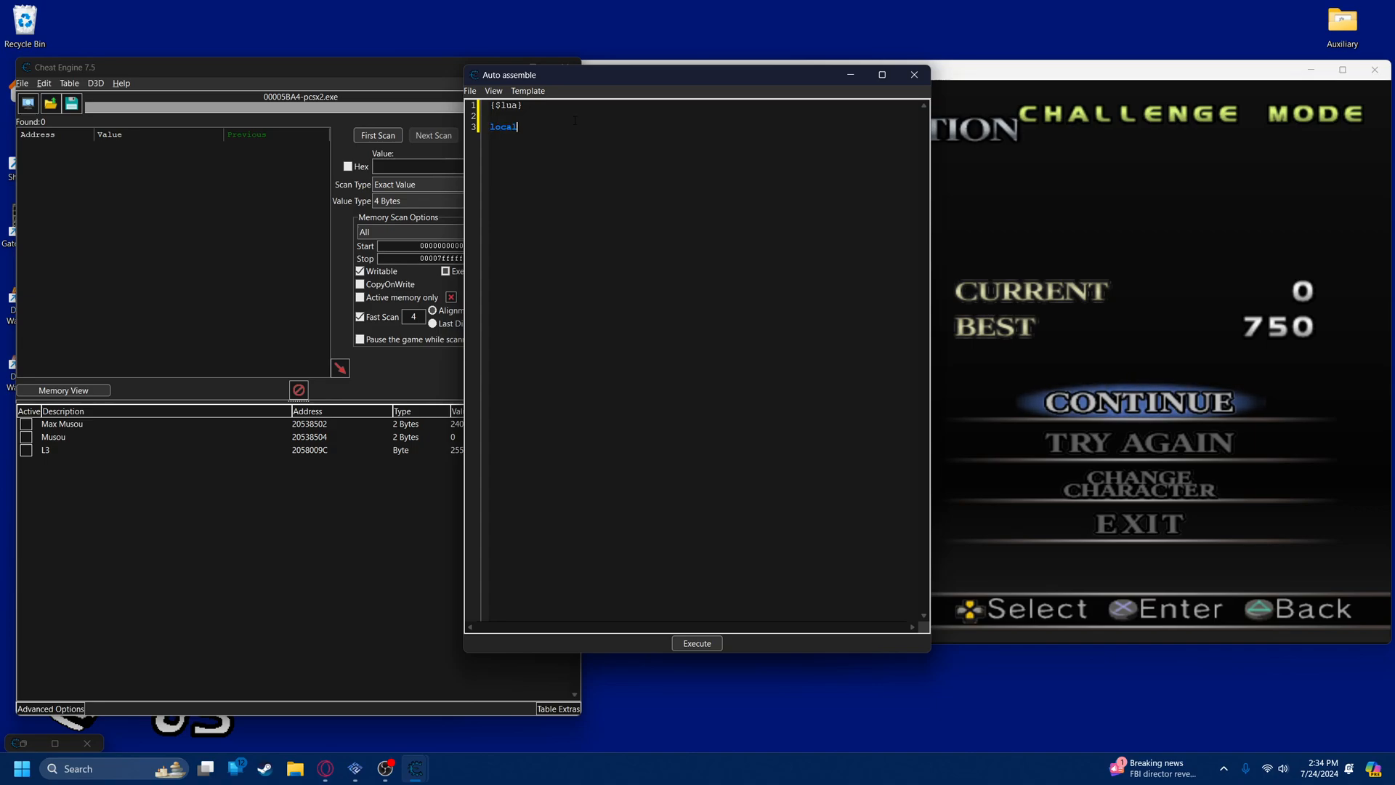
{"action": "type", "text": "function"}
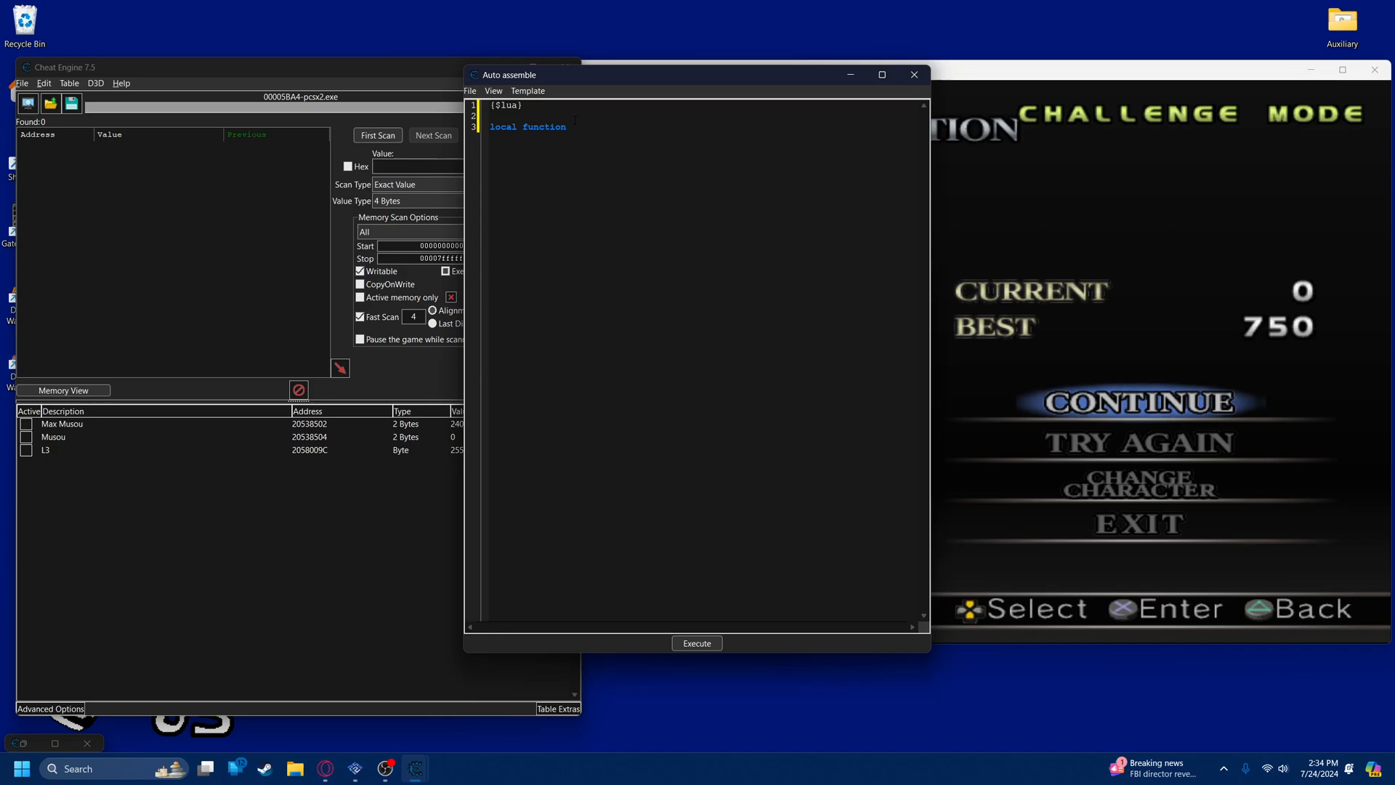
{"action": "type", "text": "tut"}
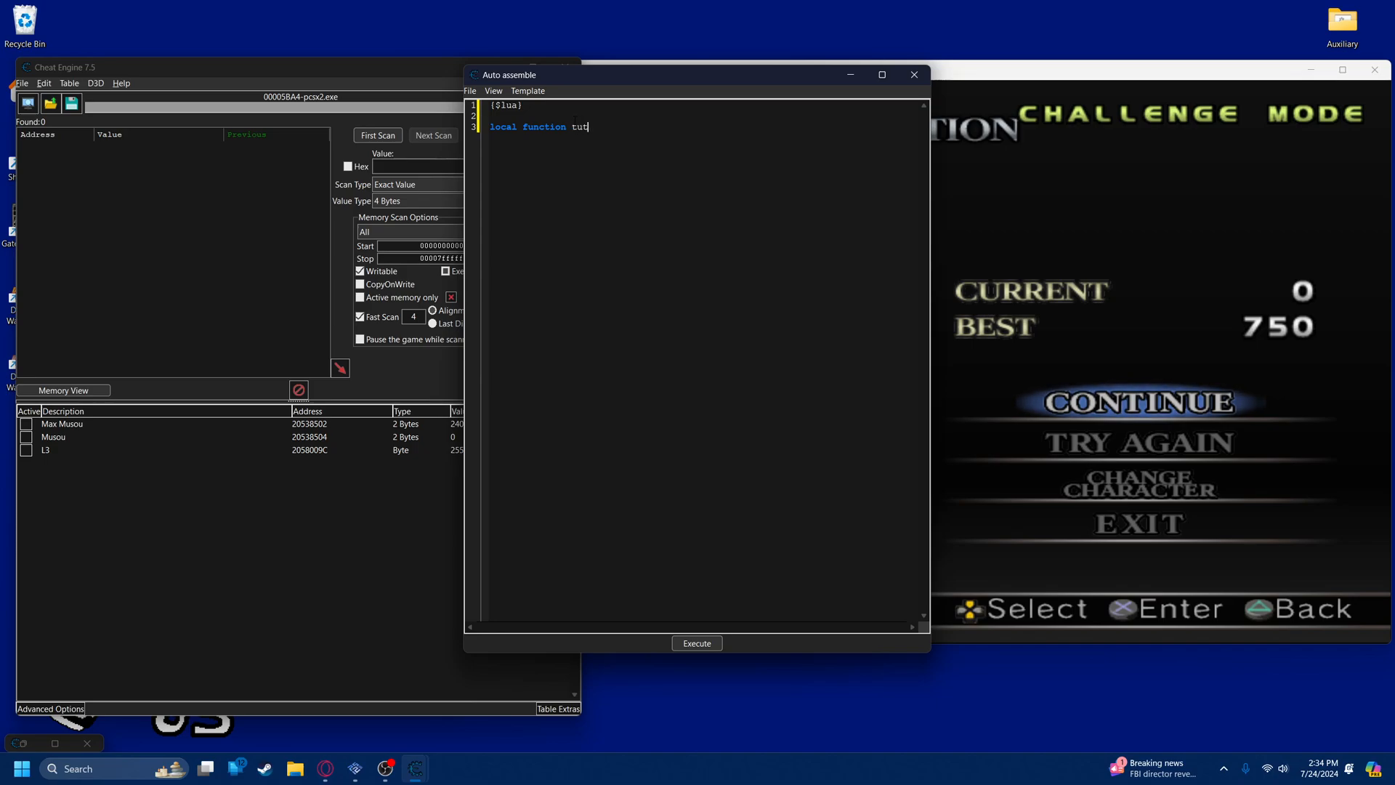
{"action": "type", "text": "orial()"}
{"action": "type", "text": "end"}
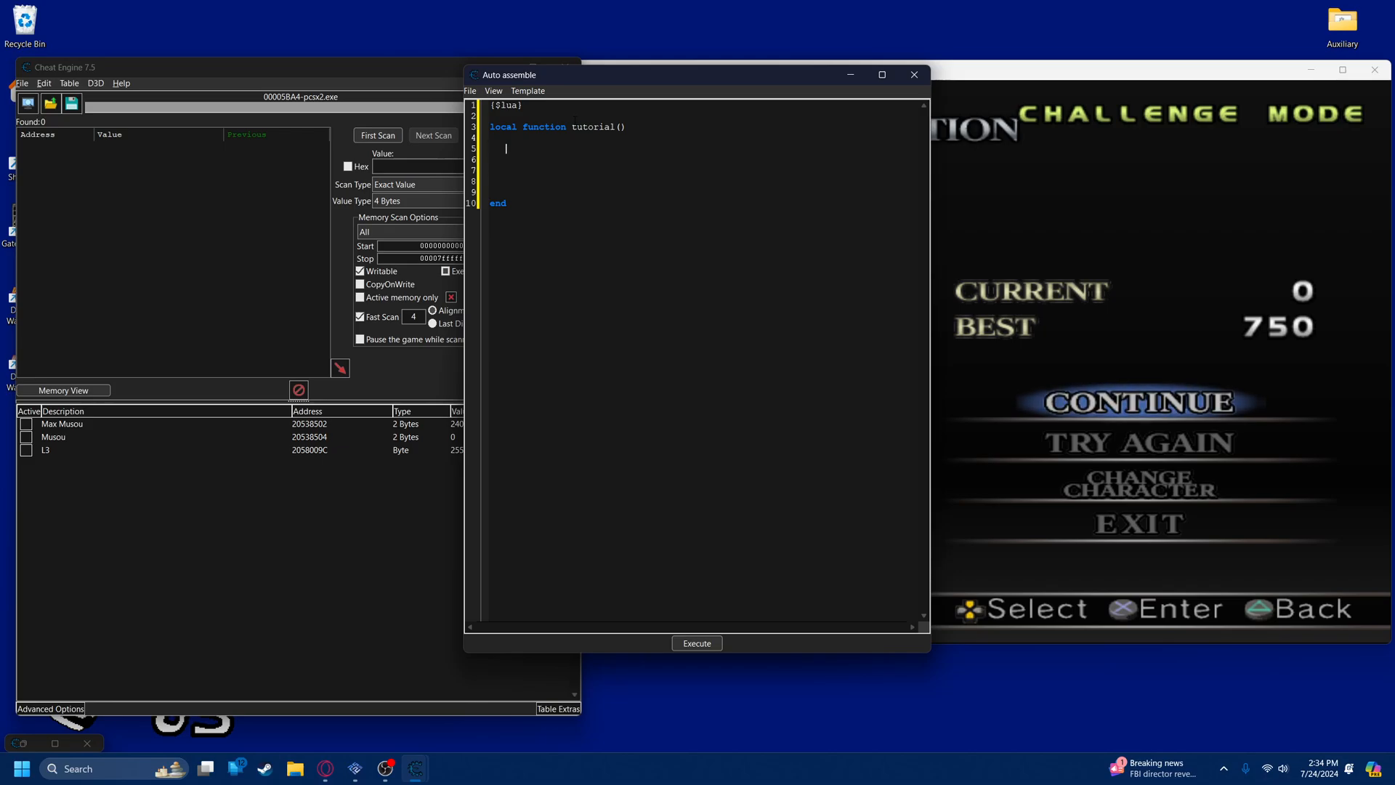
{"action": "mouse_move", "coordinate": [396, 45]}
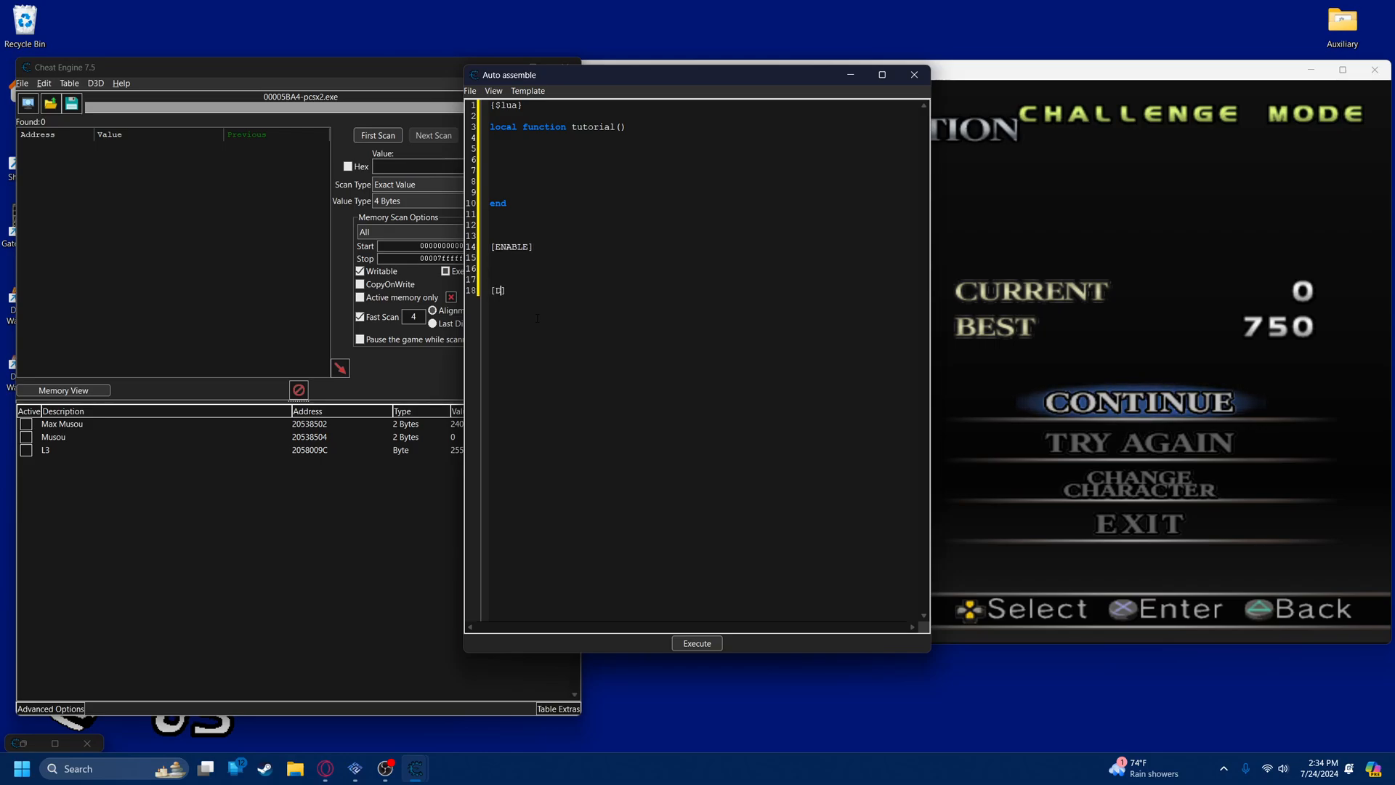
{"action": "type", "text": "[DISABLE]"}
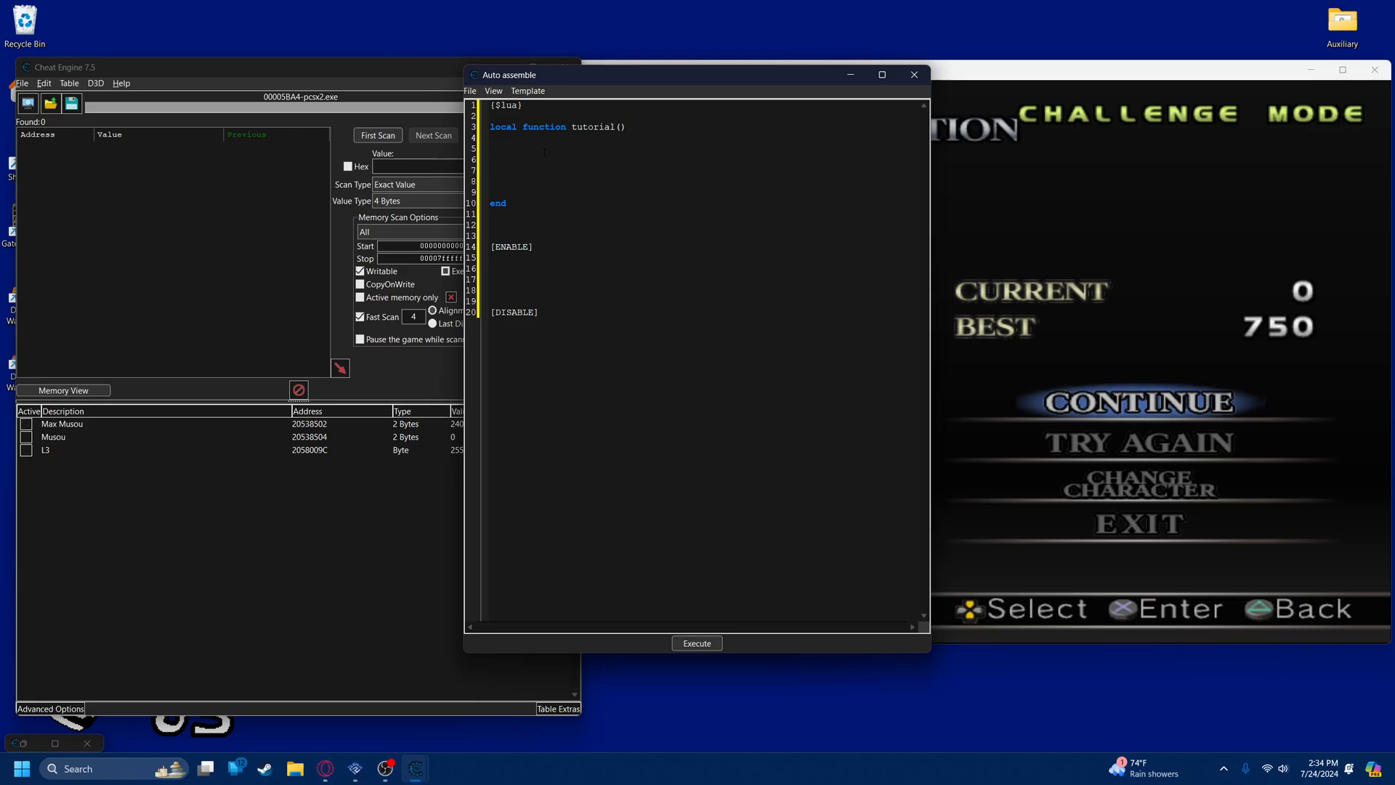
Hand-edit the Musou table entry's value to 224, then adjust it again before returning to the script
{"action": "left_click", "coordinate": [490, 148]}
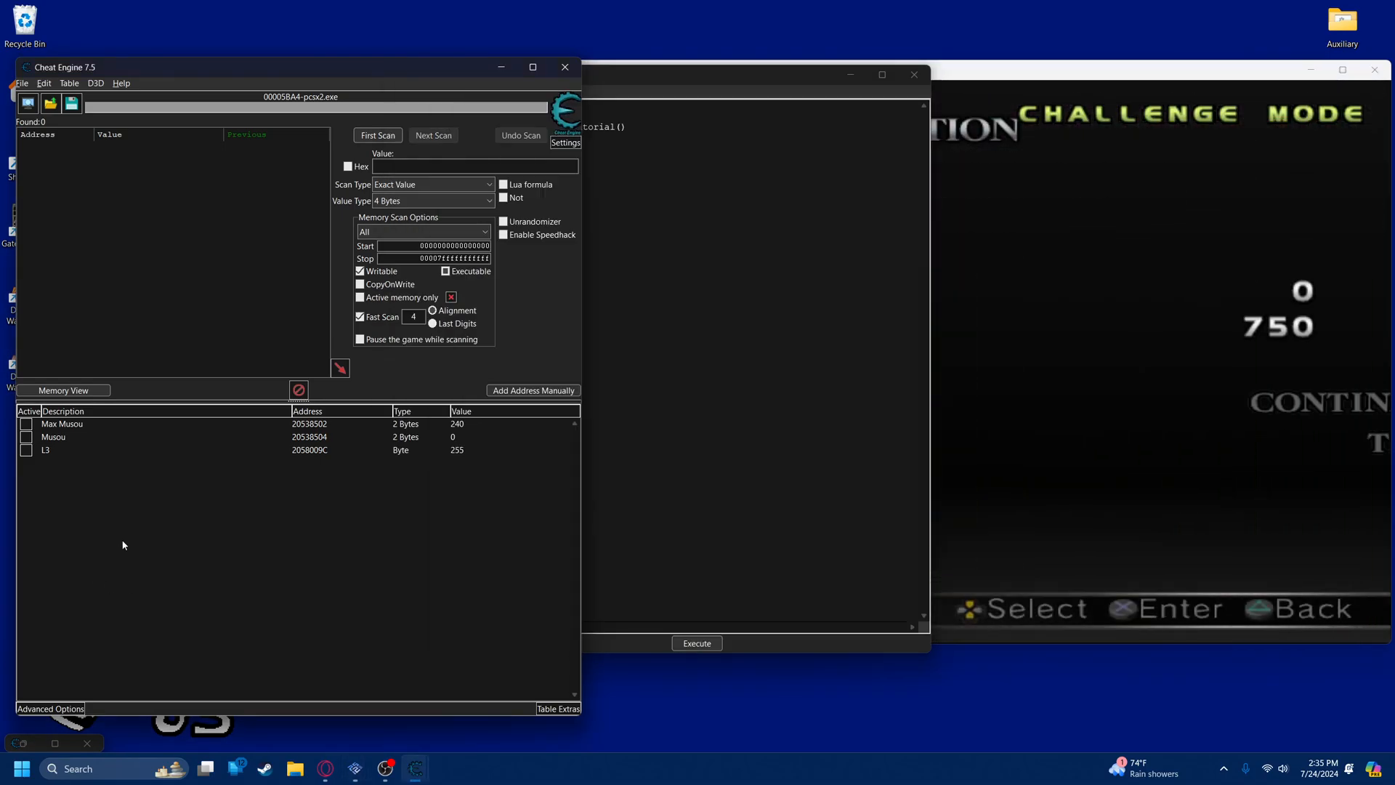
{"action": "left_click", "coordinate": [63, 423]}
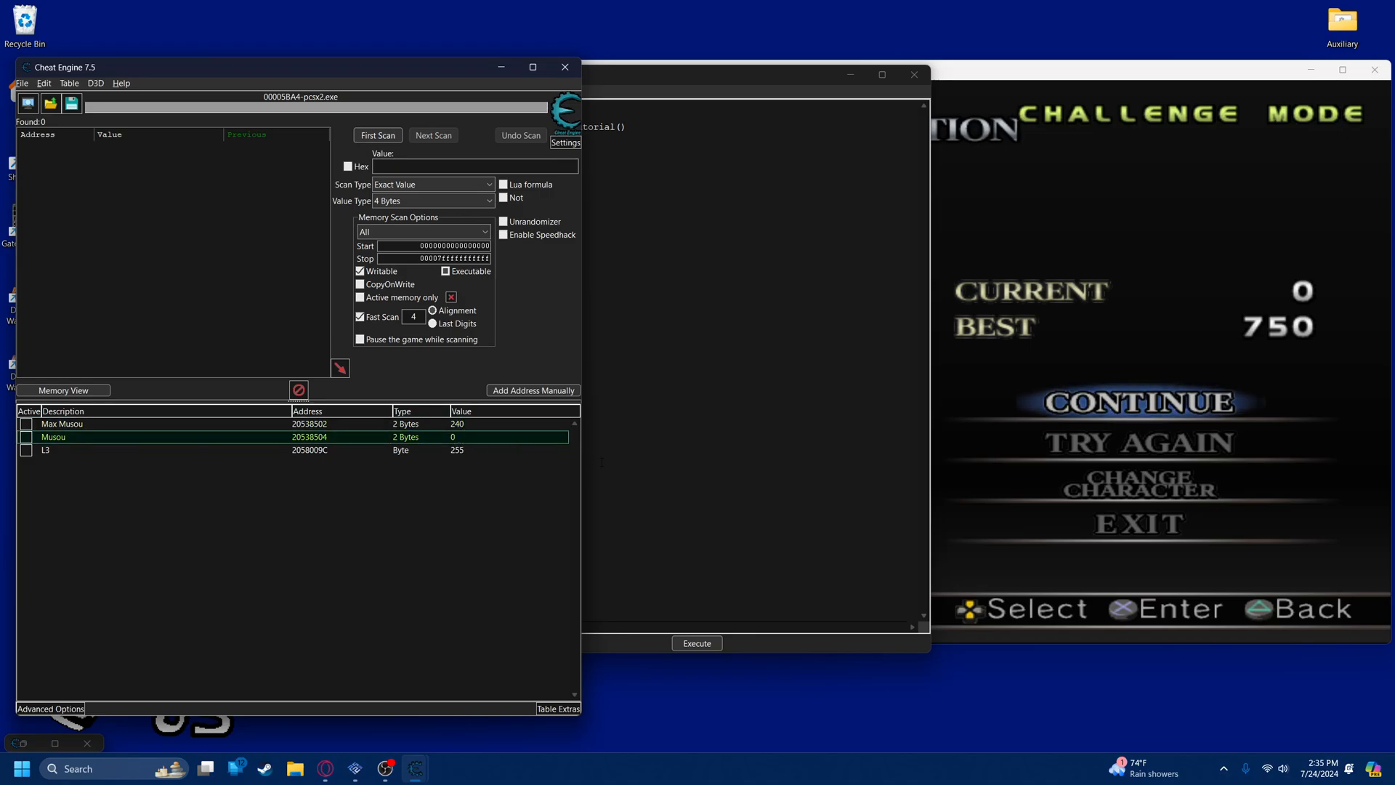
{"action": "double_click", "coordinate": [511, 438]}
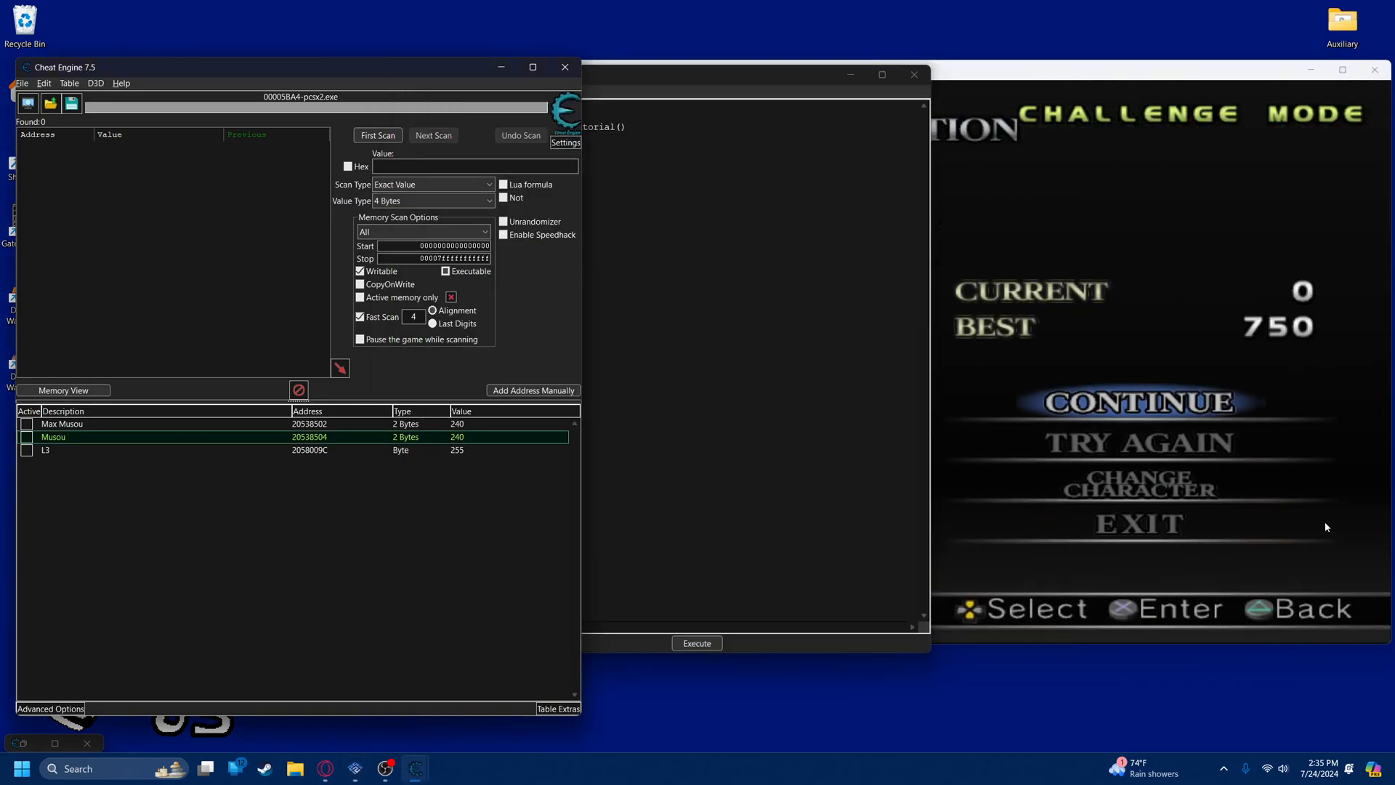
{"action": "mouse_move", "coordinate": [138, 444]}
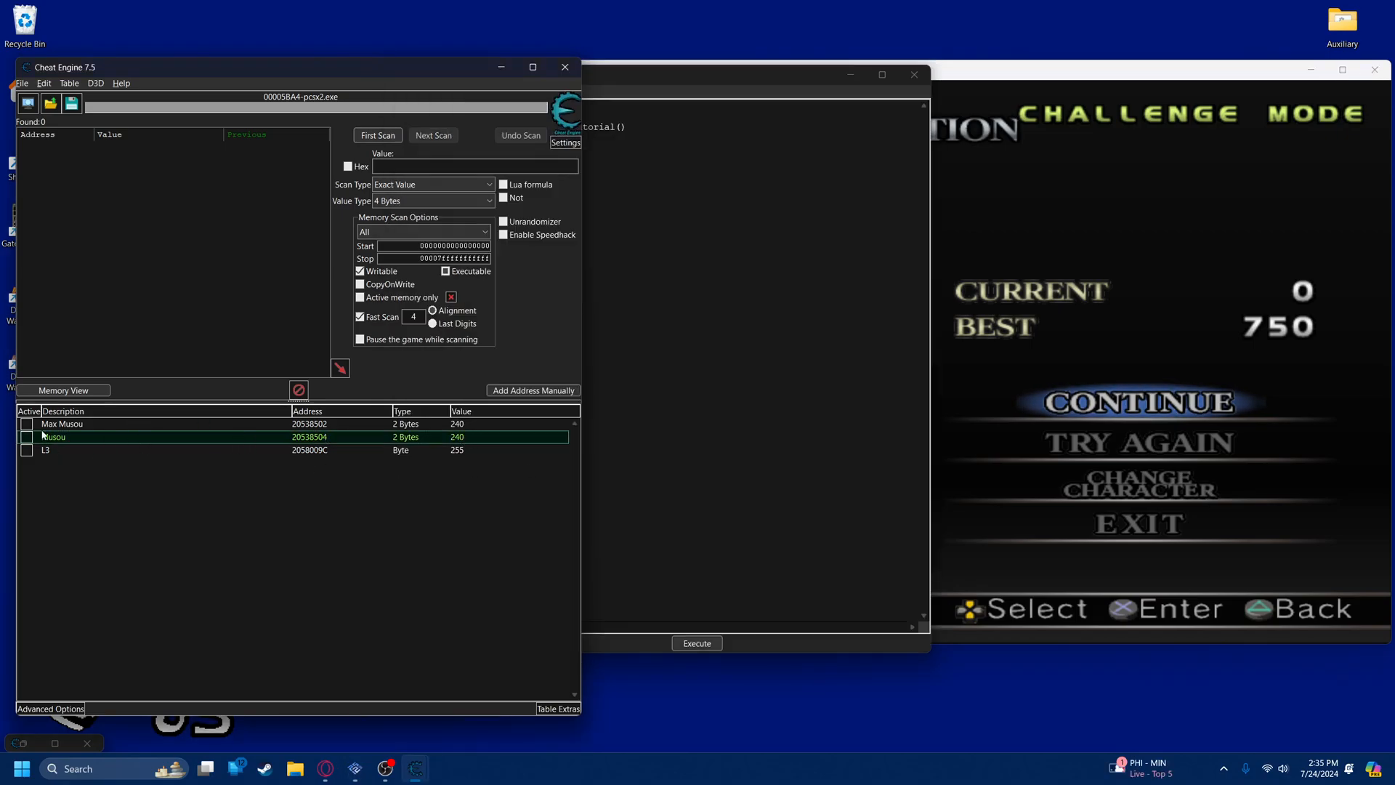
{"action": "mouse_move", "coordinate": [431, 483]}
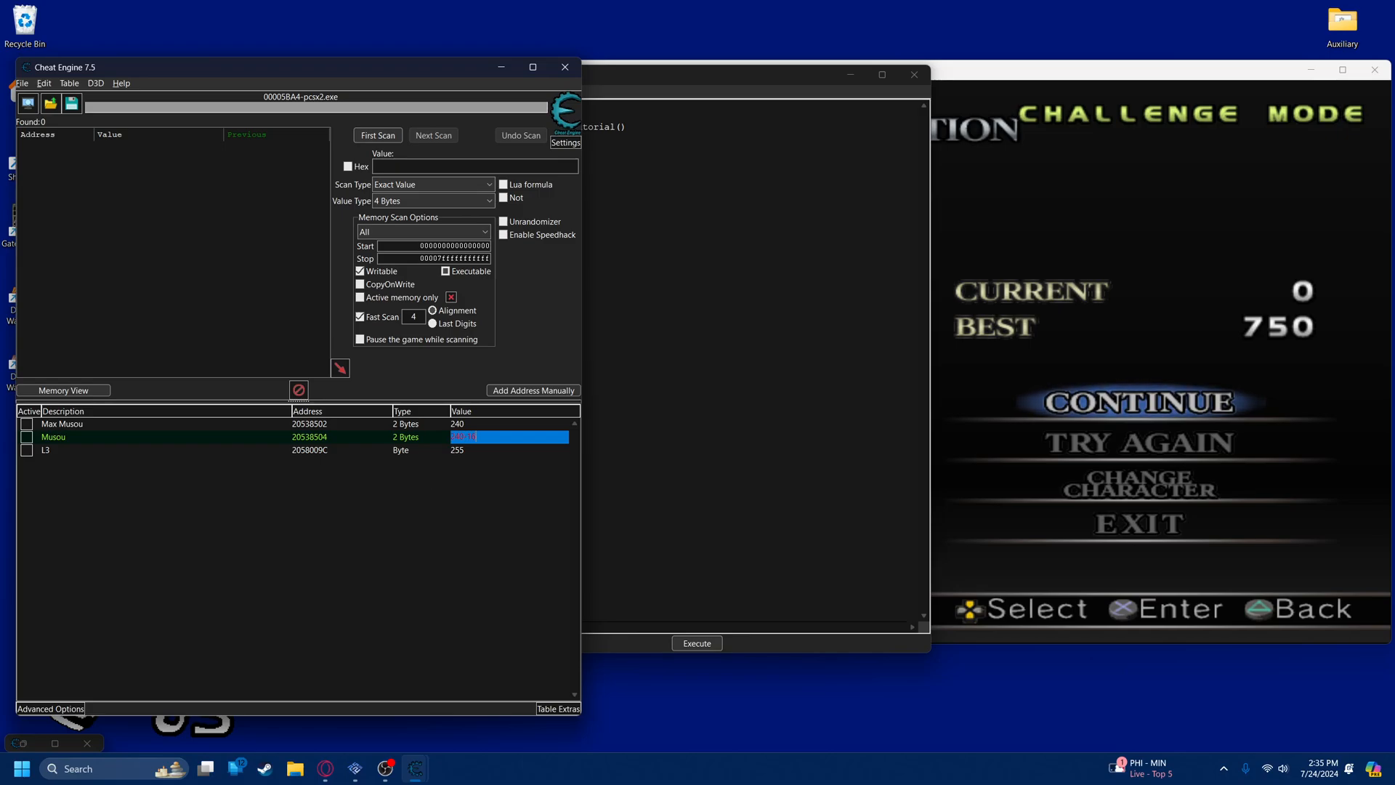
{"action": "type", "text": "224"}
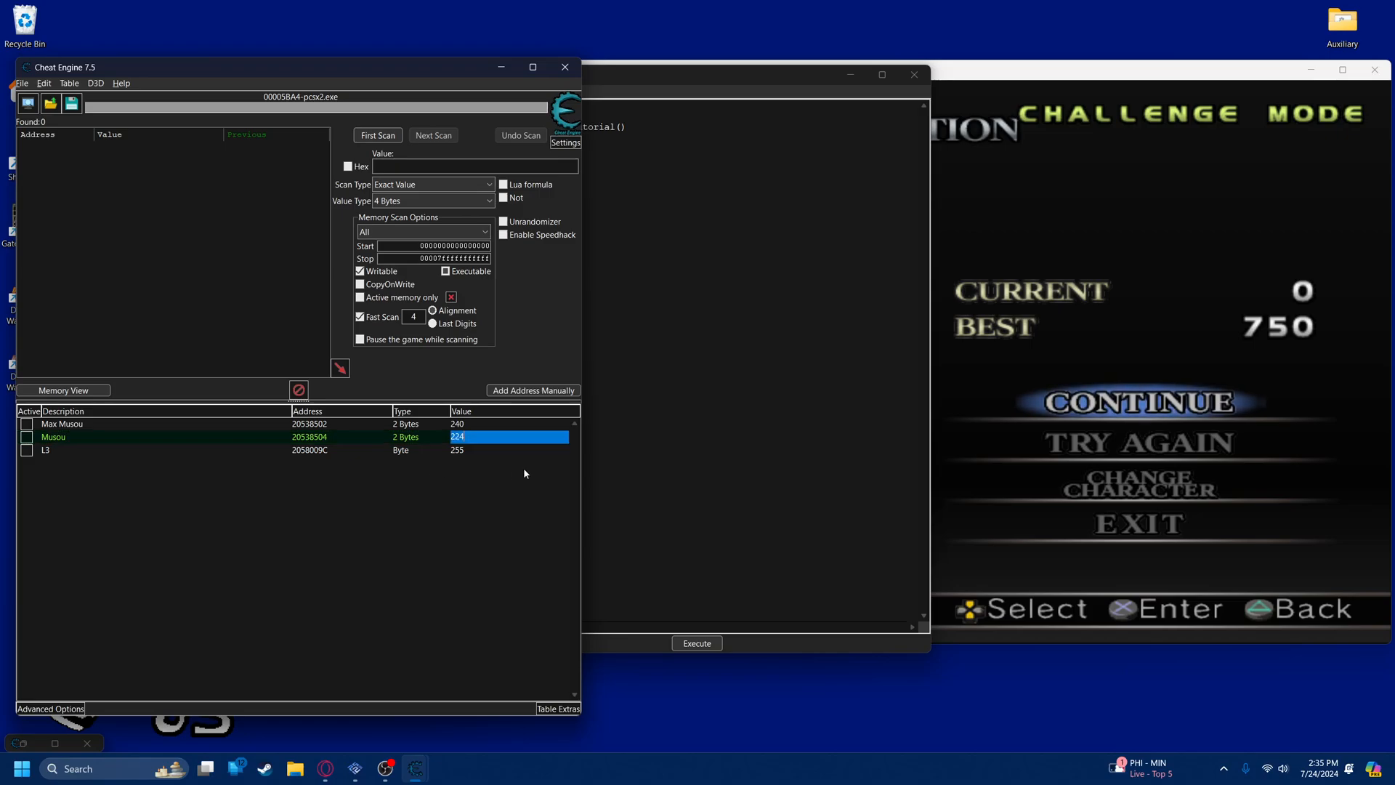
{"action": "double_click", "coordinate": [508, 437]}
{"action": "type", "text": "120"}
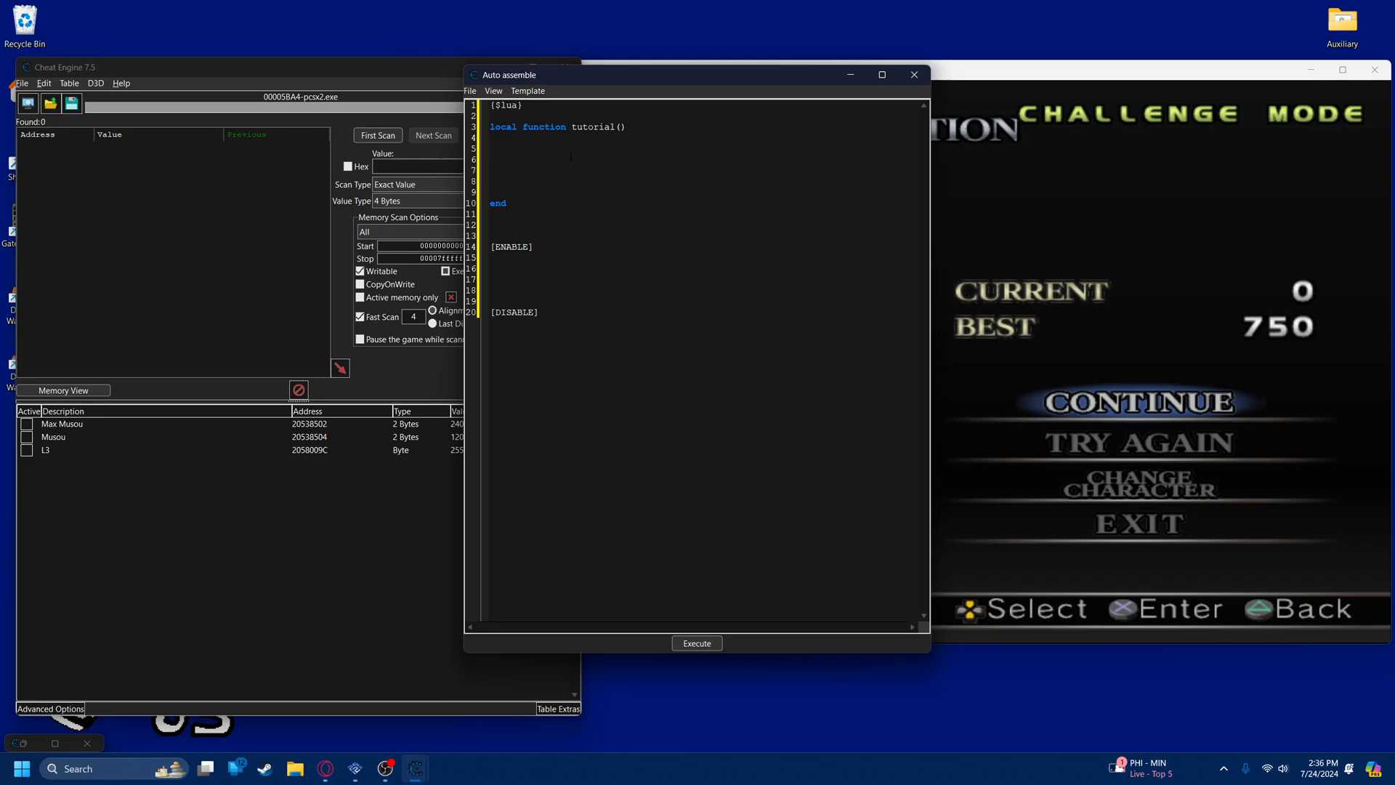
Begin a pMaxMusou = assignment inside the tutorial function body
{"action": "left_click", "coordinate": [489, 148]}
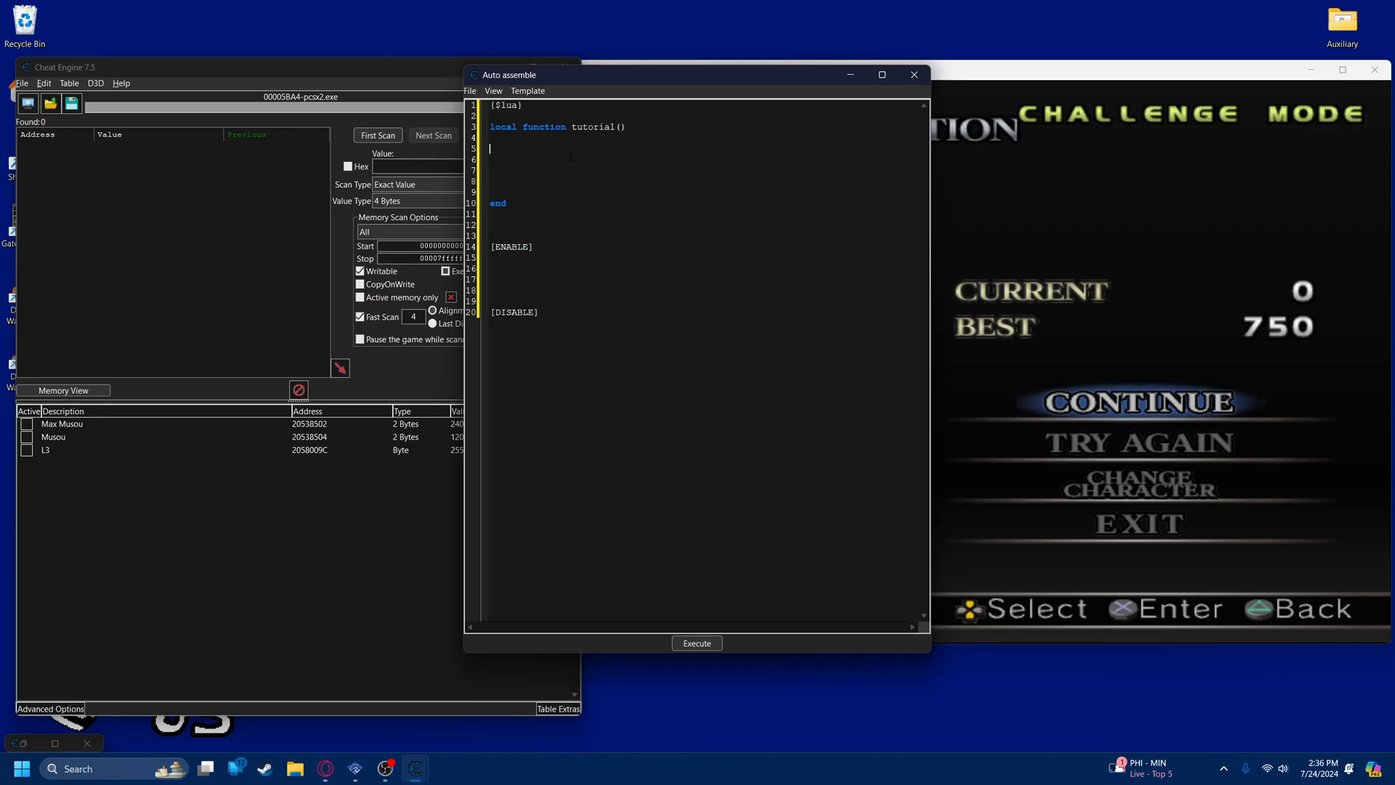
{"action": "type", "text": "p"}
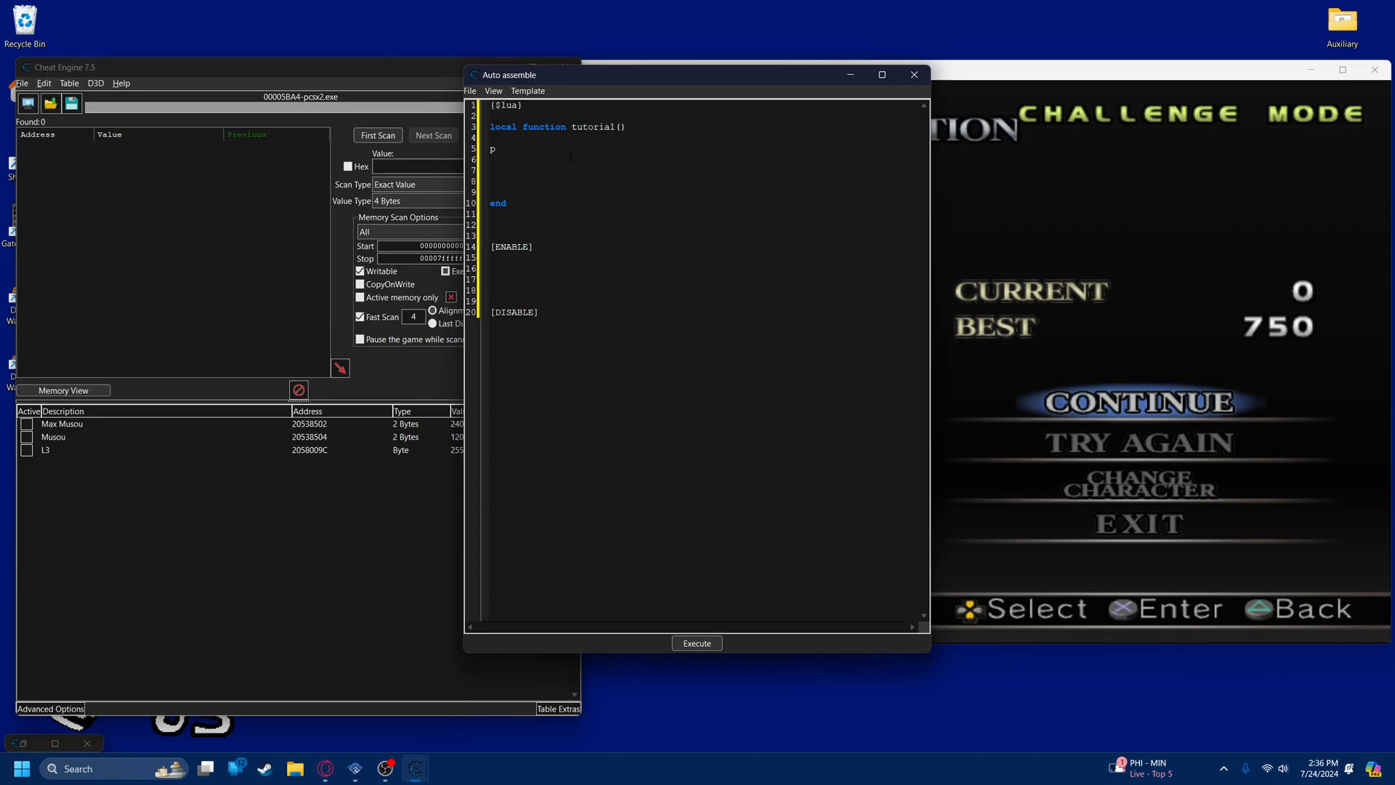
{"action": "type", "text": "MaxMusou"}
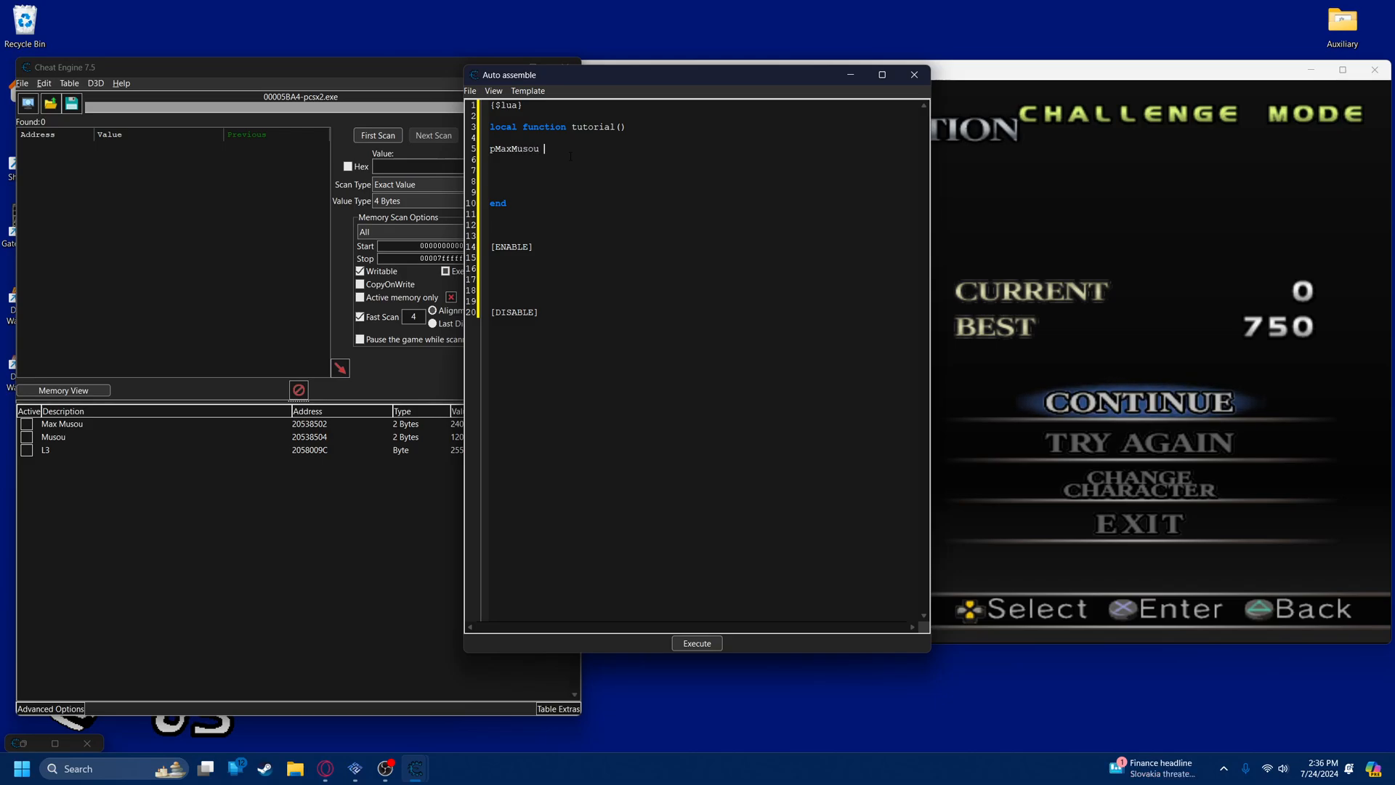
{"action": "type", "text": "="}
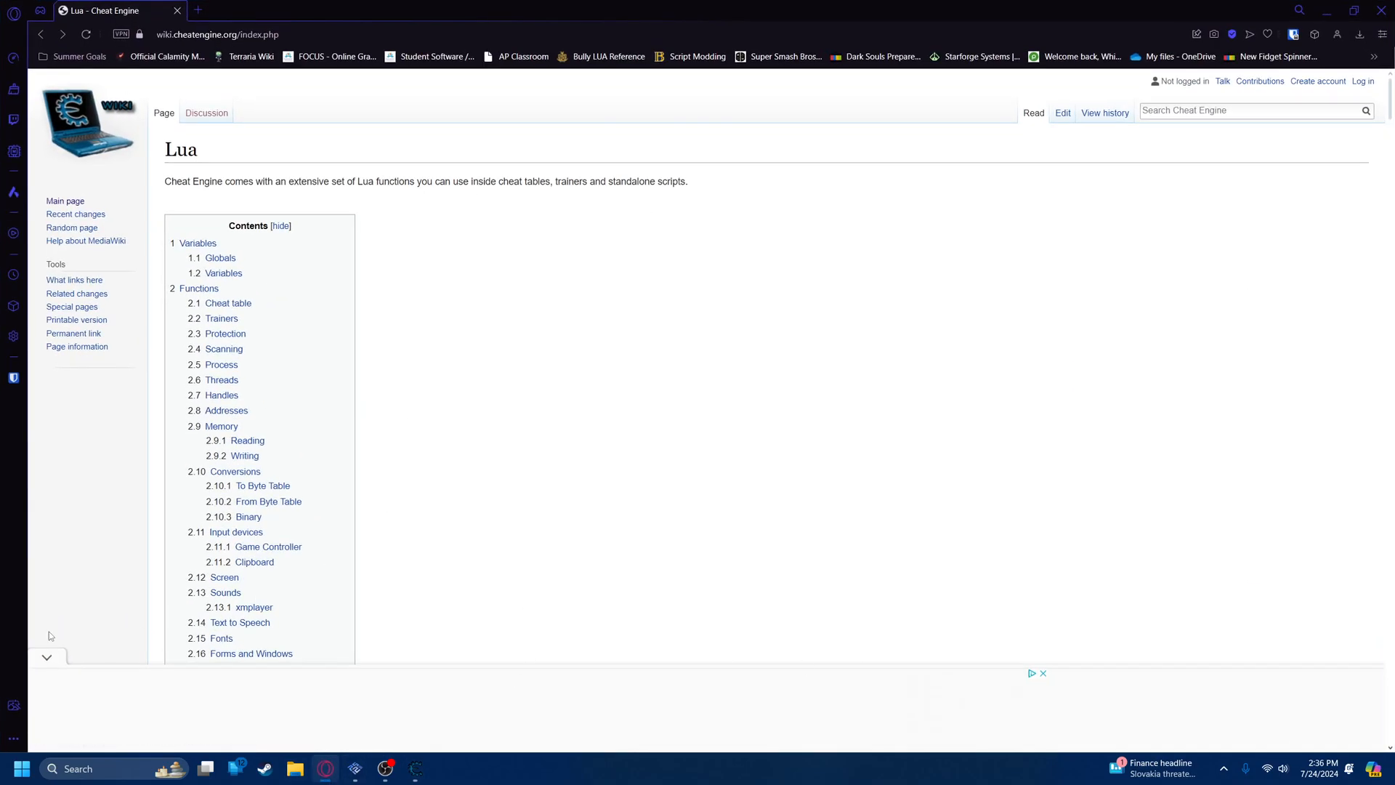
Scroll the Lua wiki page down to the memory Reading and Writing function lists
{"action": "scroll", "scroll_direction": "down", "scroll_amount": 3}
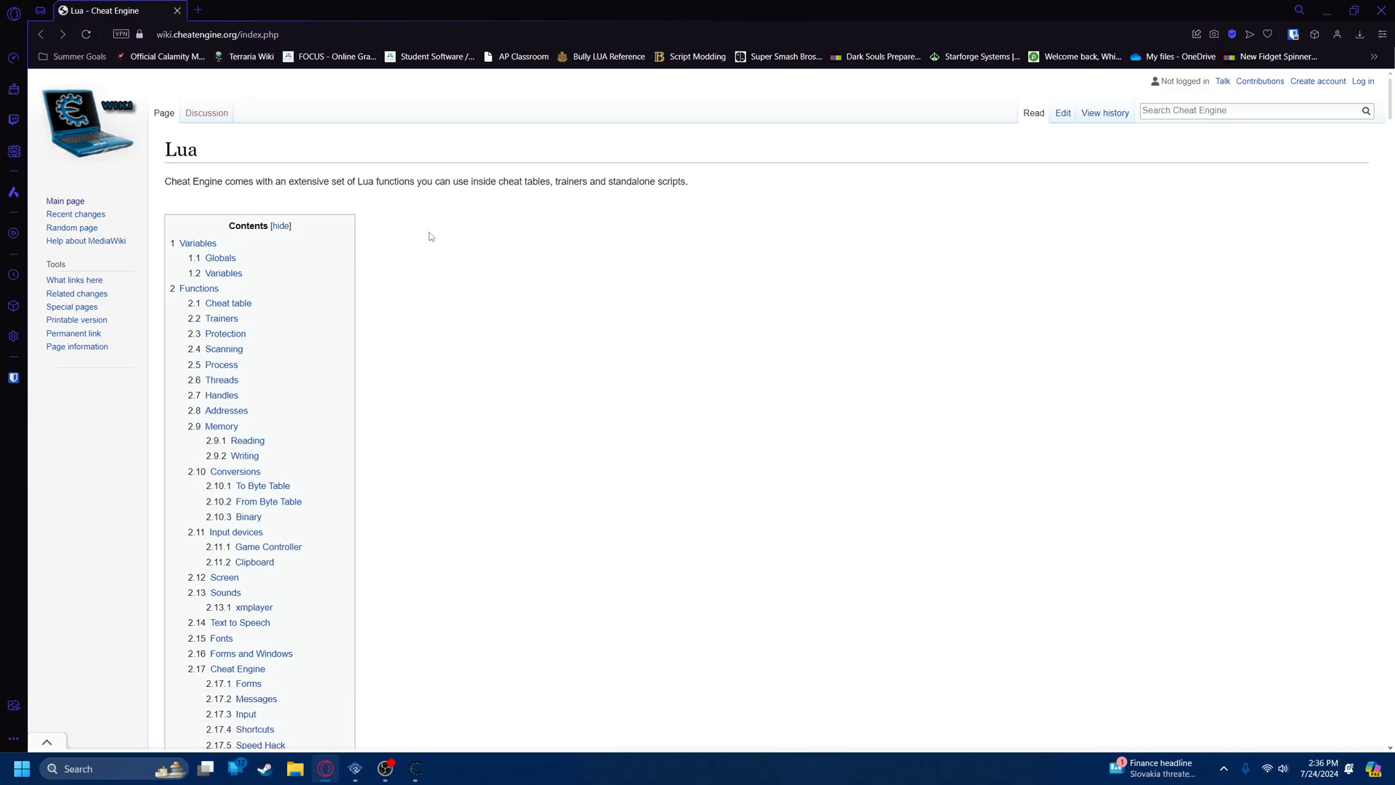
{"action": "scroll", "scroll_direction": "down", "scroll_amount": 3}
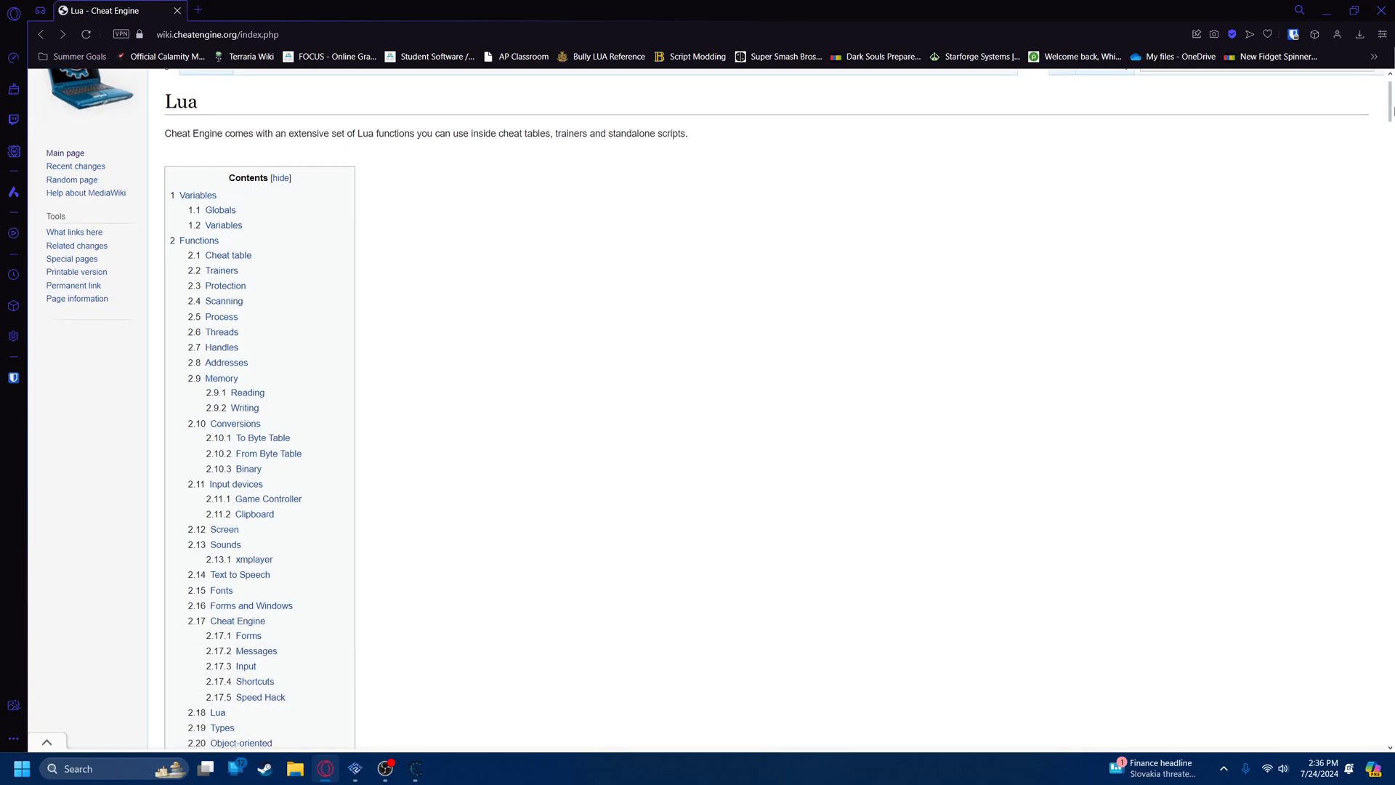
{"action": "scroll", "scroll_direction": "down", "scroll_amount": 3}
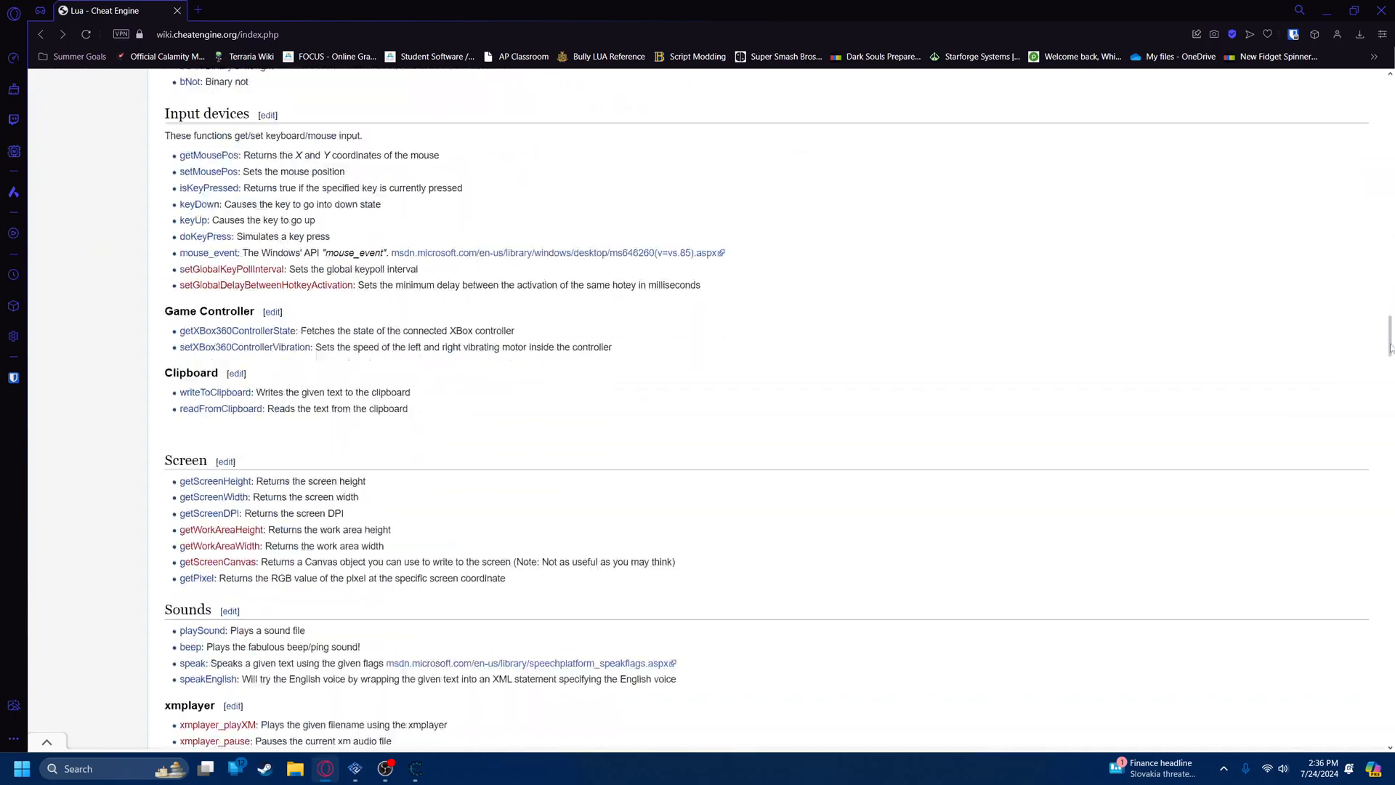
{"action": "scroll", "scroll_direction": "down", "scroll_amount": 3}
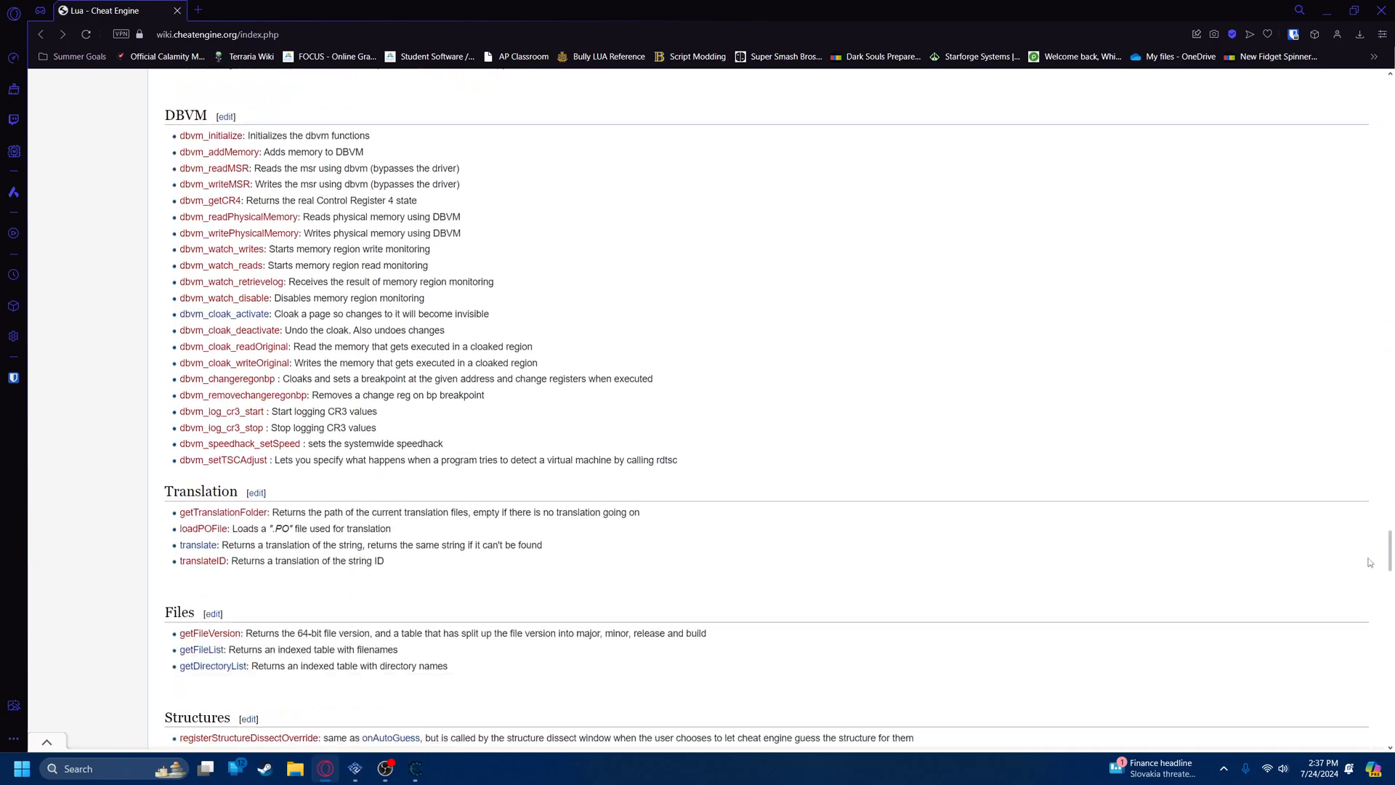
{"action": "scroll", "scroll_direction": "down", "scroll_amount": 3}
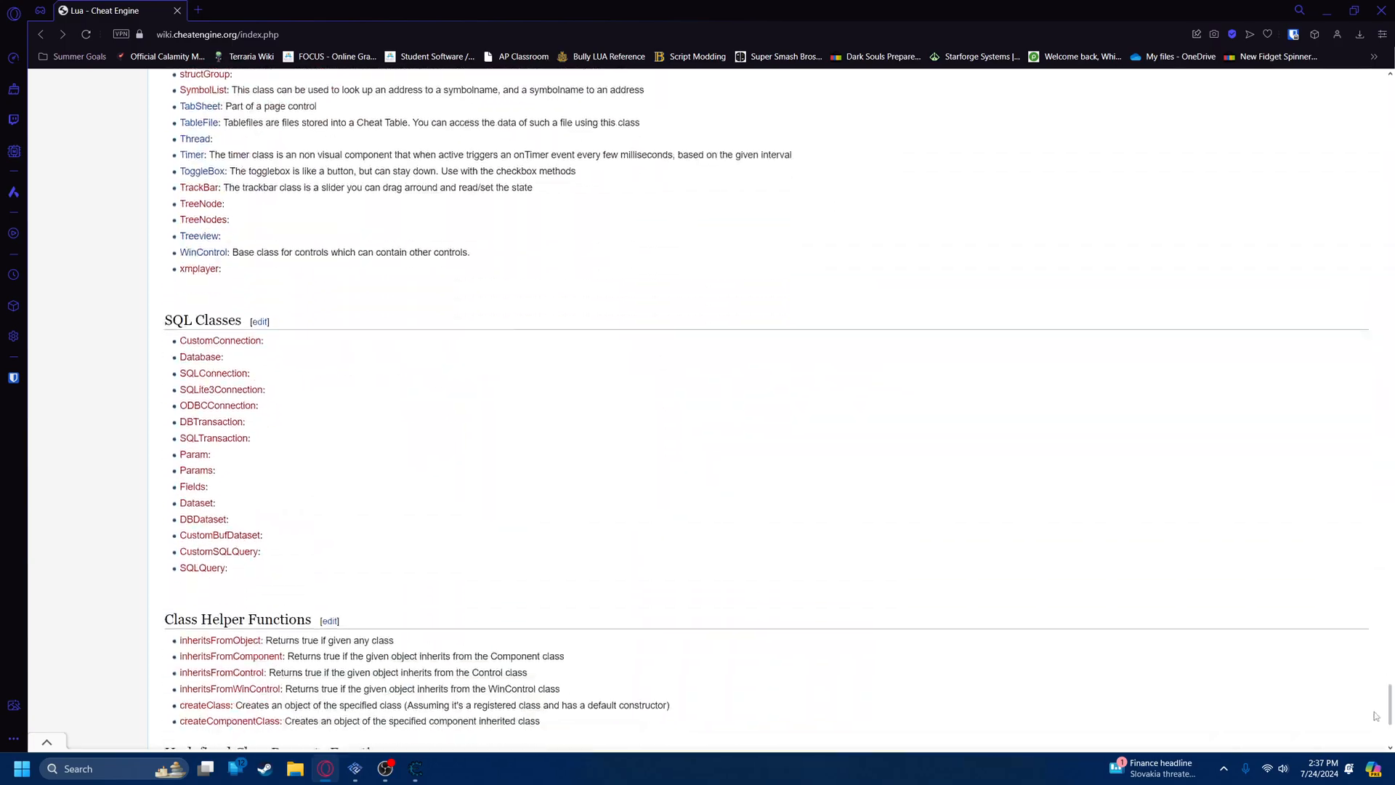
{"action": "scroll", "scroll_direction": "down", "scroll_amount": 3}
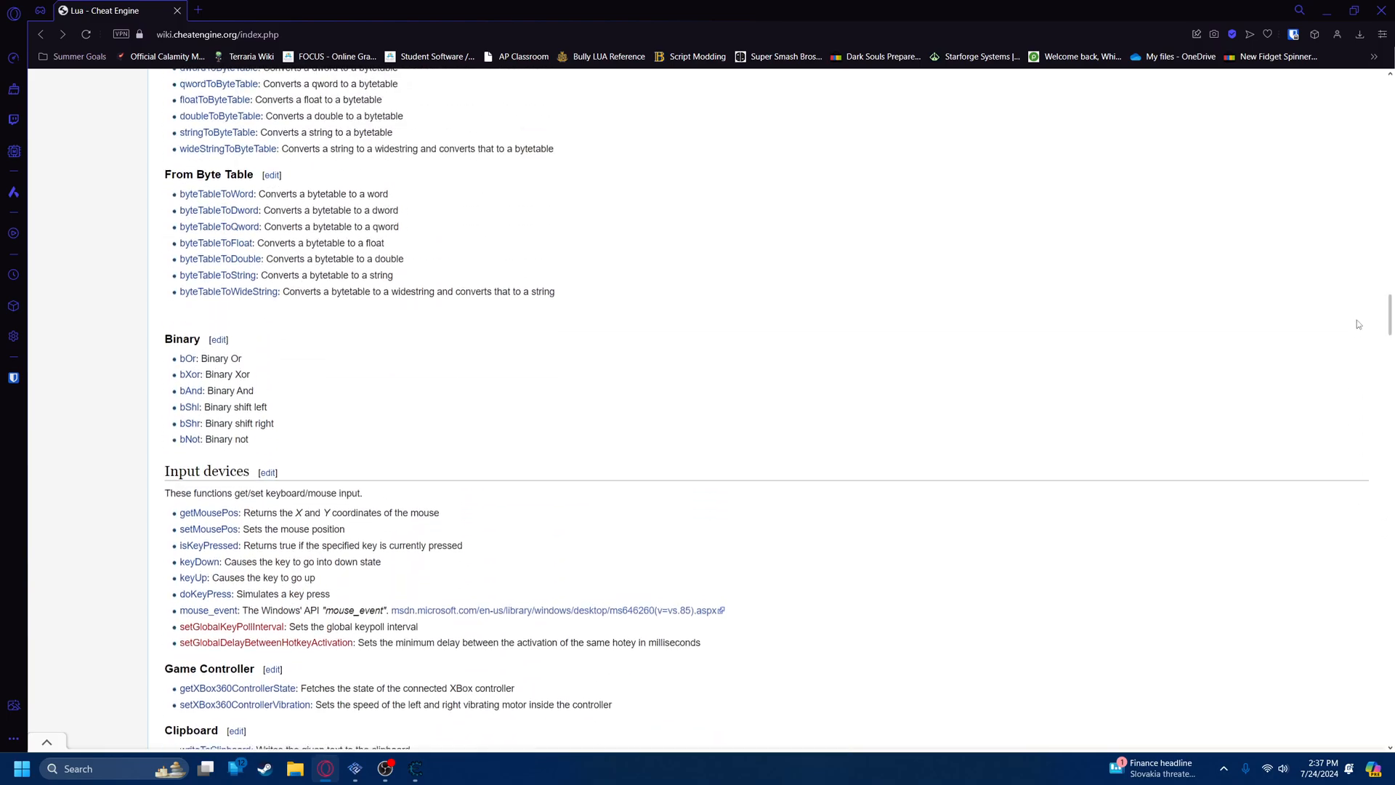
{"action": "scroll", "scroll_direction": "up", "scroll_amount": 3}
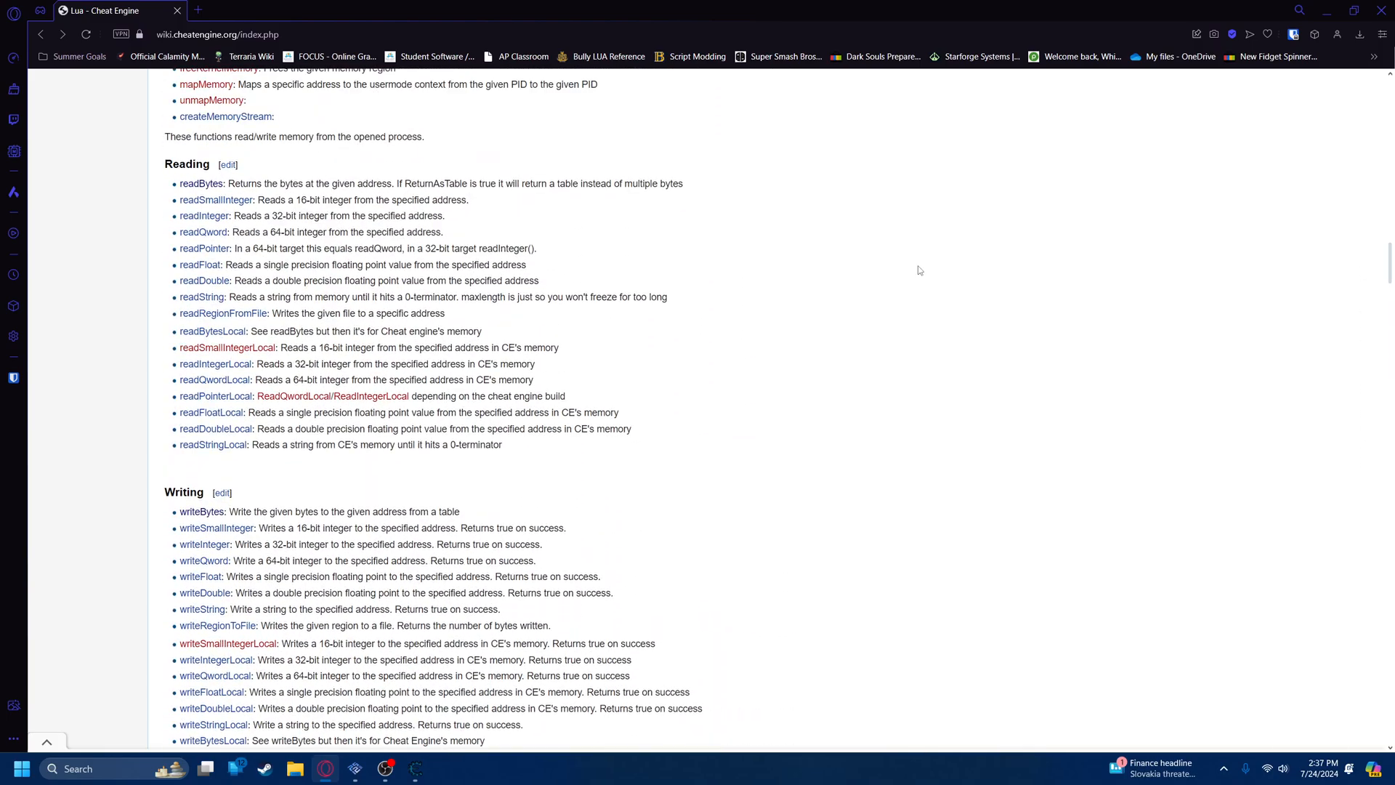
{"action": "scroll", "scroll_direction": "down", "scroll_amount": 3}
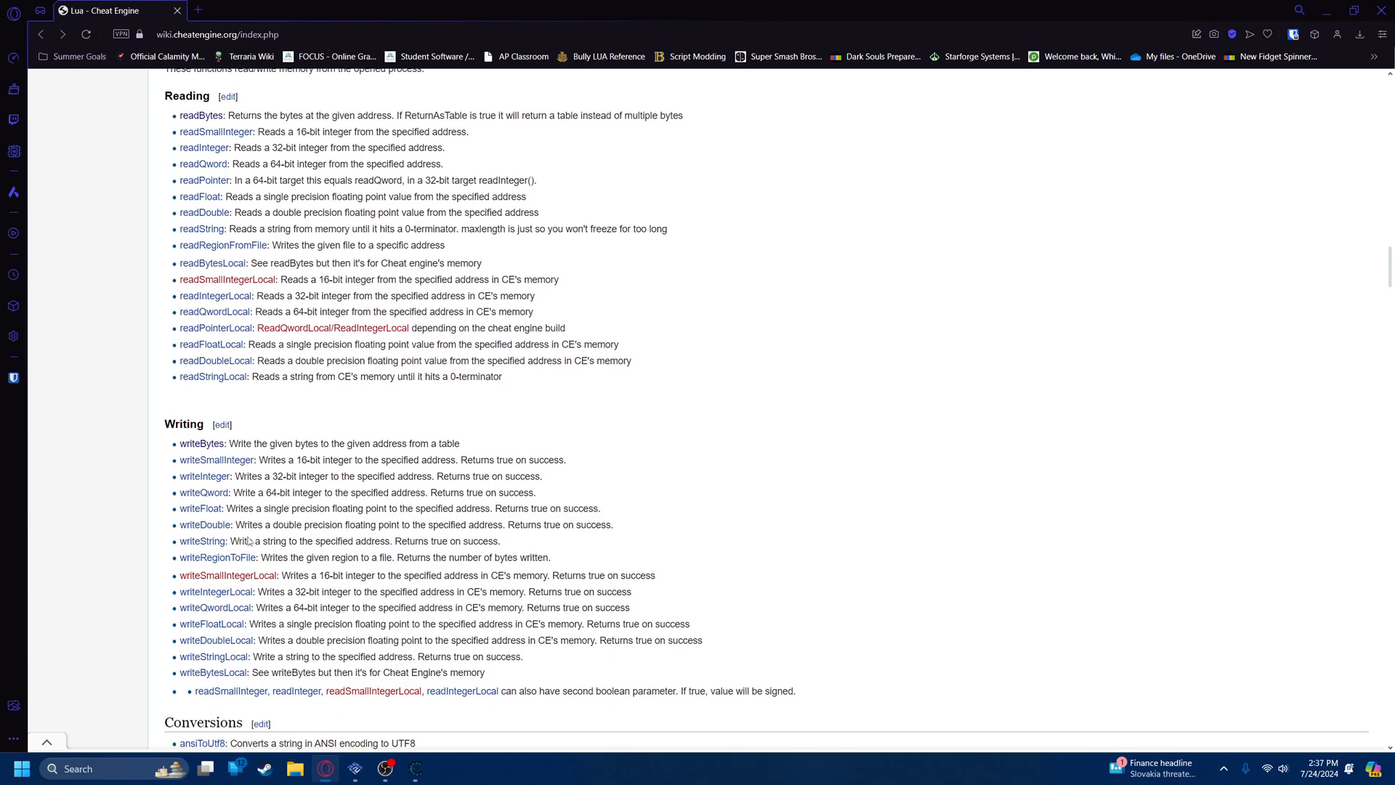
{"action": "mouse_move", "coordinate": [1337, 5]}
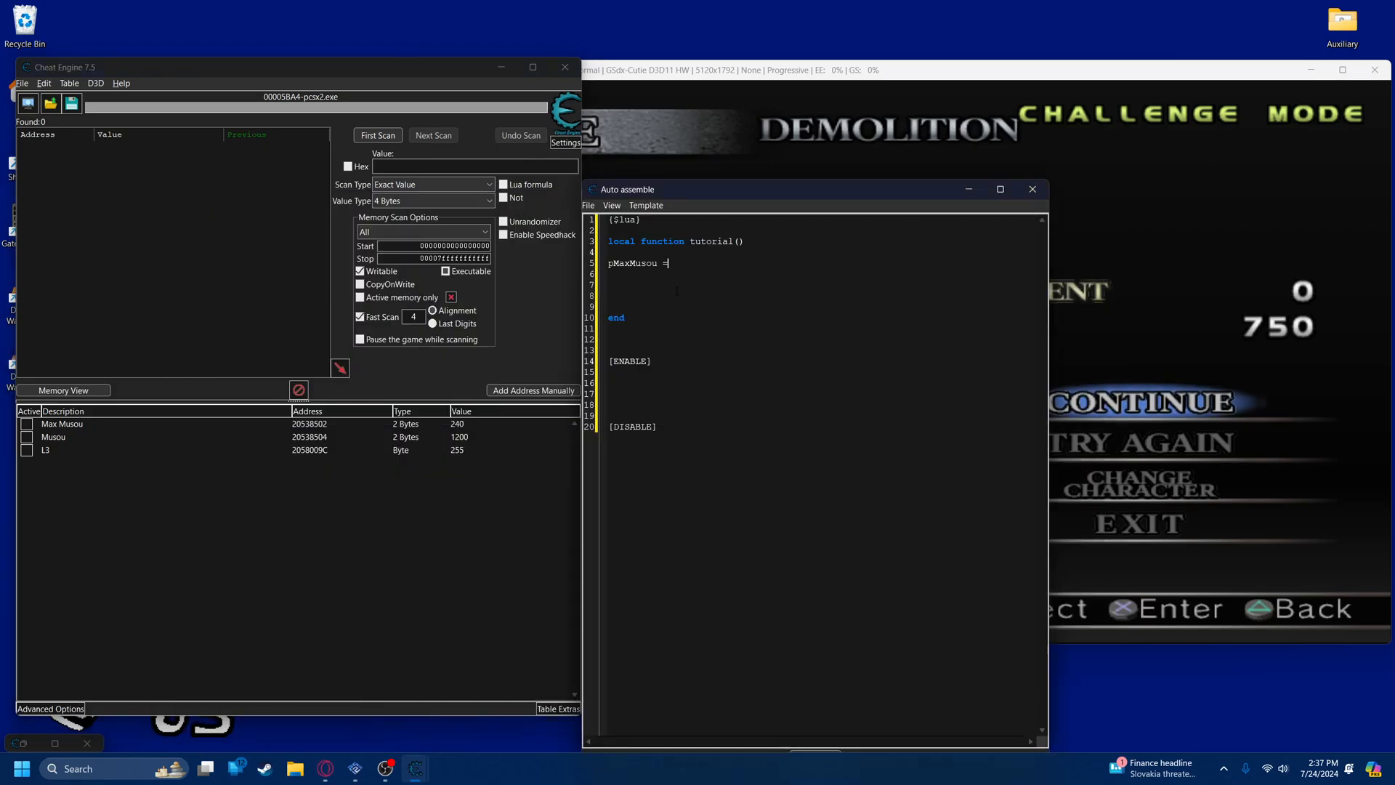
{"action": "mouse_move", "coordinate": [481, 463]}
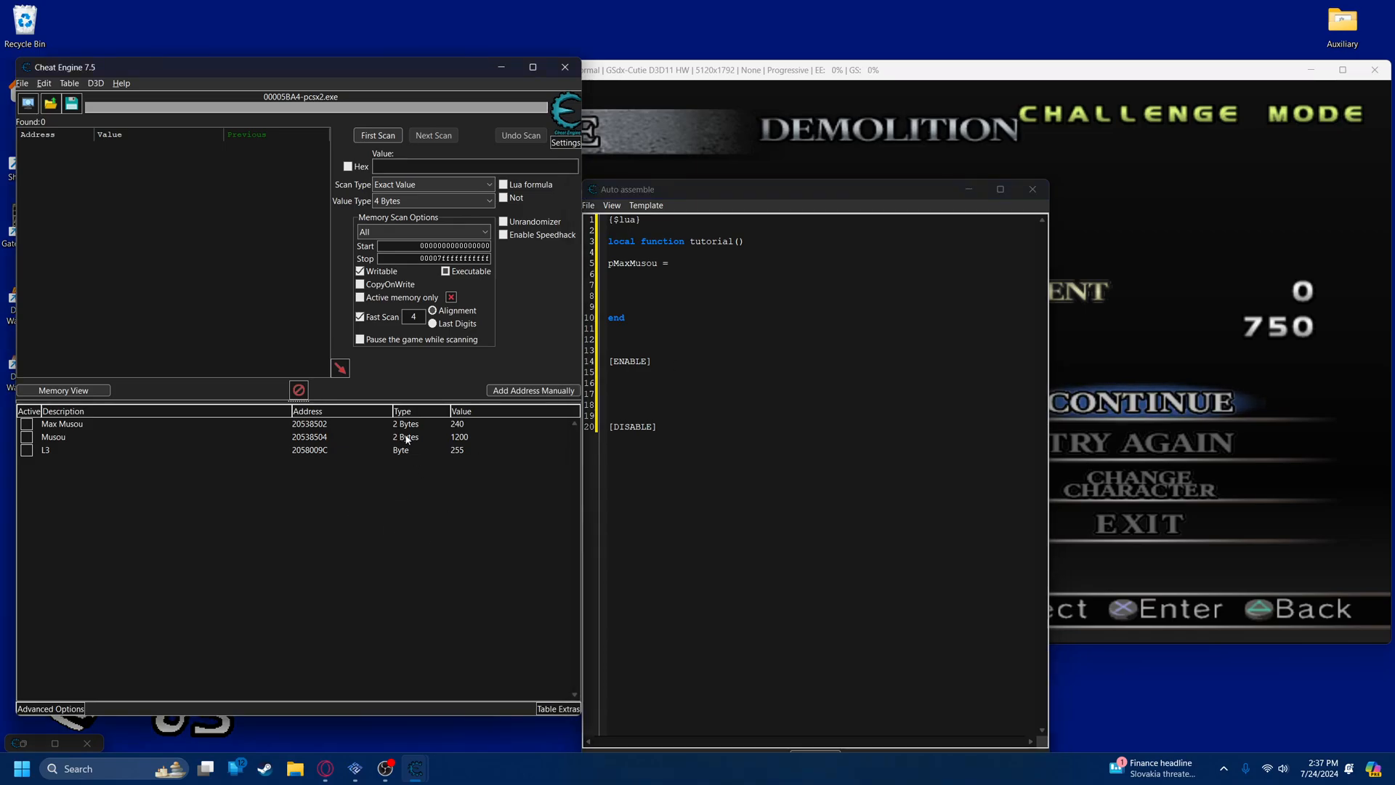
{"action": "mouse_move", "coordinate": [438, 439]}
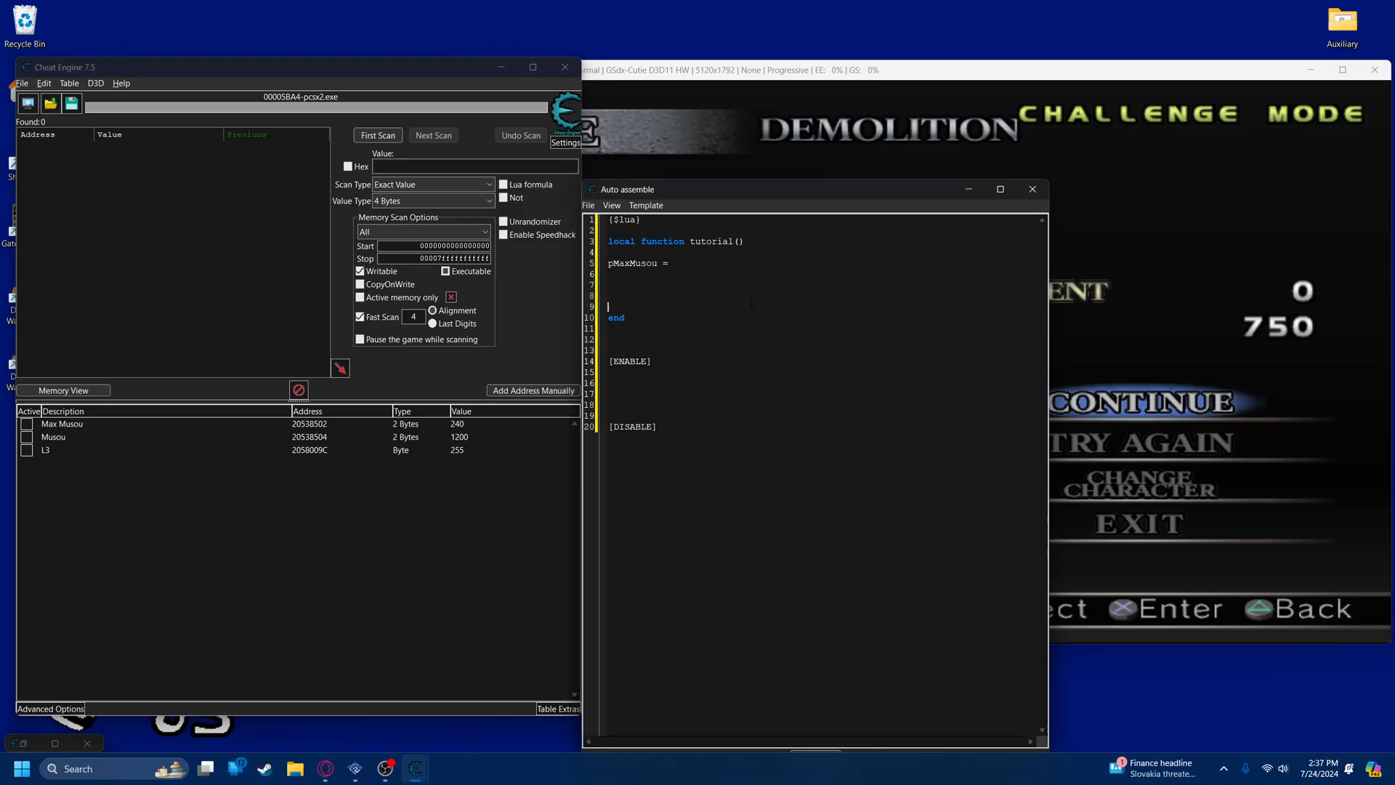
Add a readByte() call after pMaxMusou = and look up the Musou address 20538502 in the table
{"action": "left_click", "coordinate": [666, 263]}
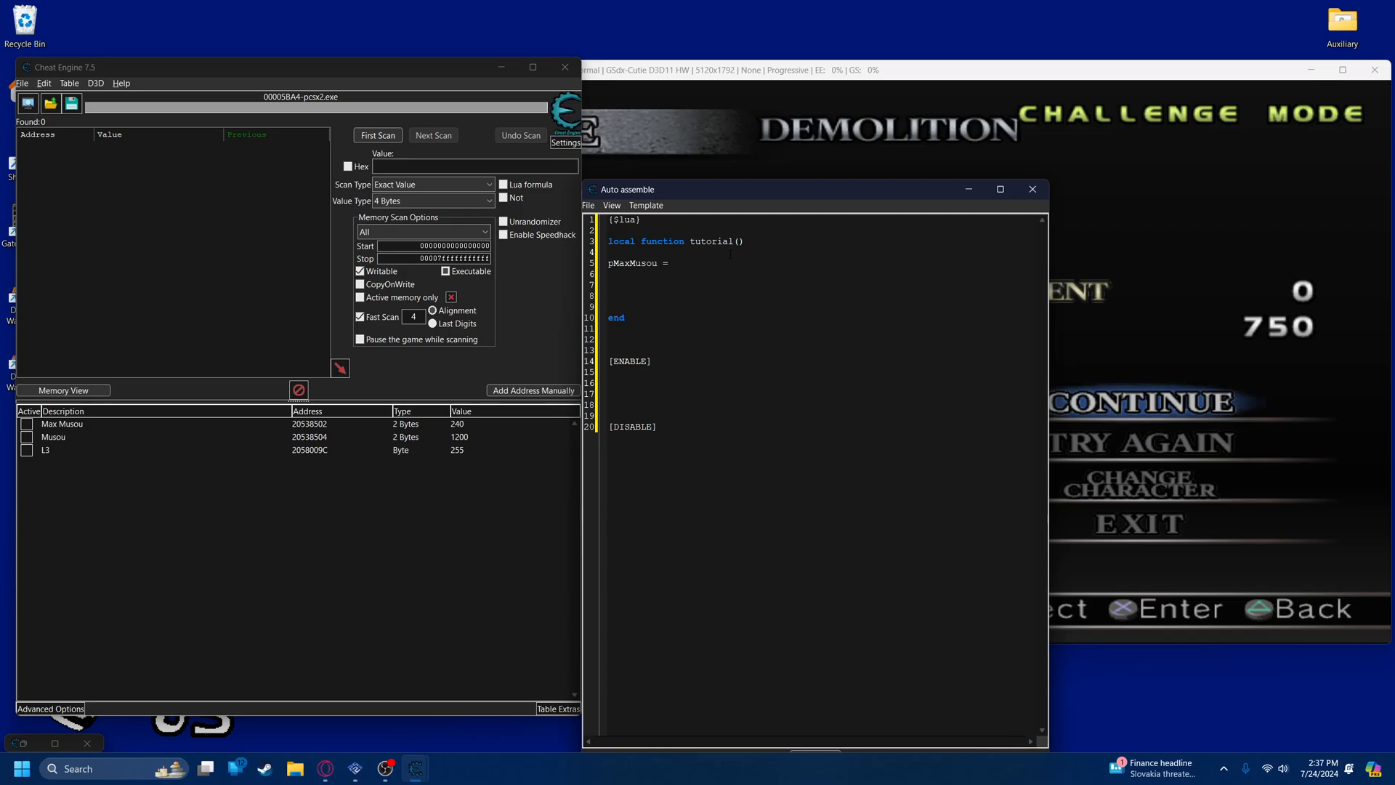
{"action": "left_click", "coordinate": [672, 263]}
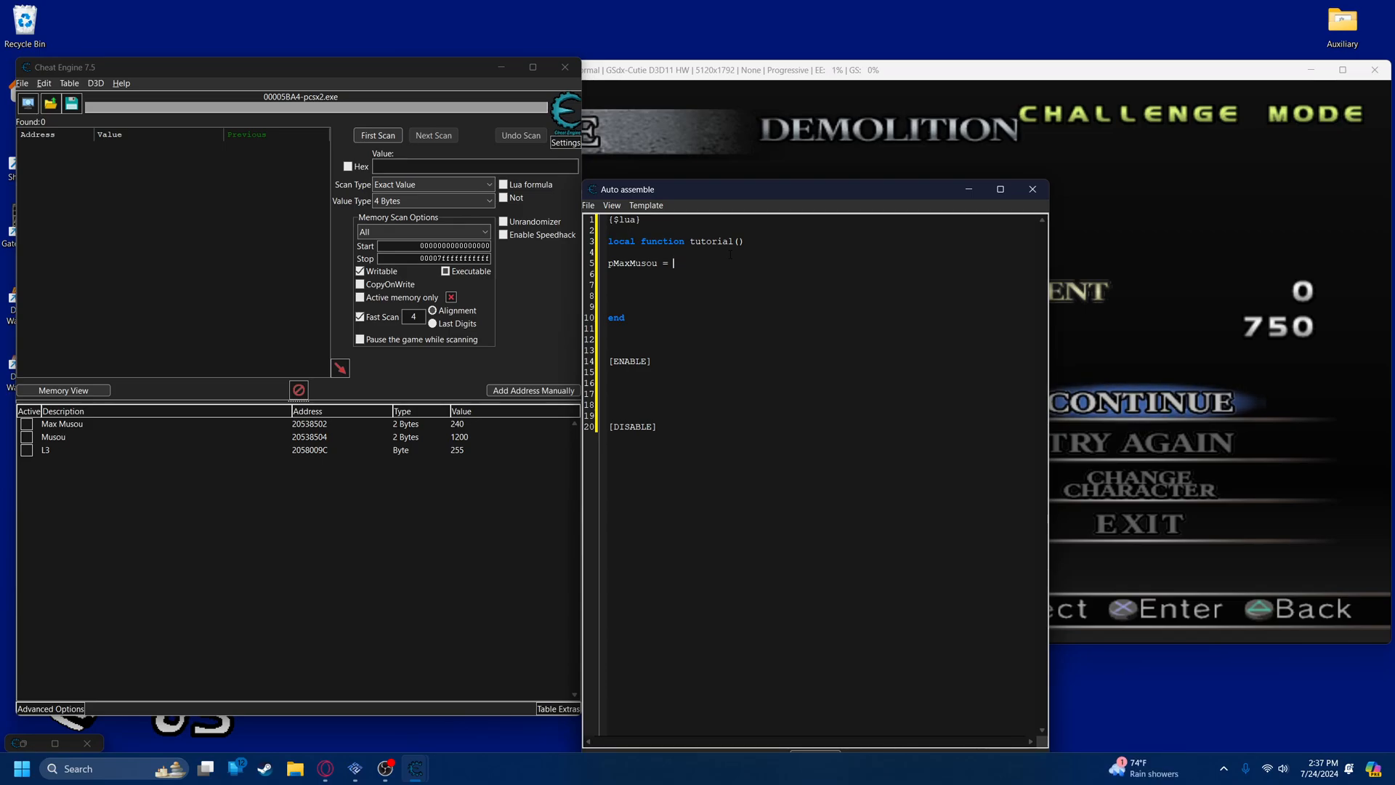
{"action": "type", "text": "read"}
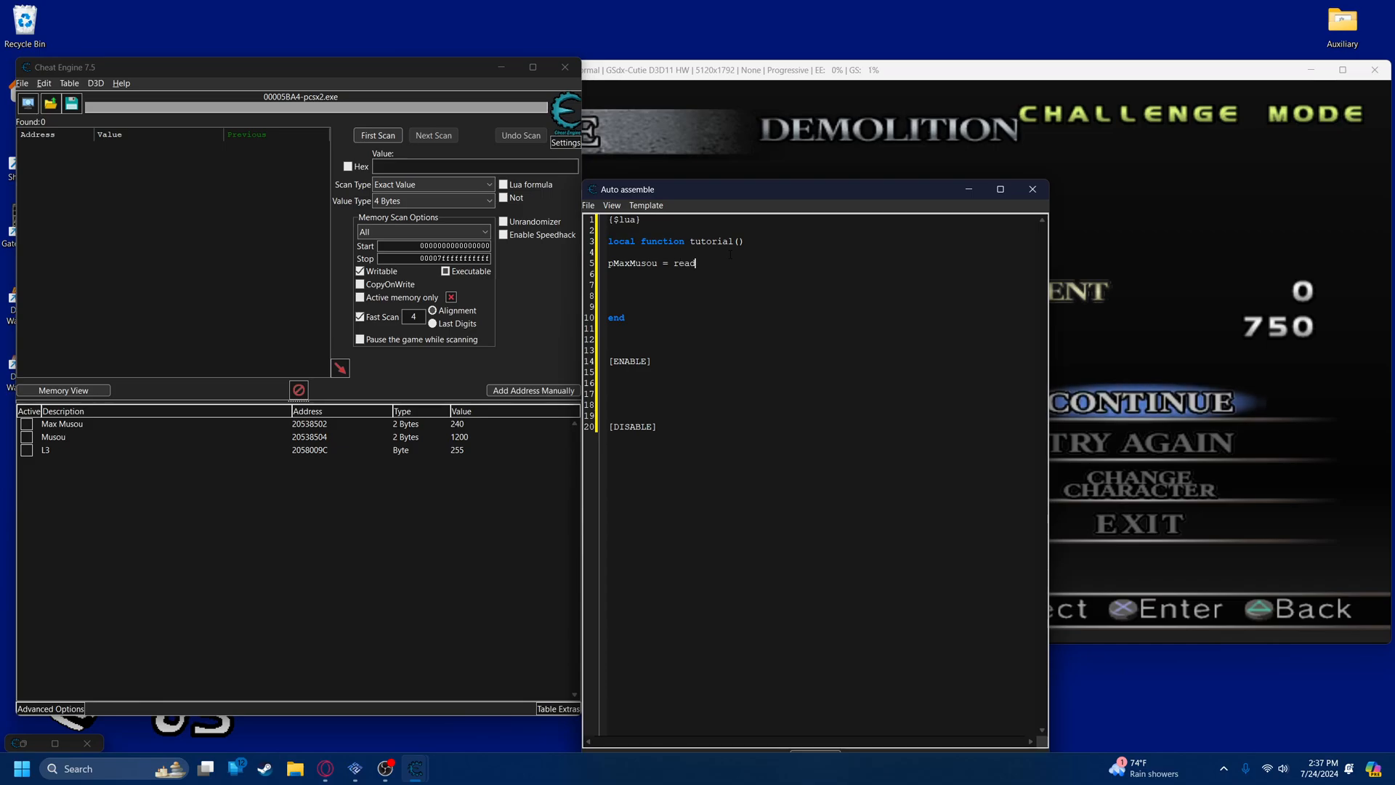
{"action": "type", "text": "Byte()"}
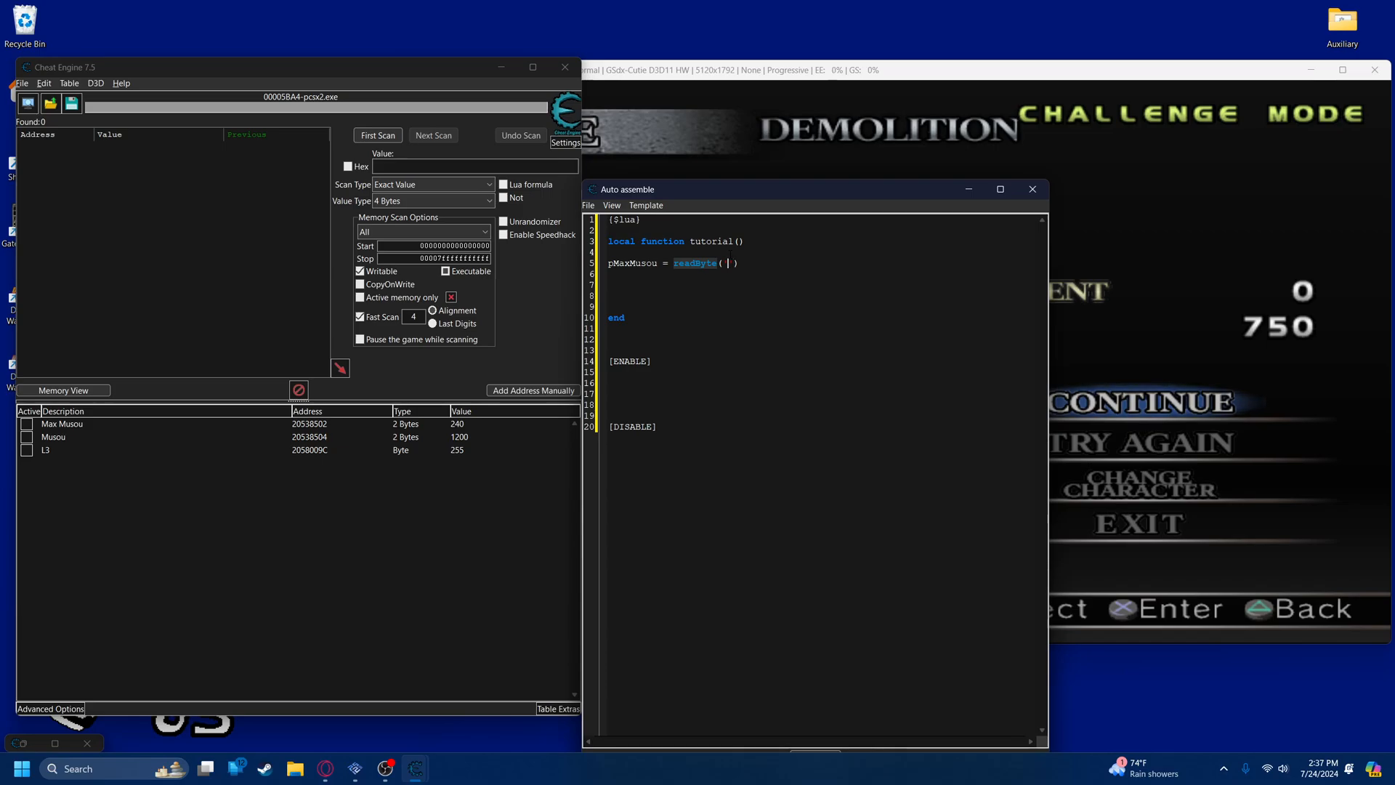
{"action": "double_click", "coordinate": [308, 423]}
{"action": "type", "text": "'20538502'"}
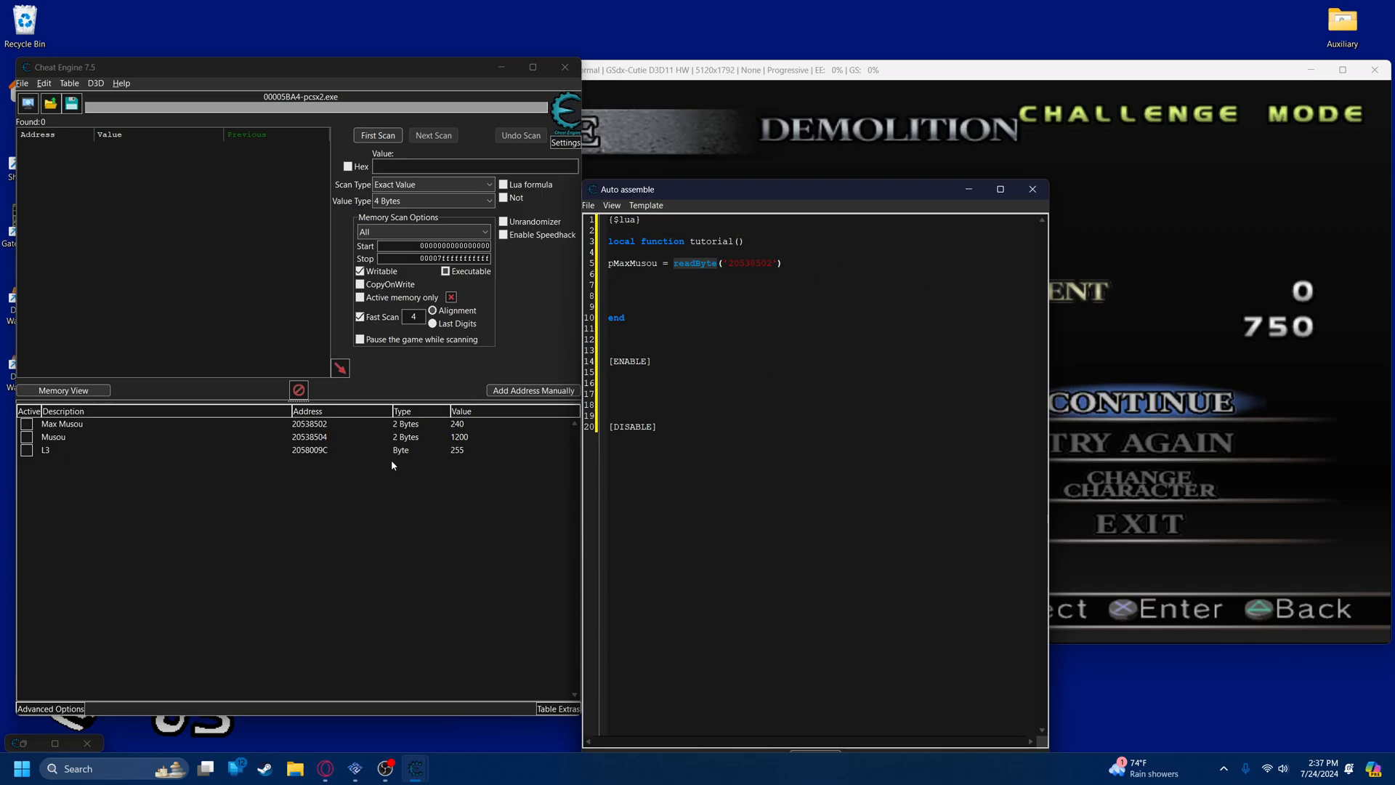
{"action": "left_click", "coordinate": [53, 437]}
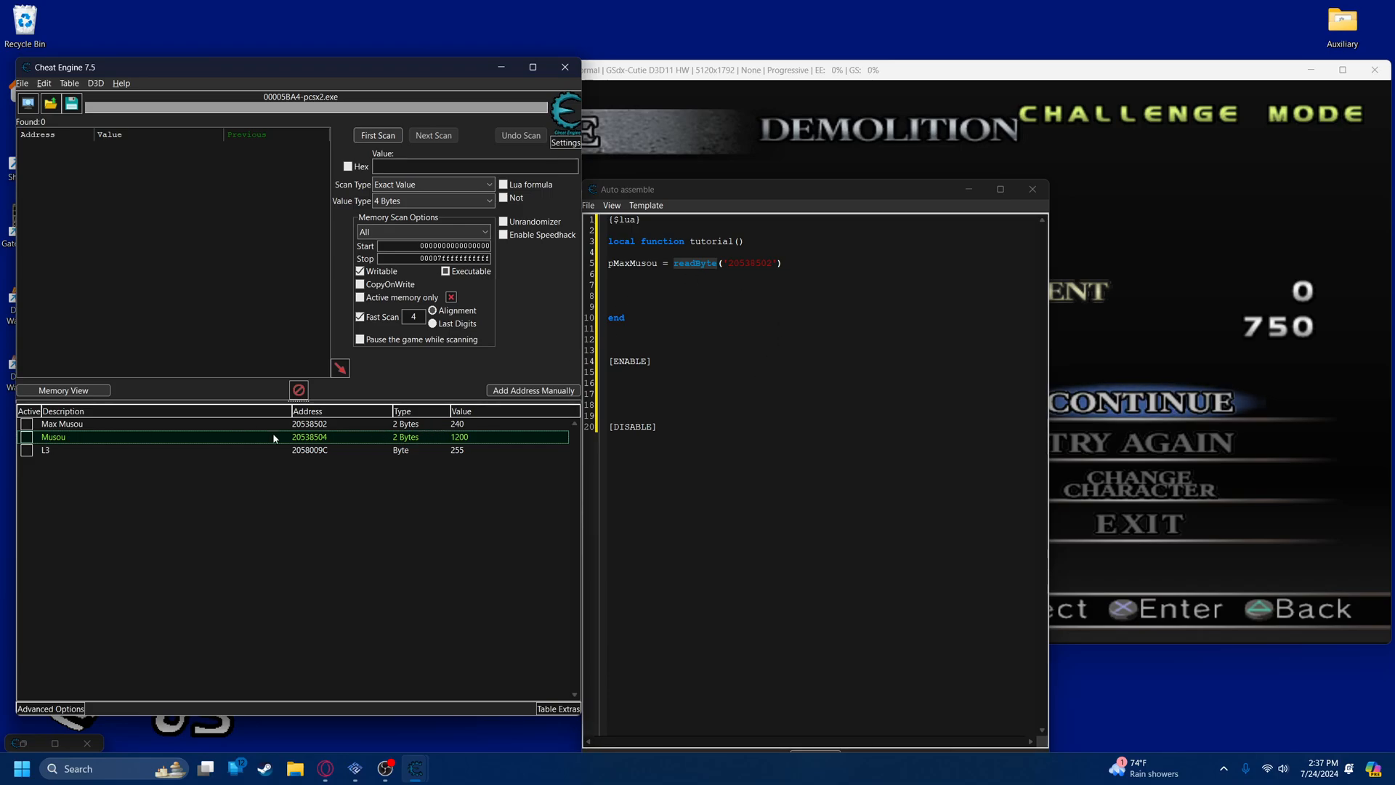
{"action": "mouse_move", "coordinate": [106, 446]}
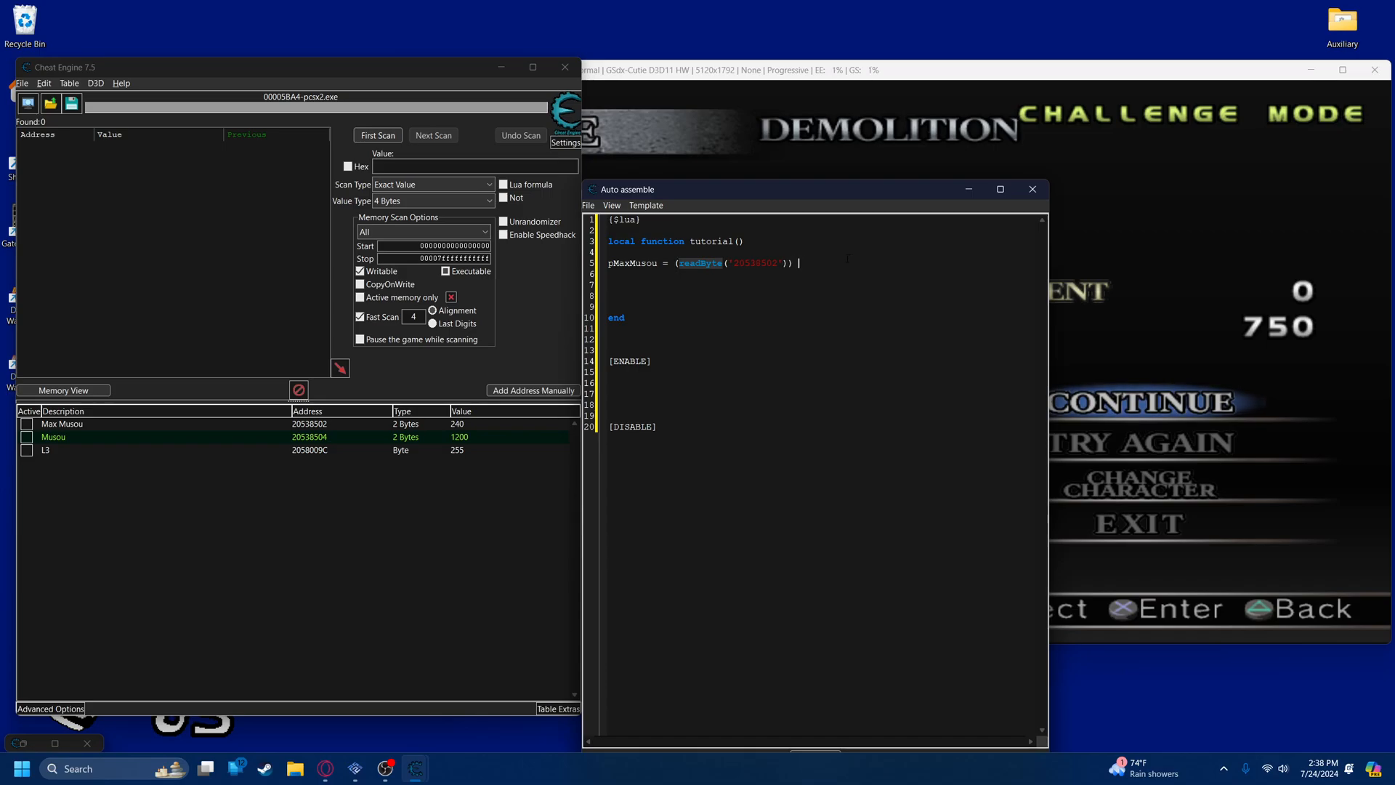
Finish line 5 as ((readByte('20538502')) * 16) and start a new line below it
{"action": "type", "text": "* 16"}
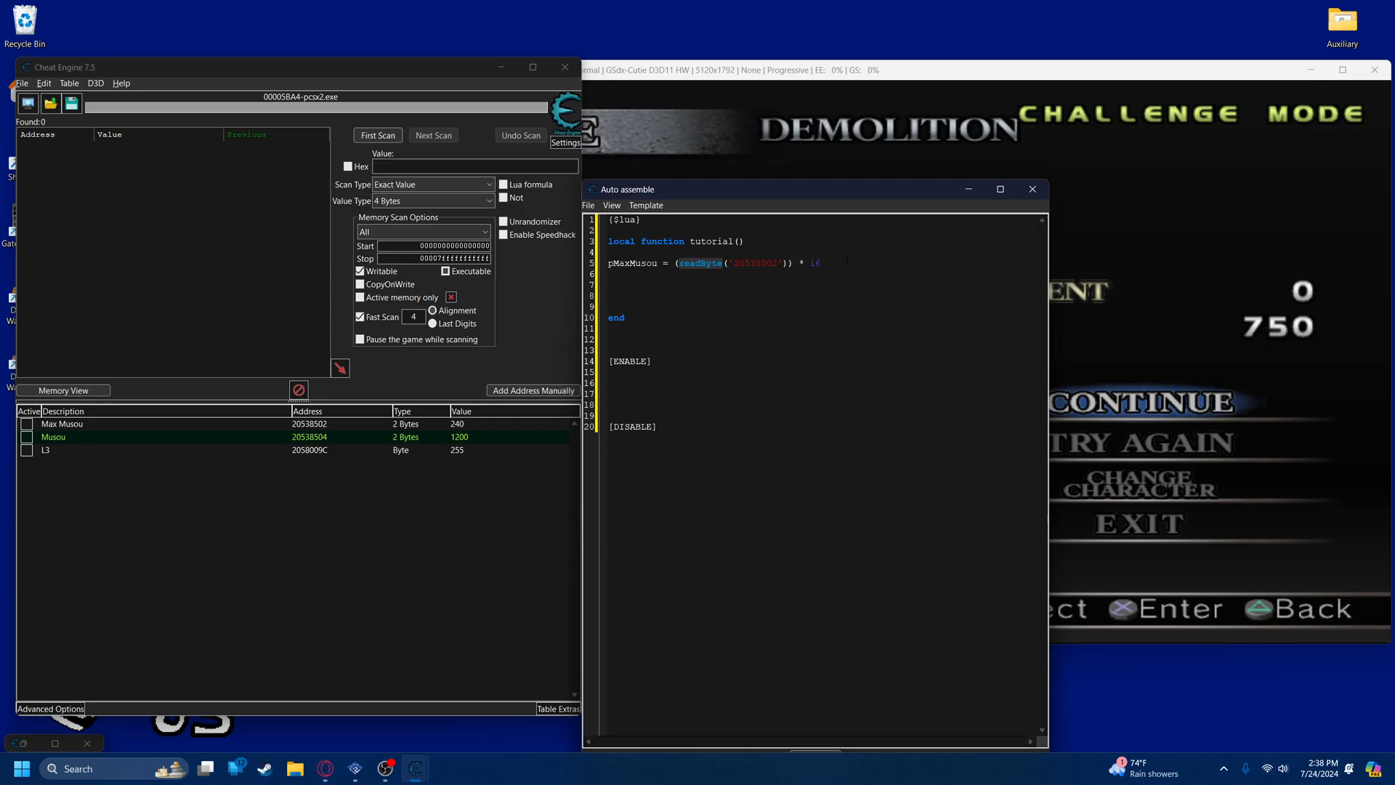
{"action": "double_click", "coordinate": [699, 263]}
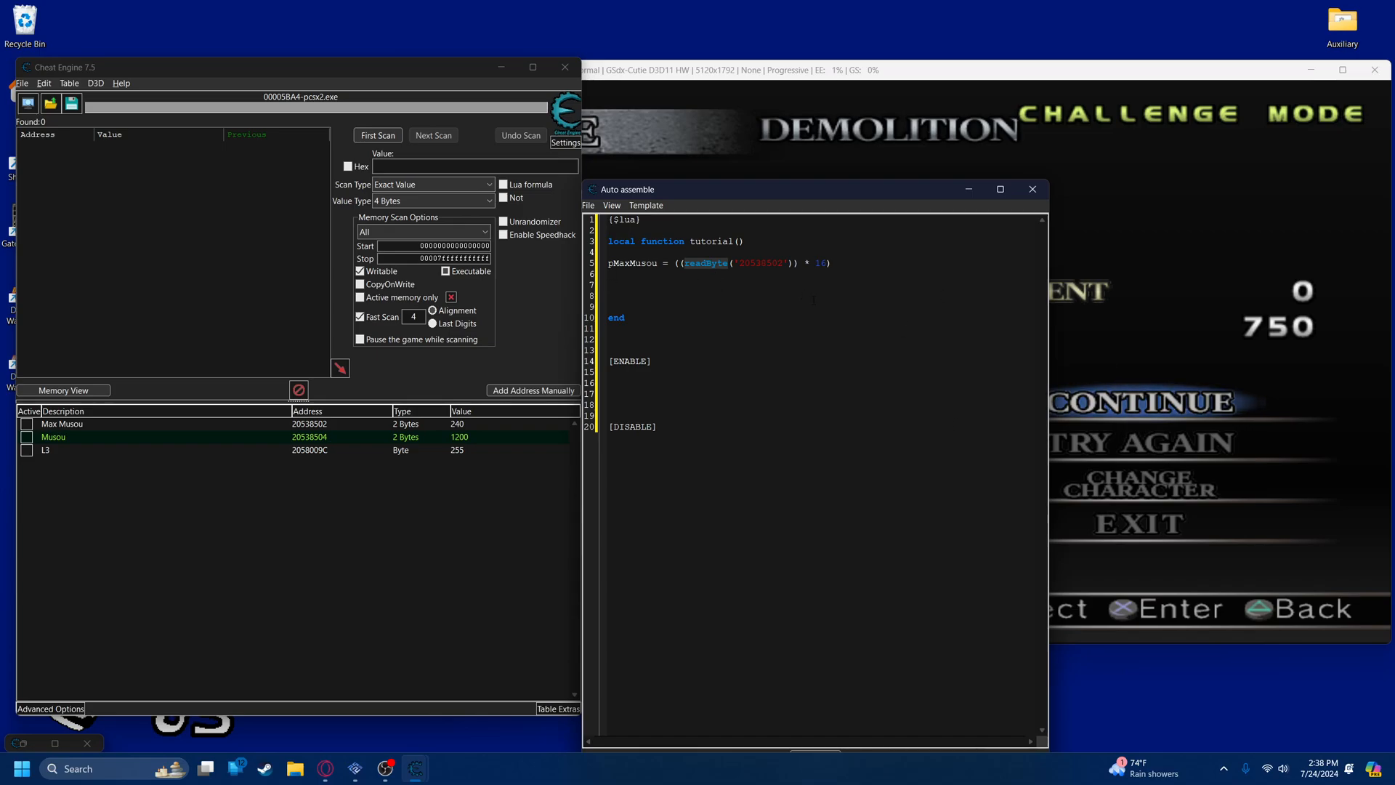
{"action": "left_click", "coordinate": [609, 285]}
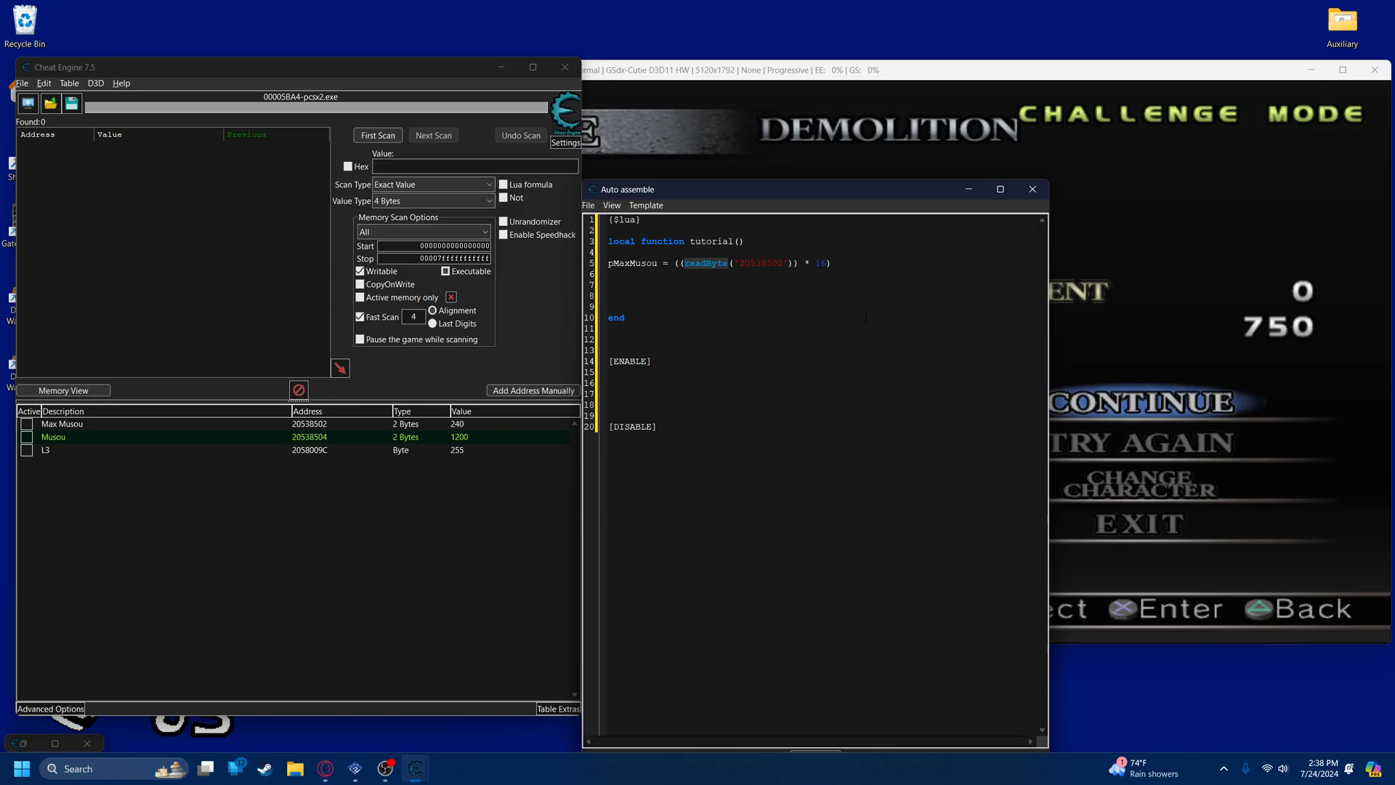
{"action": "left_click", "coordinate": [609, 285]}
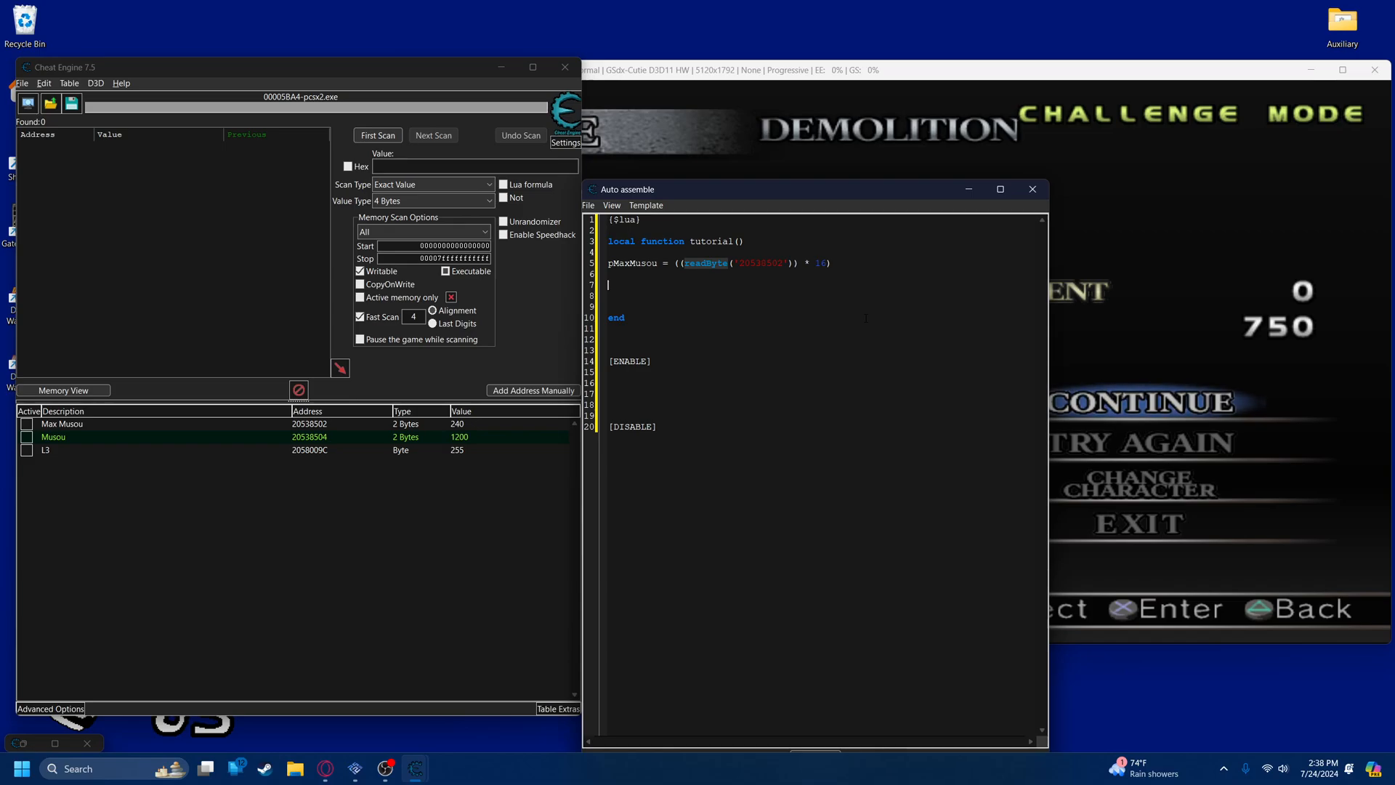
Add an unfinished 'if then' line and switch the Max Musou read to readSmallInteger, checking L3's live value
{"action": "type", "text": "if ty"}
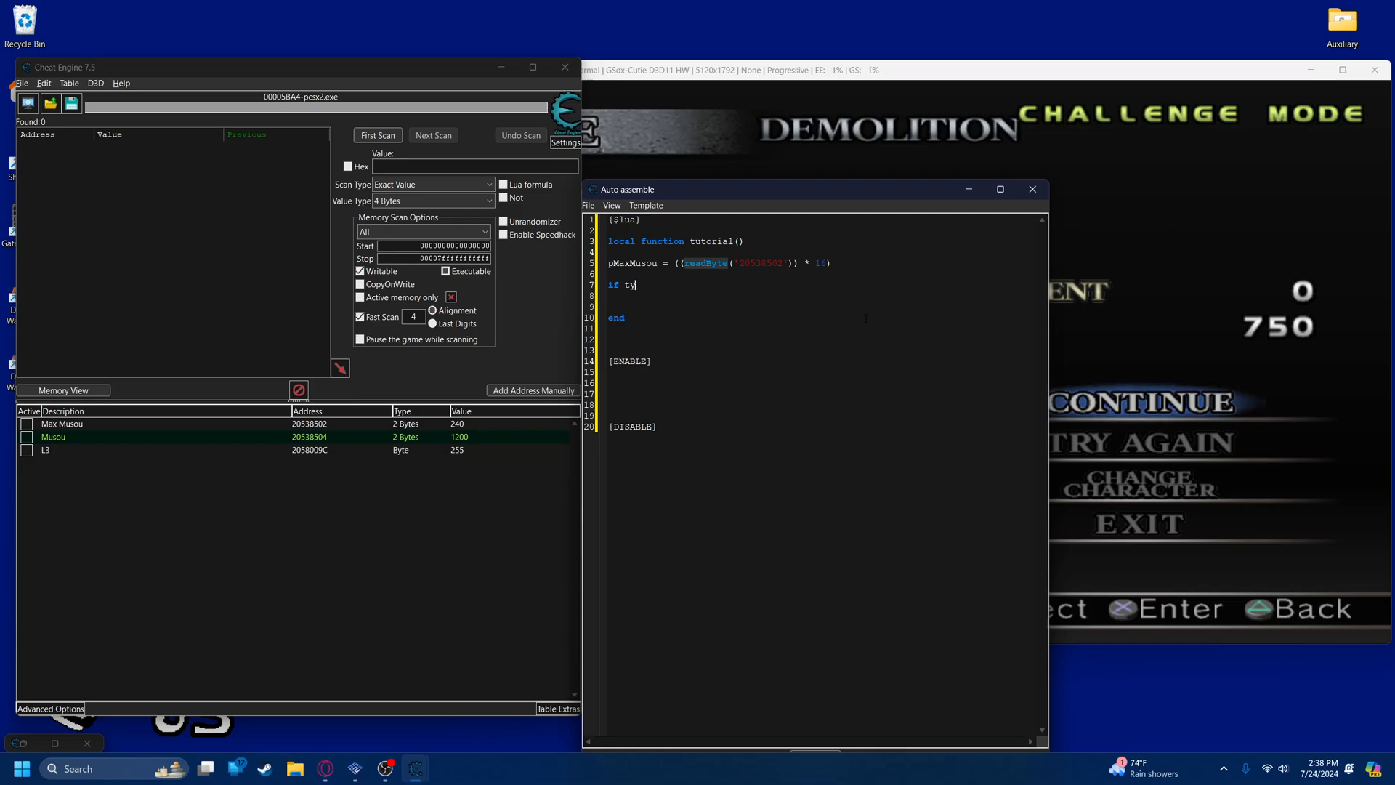
{"action": "type", "text": "hen"}
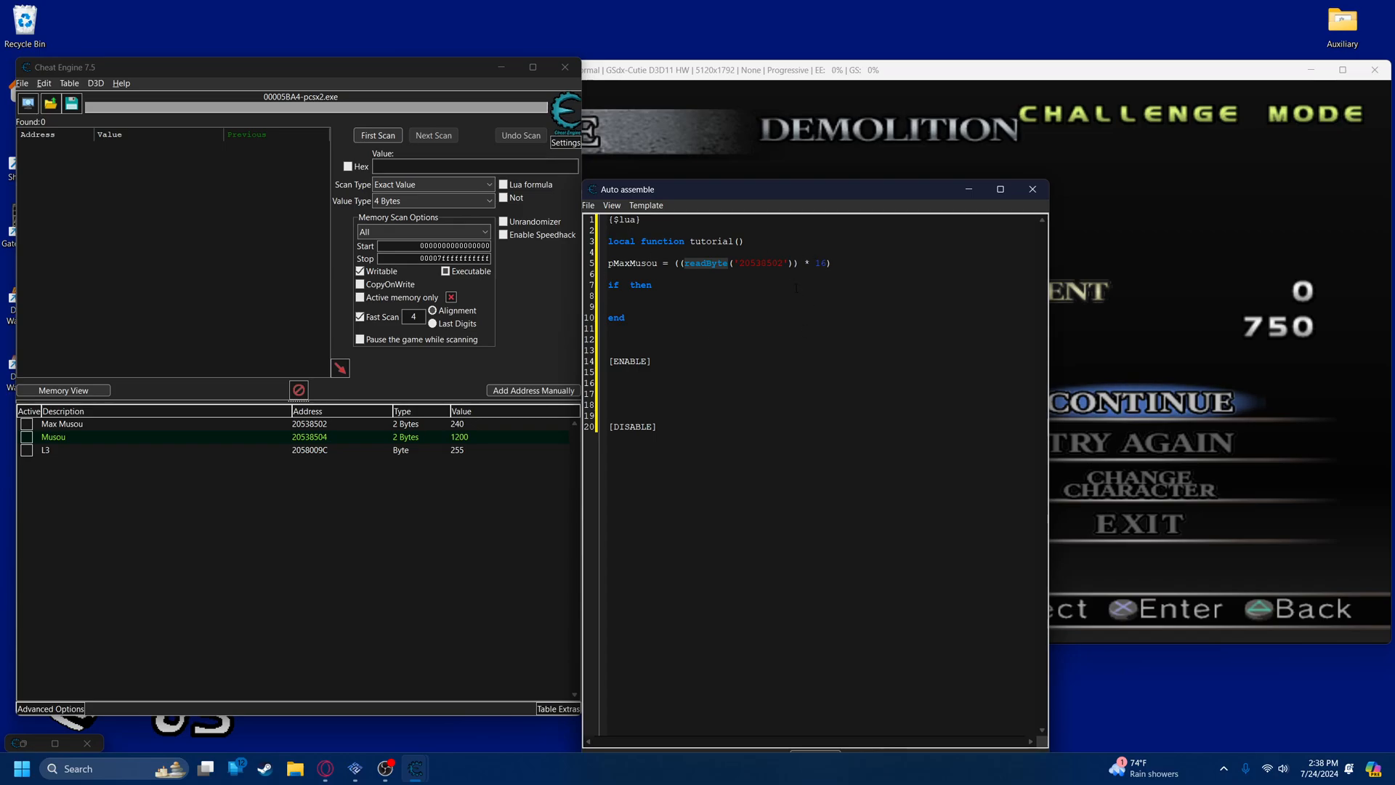
{"action": "left_click", "coordinate": [79, 474]}
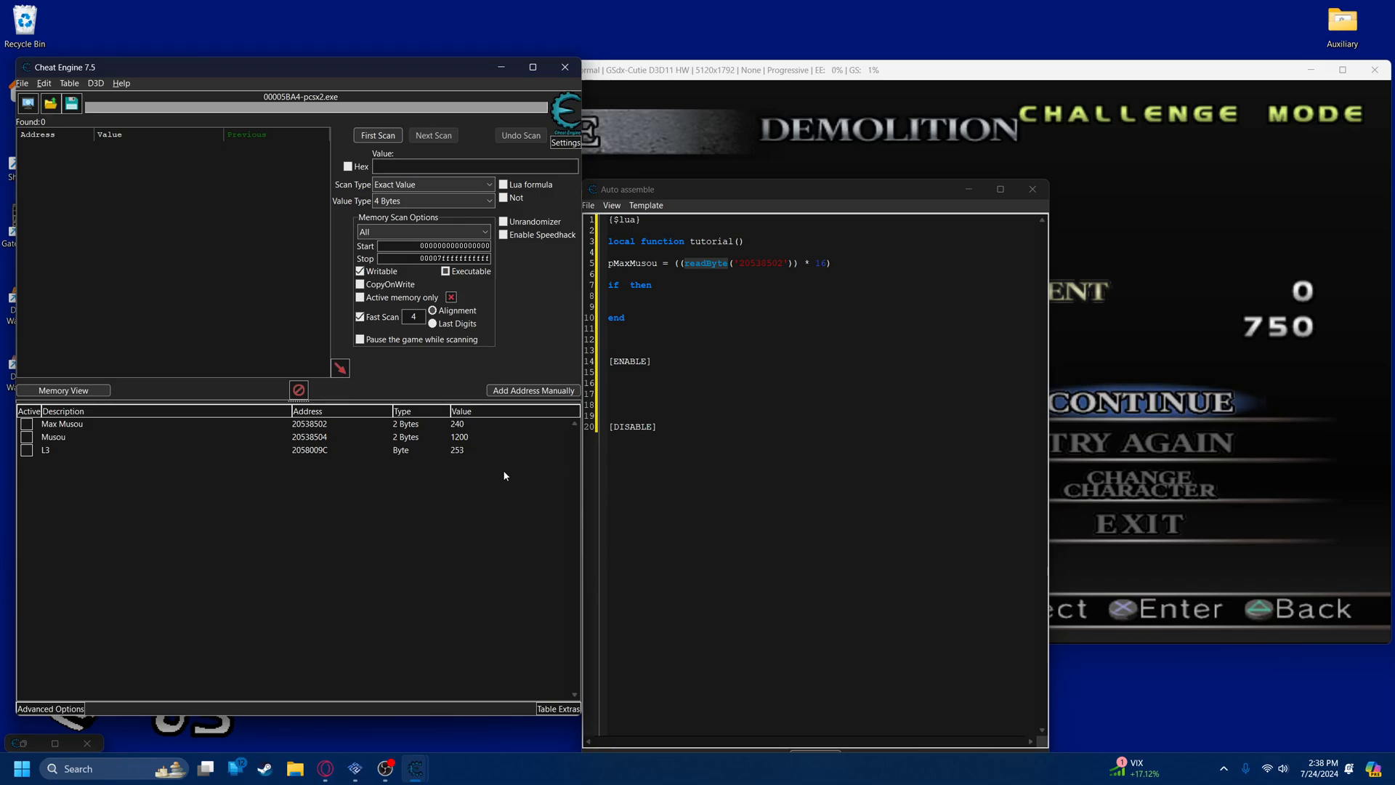
{"action": "mouse_move", "coordinate": [461, 452]}
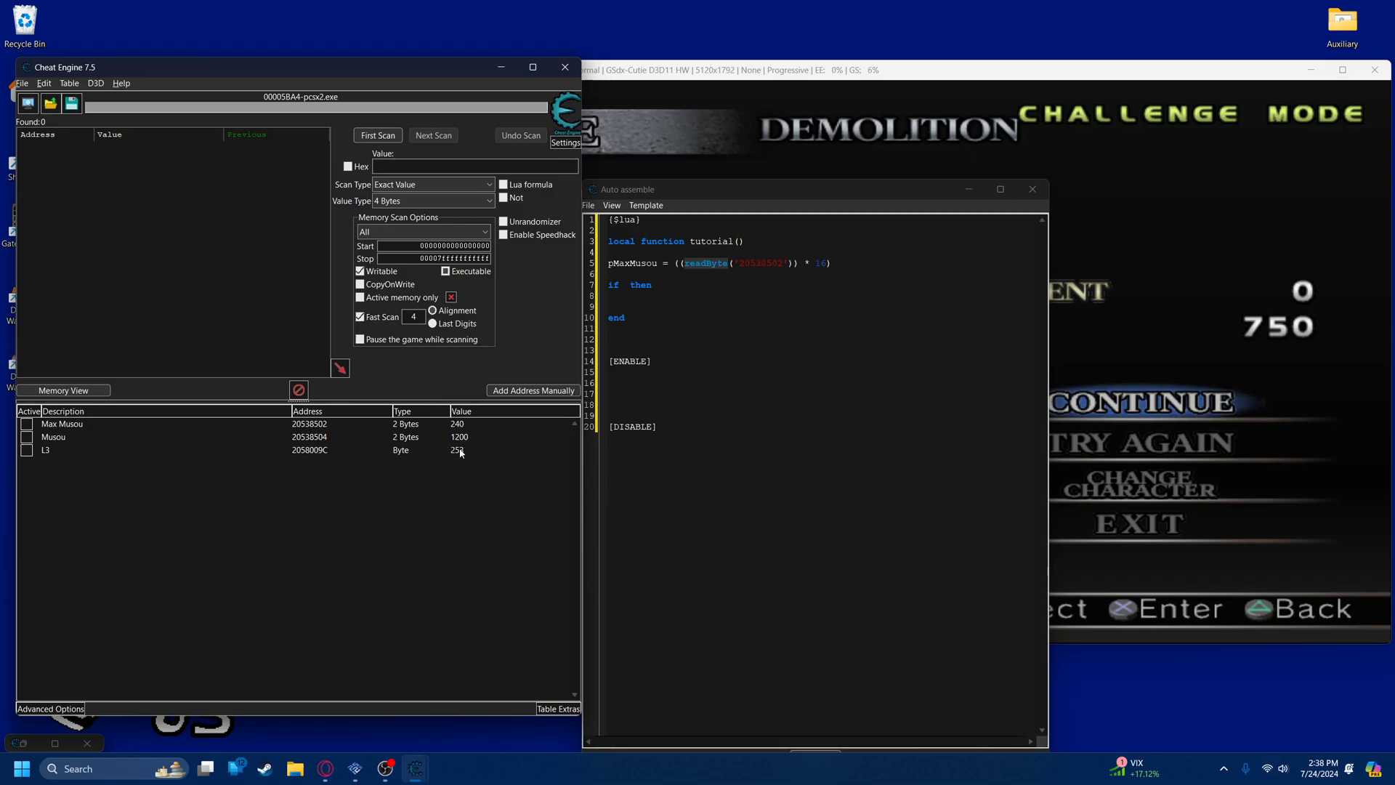
{"action": "left_click", "coordinate": [623, 285]}
{"action": "type", "text": "r"}
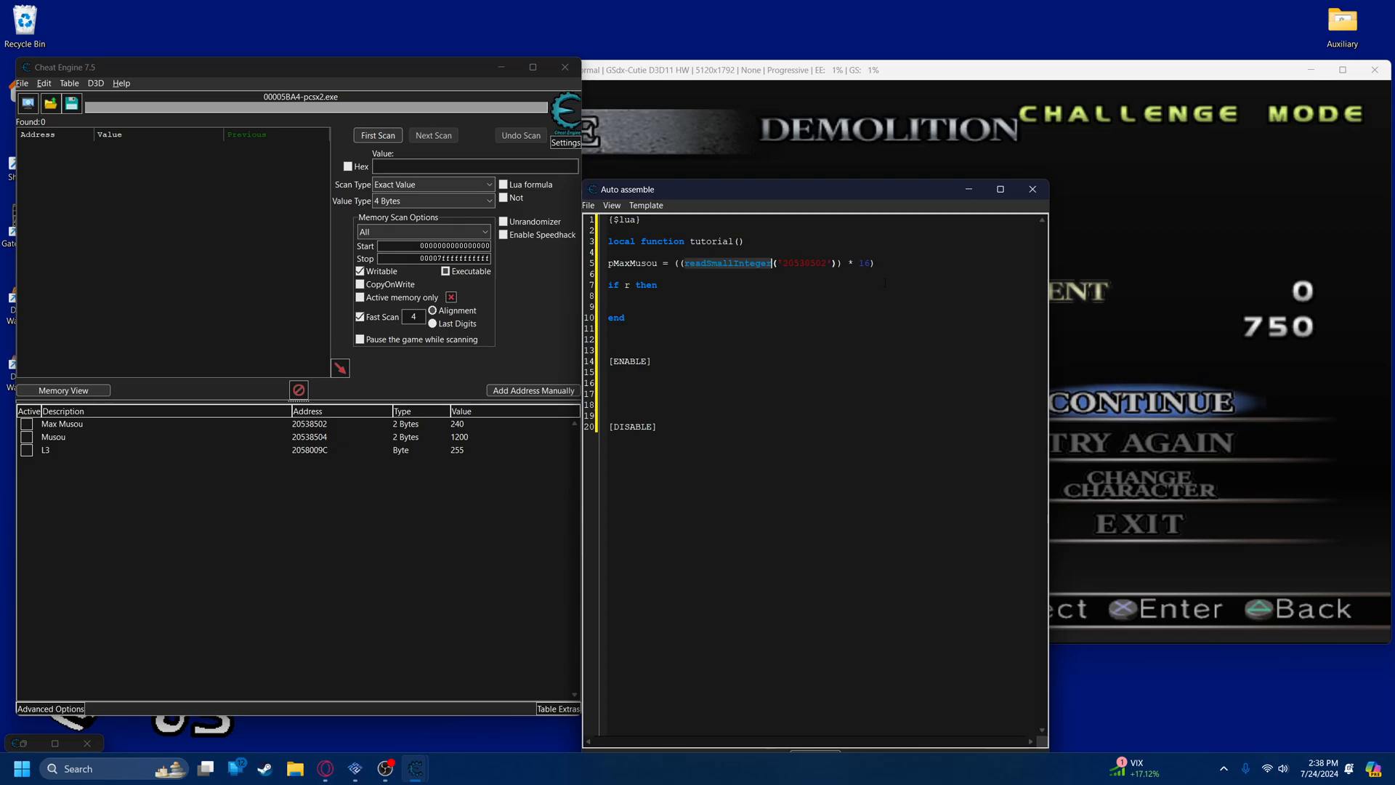
Start the if condition with readByte( and look up the L3 address 2058009C in the table
{"action": "double_click", "coordinate": [862, 263]}
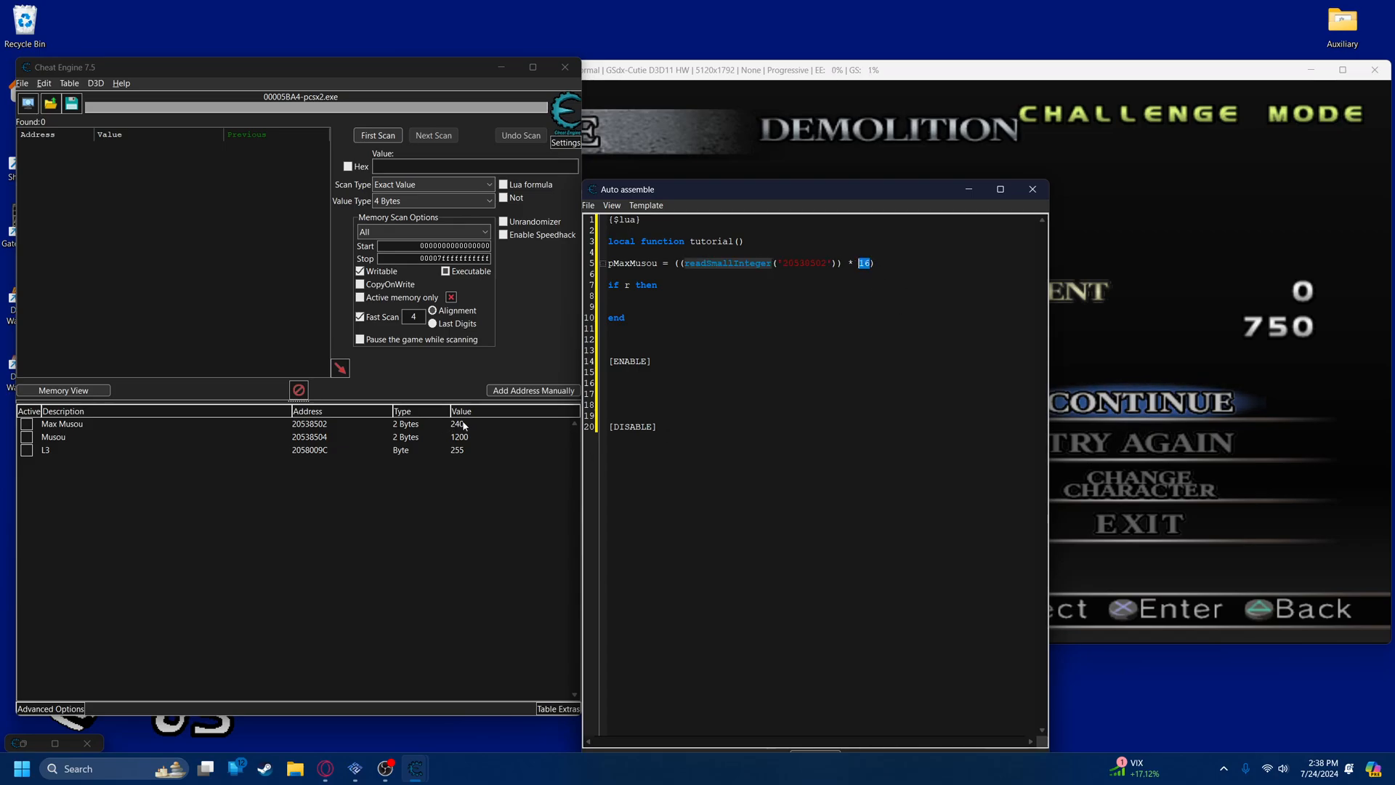
{"action": "mouse_move", "coordinate": [398, 430]}
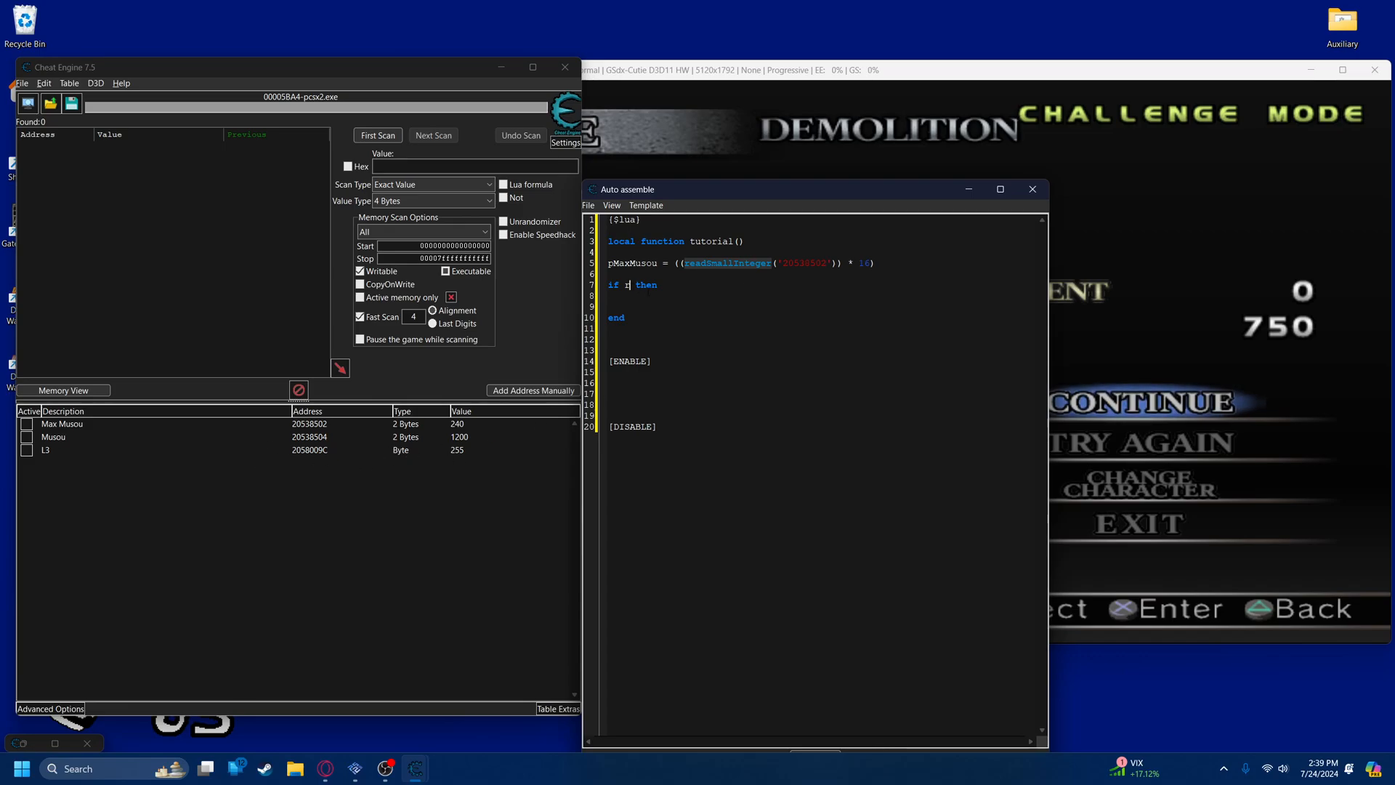
{"action": "type", "text": "eadByte"}
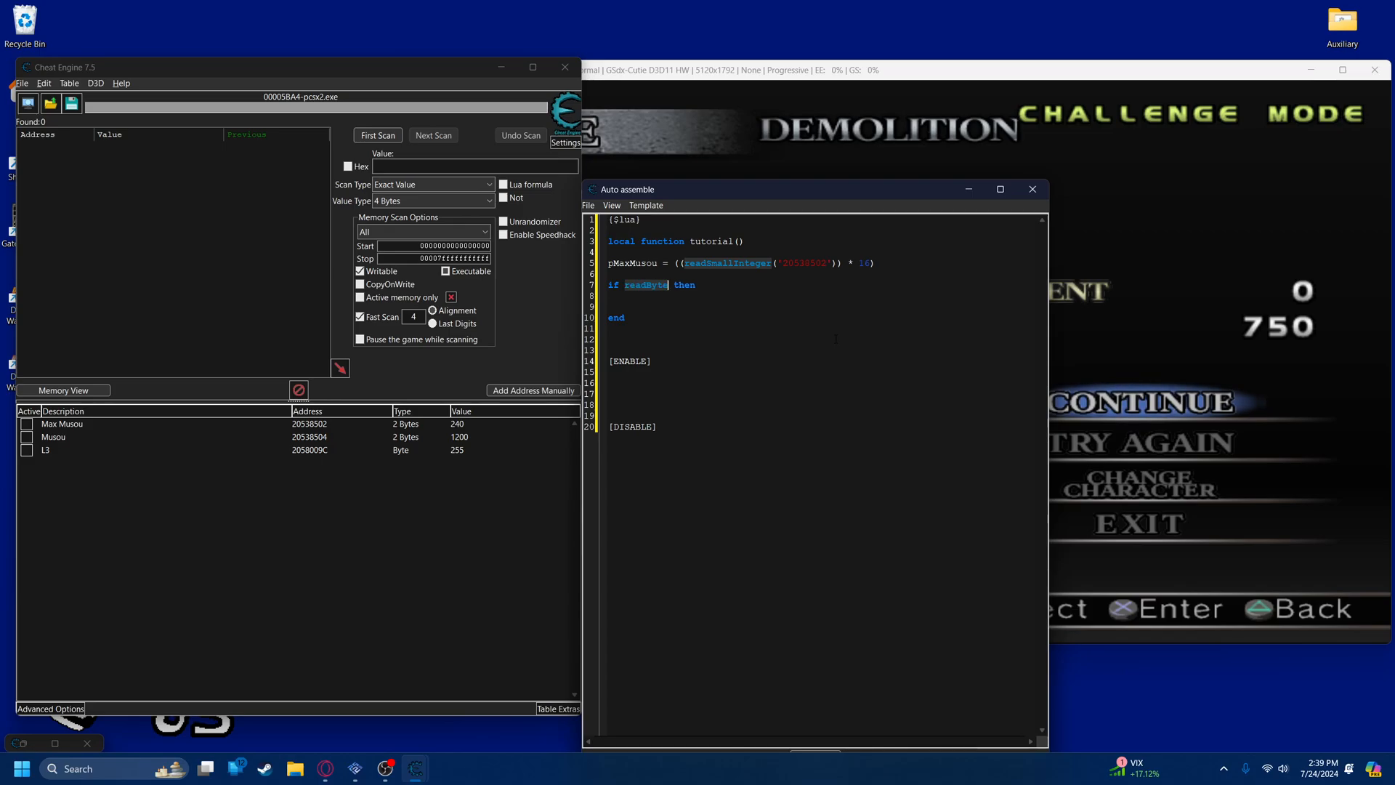
{"action": "type", "text": "('"}
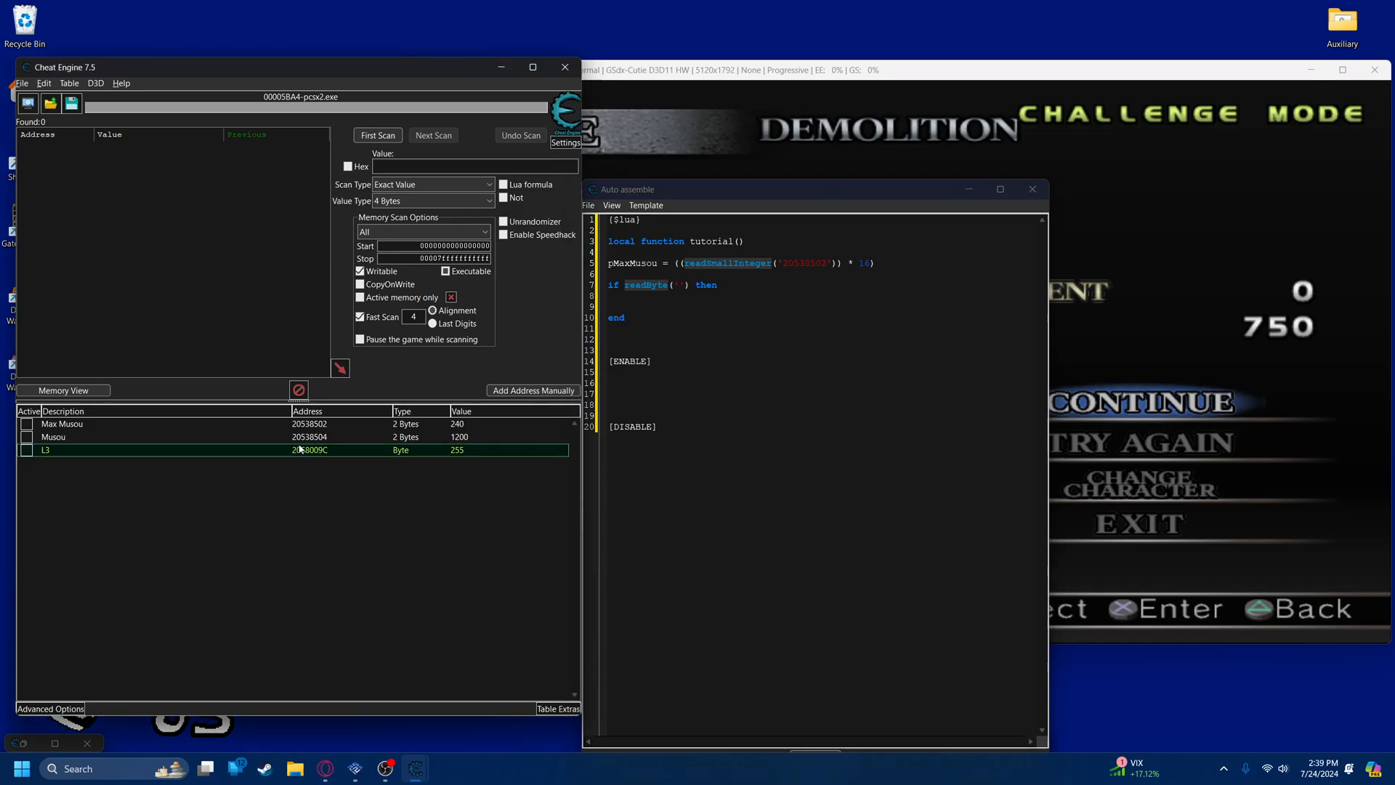
{"action": "double_click", "coordinate": [310, 449]}
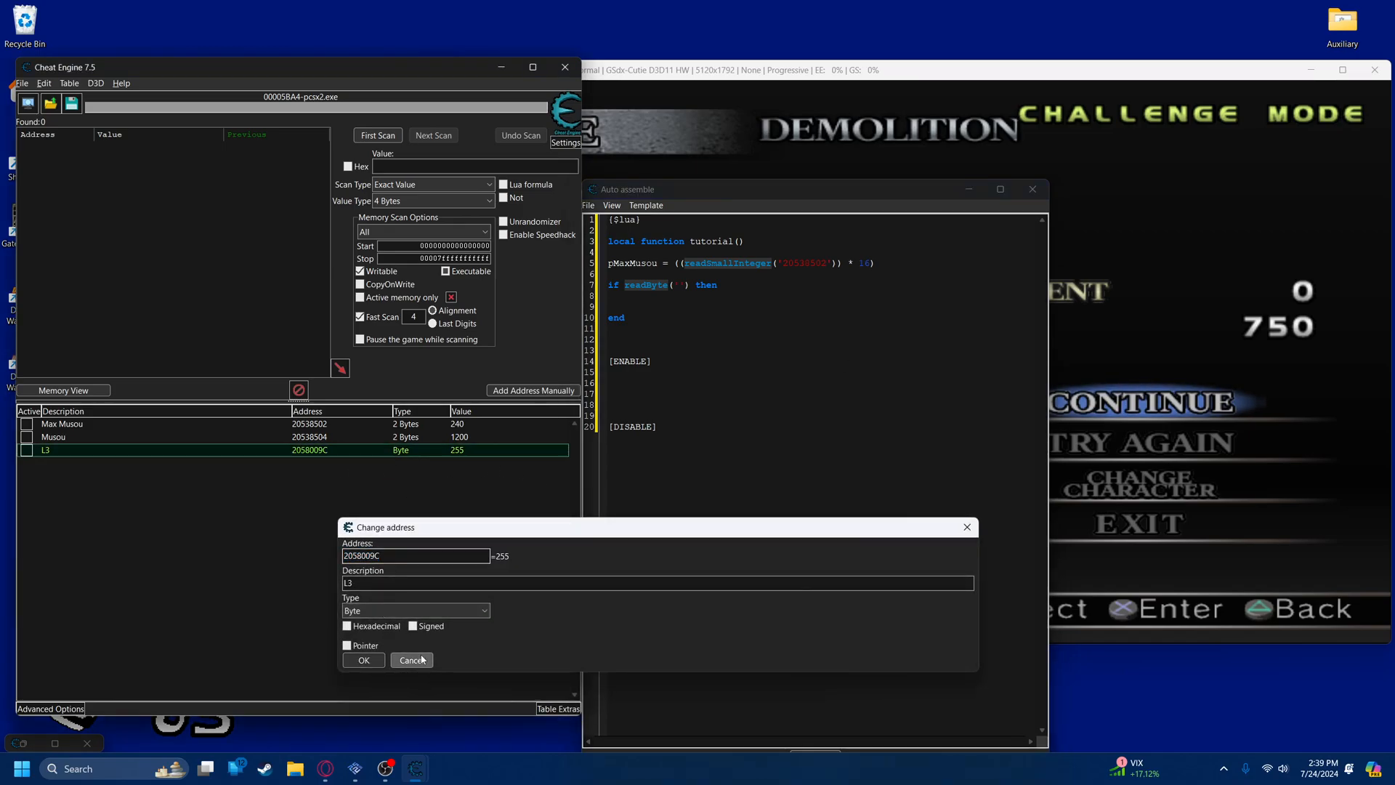
{"action": "left_click", "coordinate": [412, 660]}
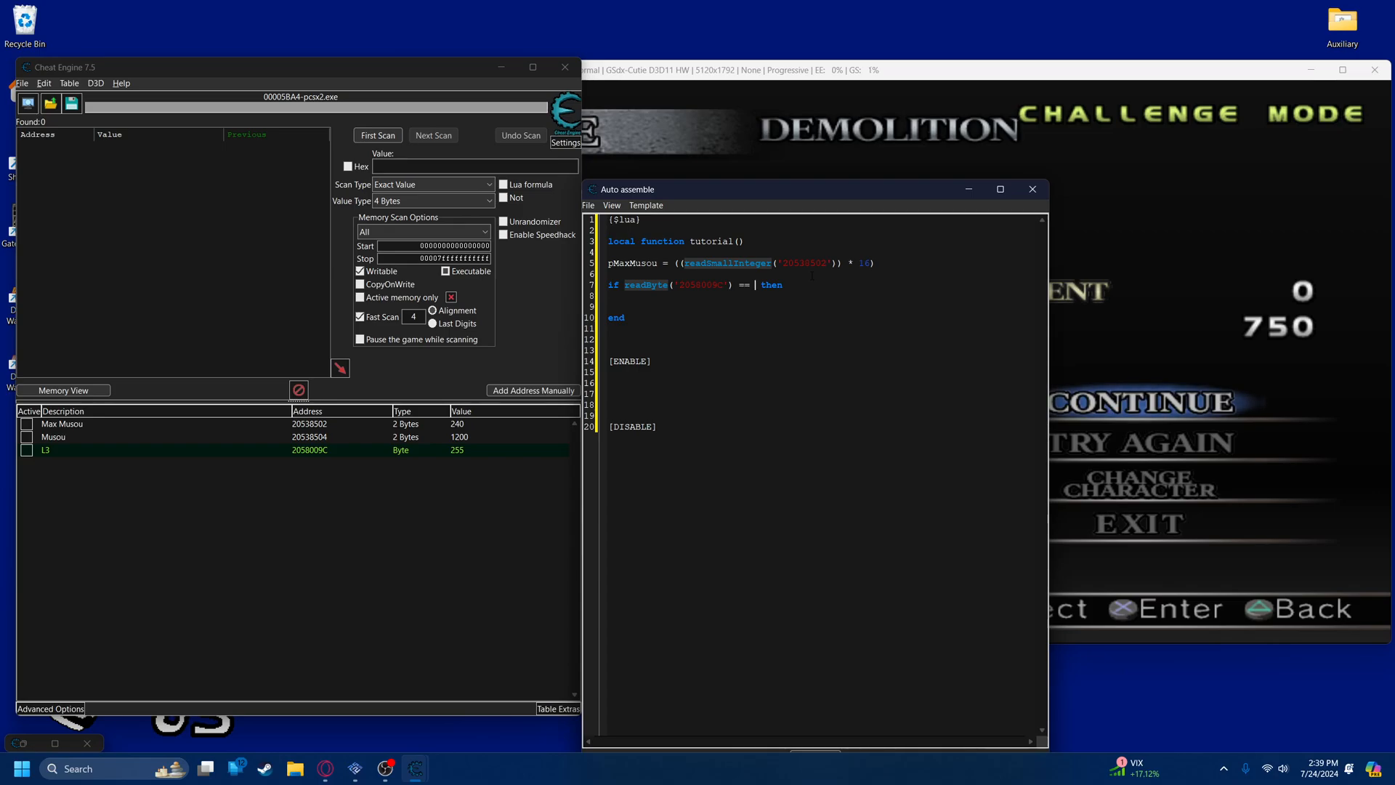
Complete if readByte('2058009C') == <button value> then, trying 0xFF before a 25x value, and close with end
{"action": "type", "text": "2"}
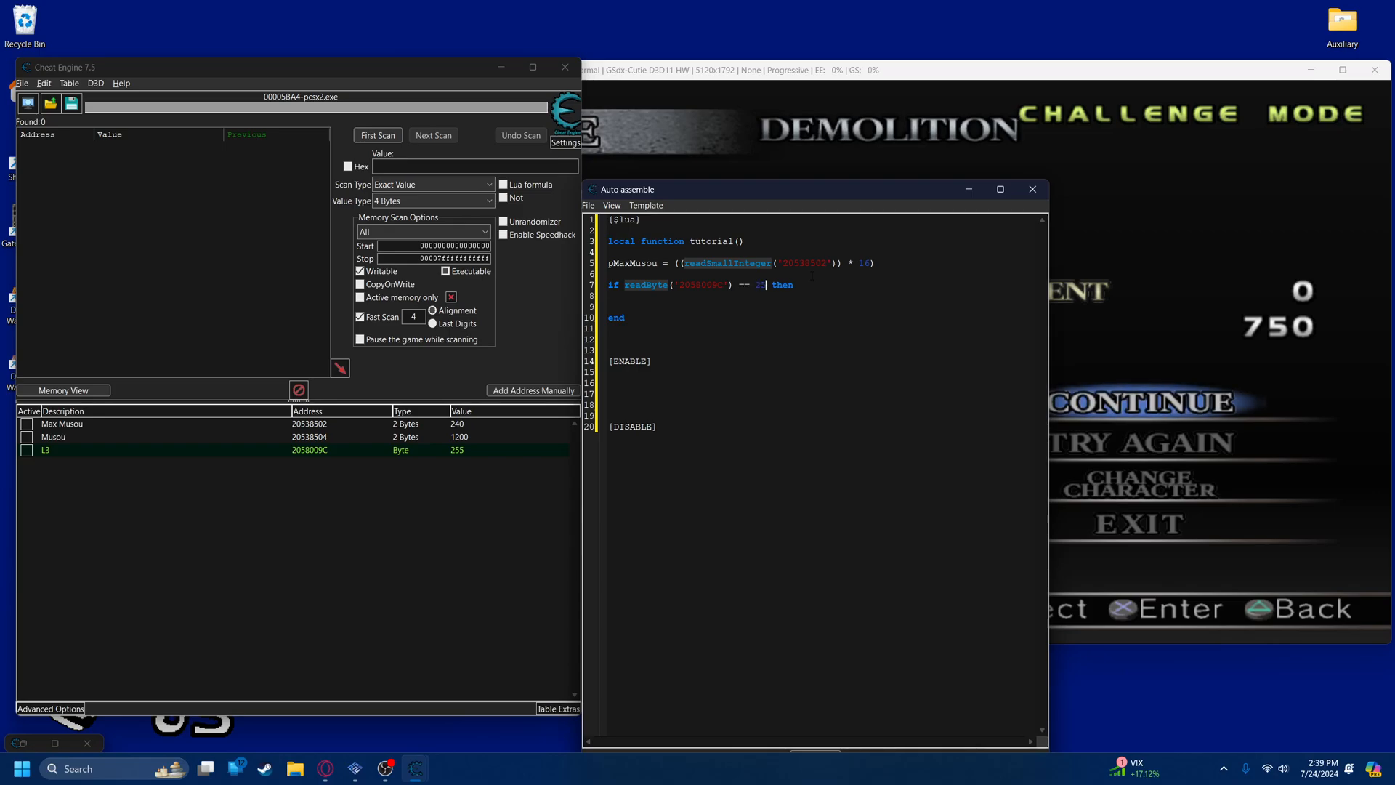
{"action": "type", "text": "5"}
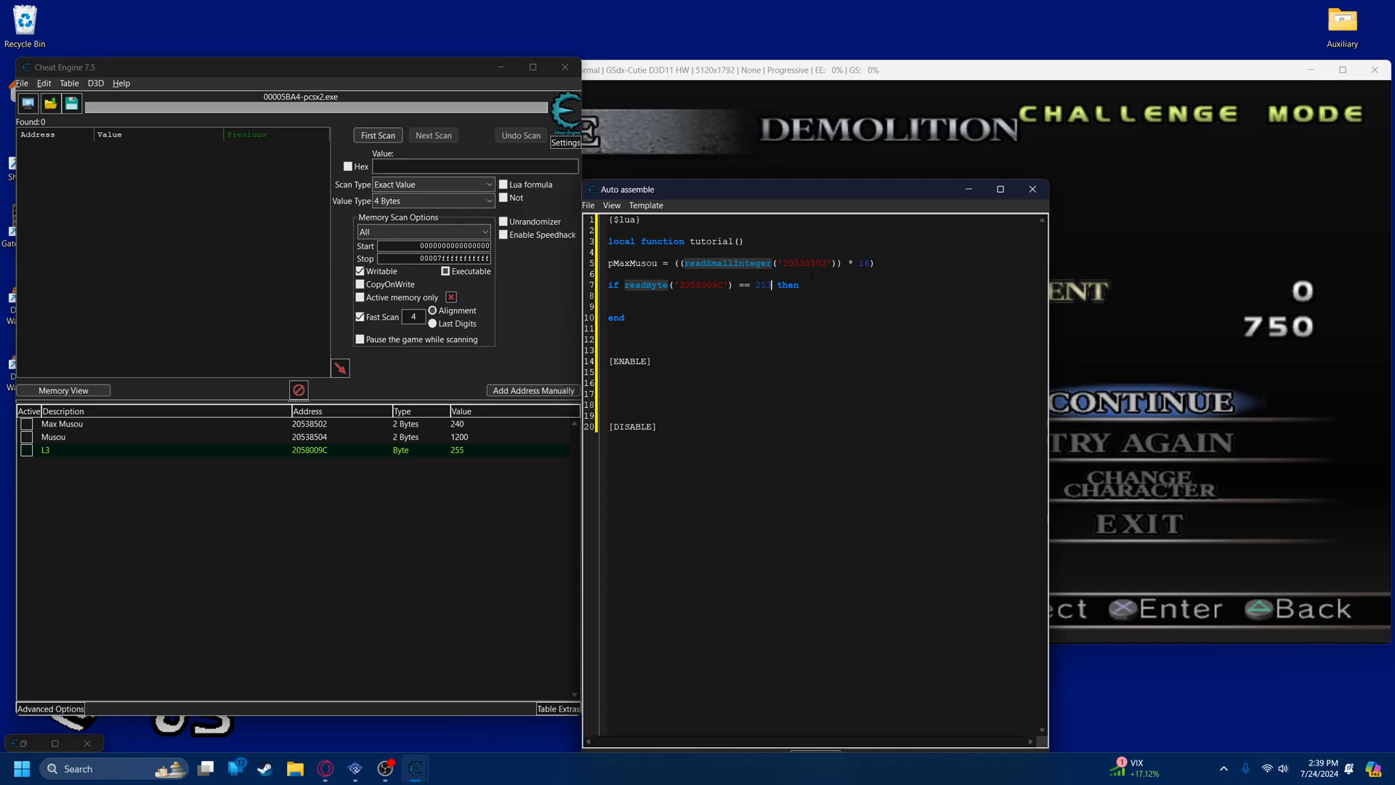
{"action": "double_click", "coordinate": [760, 285]}
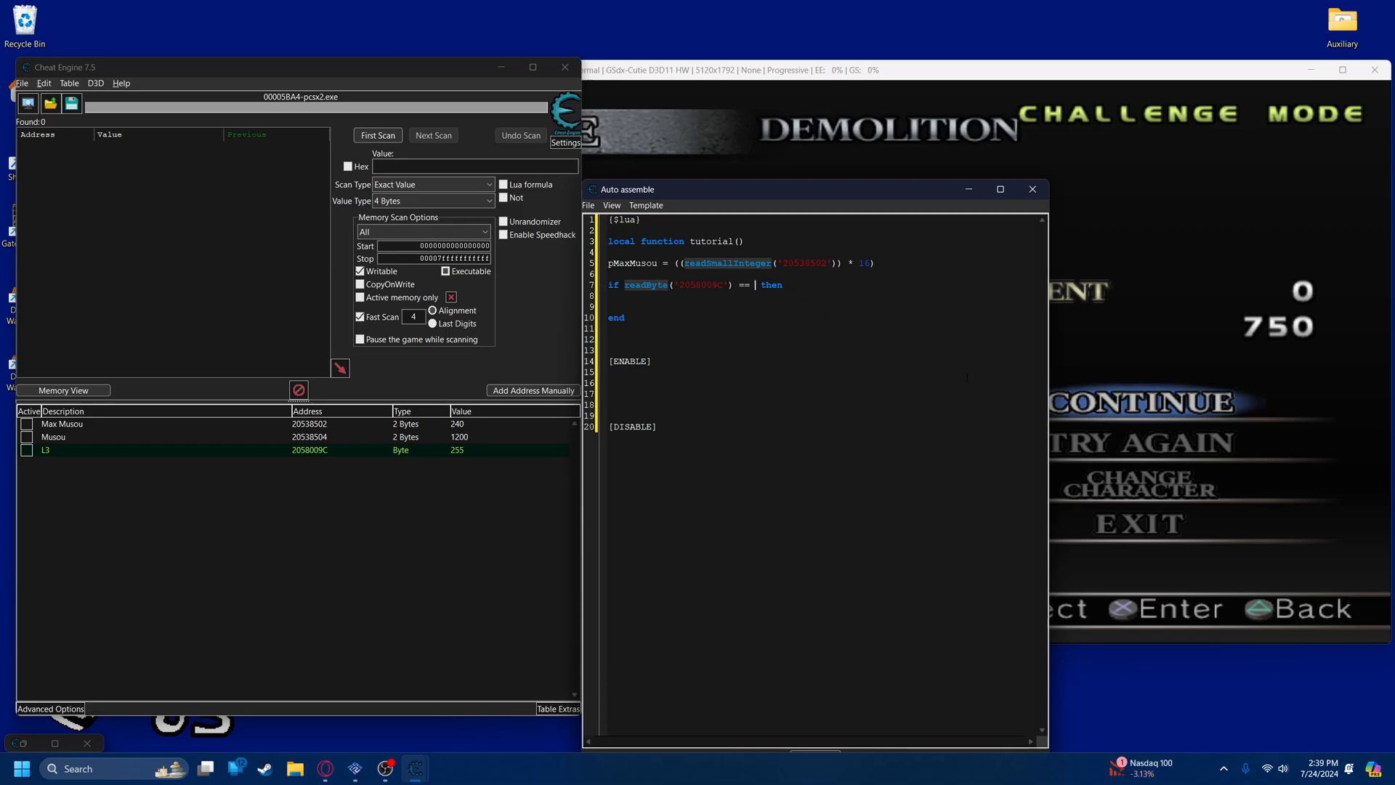
{"action": "type", "text": "0xFF"}
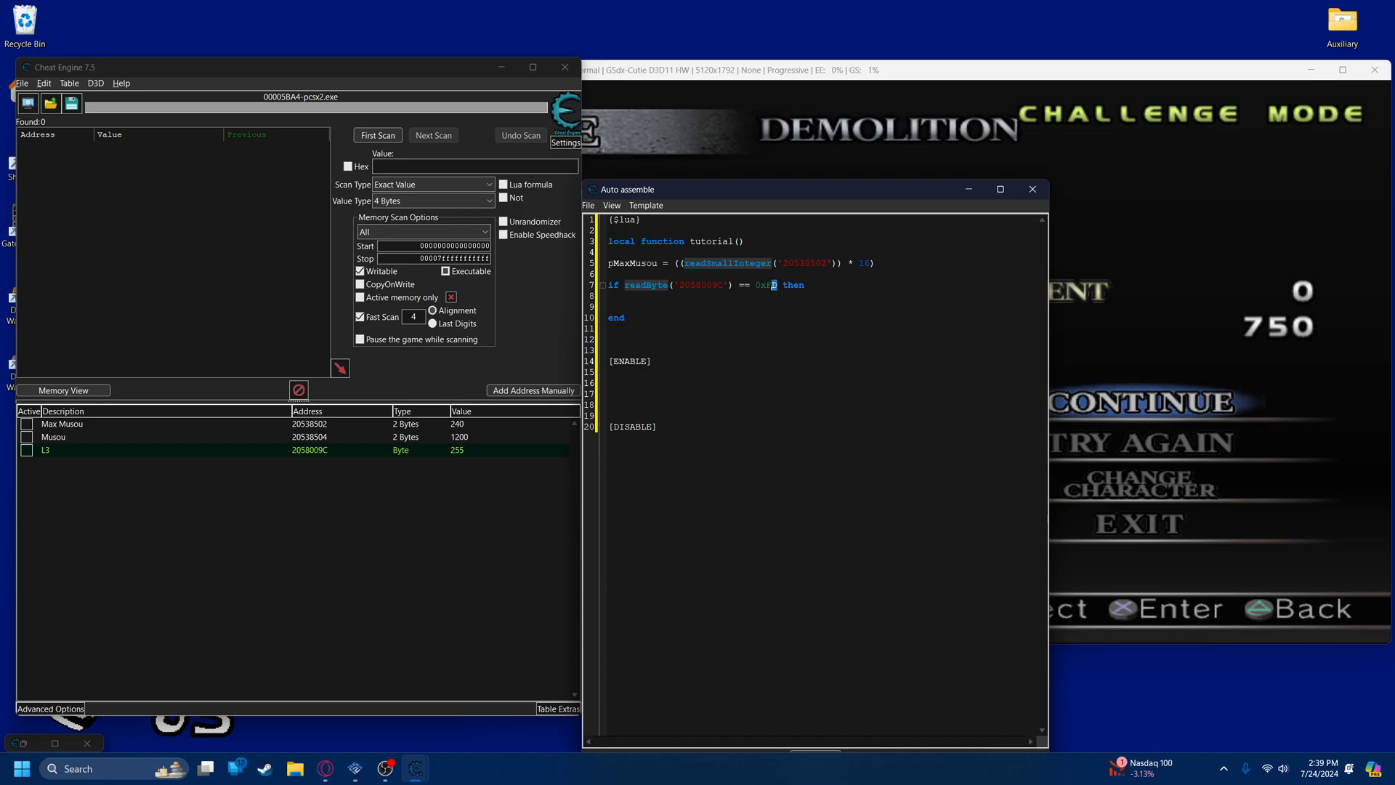
{"action": "type", "text": "253"}
{"action": "left_click", "coordinate": [821, 305]}
{"action": "type", "text": "end"}
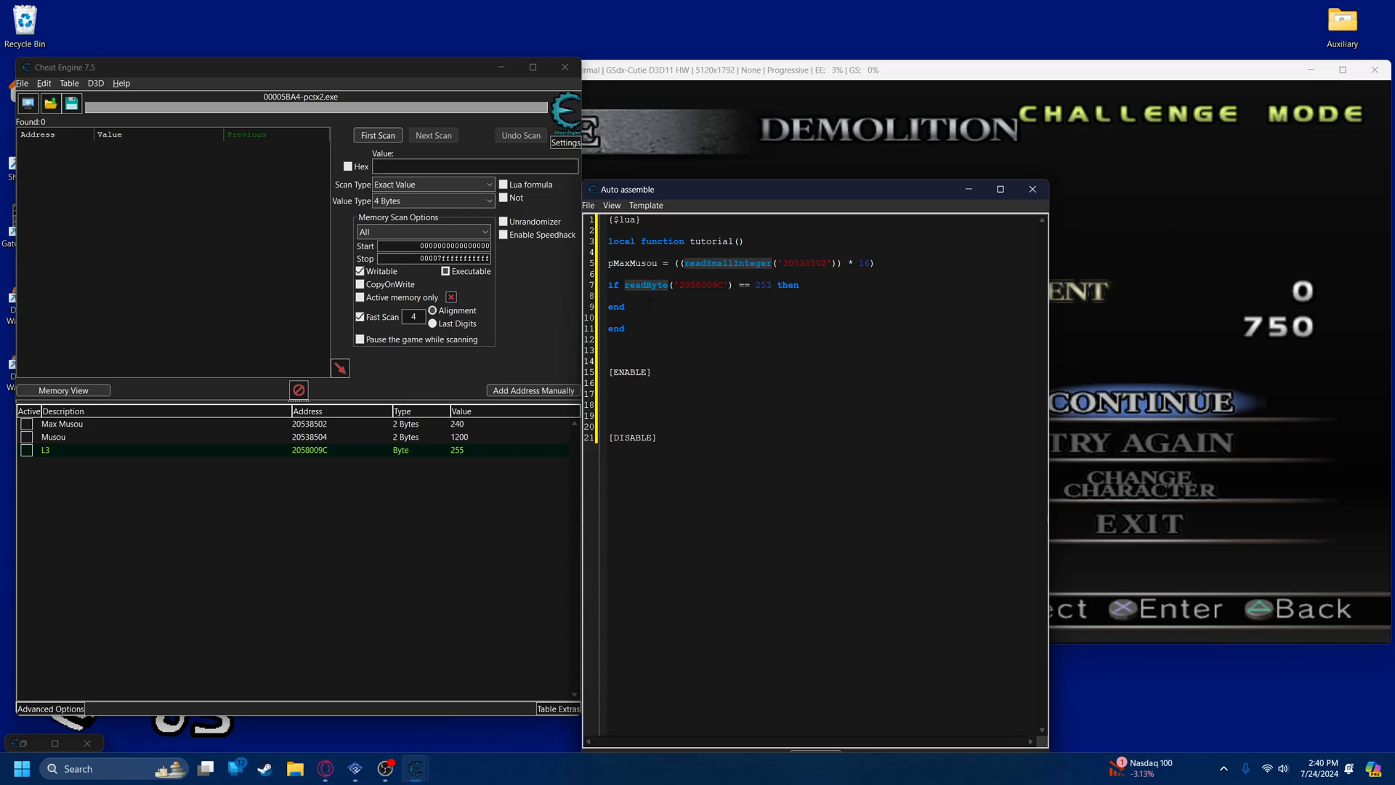
Begin writeSmallInteger('20538504', copying the Musou address from the table and fixing a stray equals sign
{"action": "type", "text": "write"}
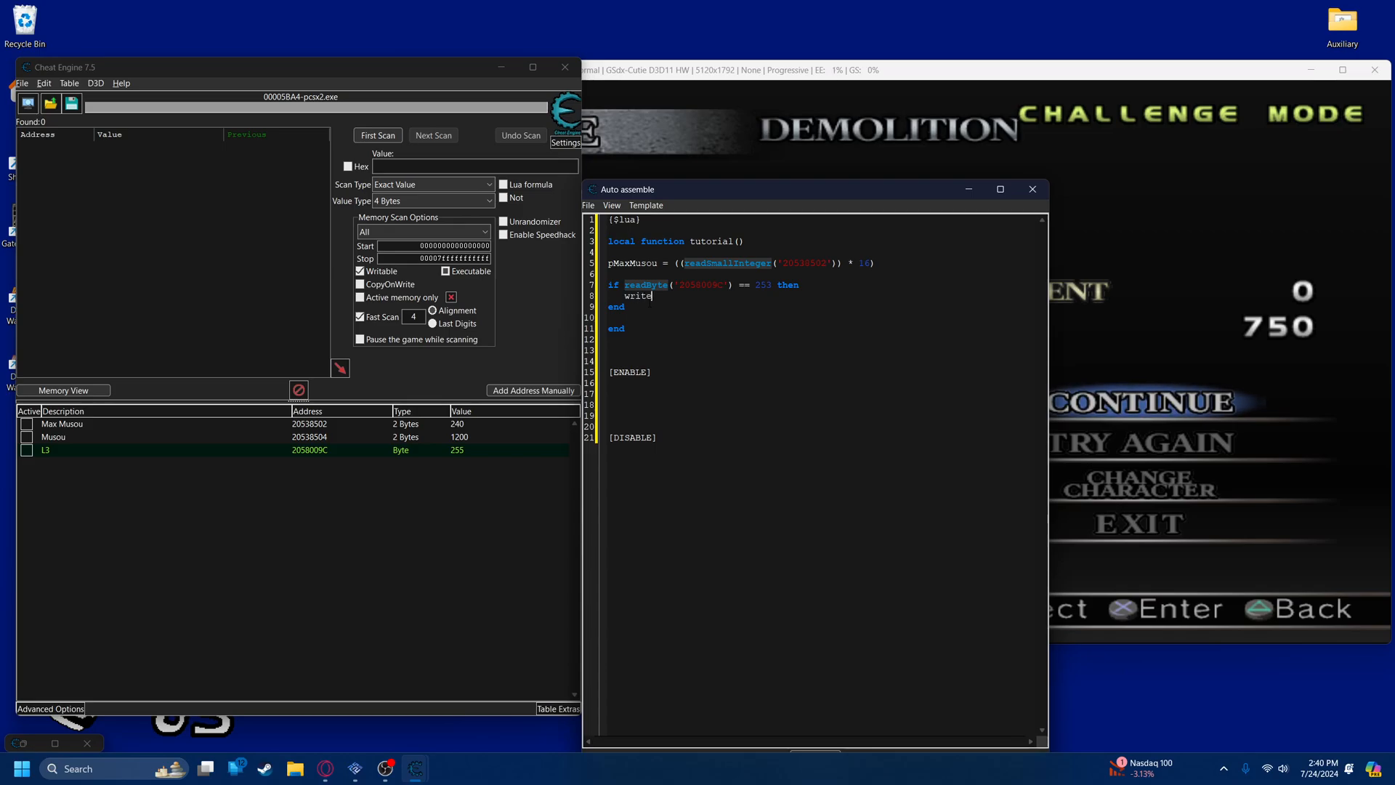
{"action": "type", "text": "SmallInteger('"}
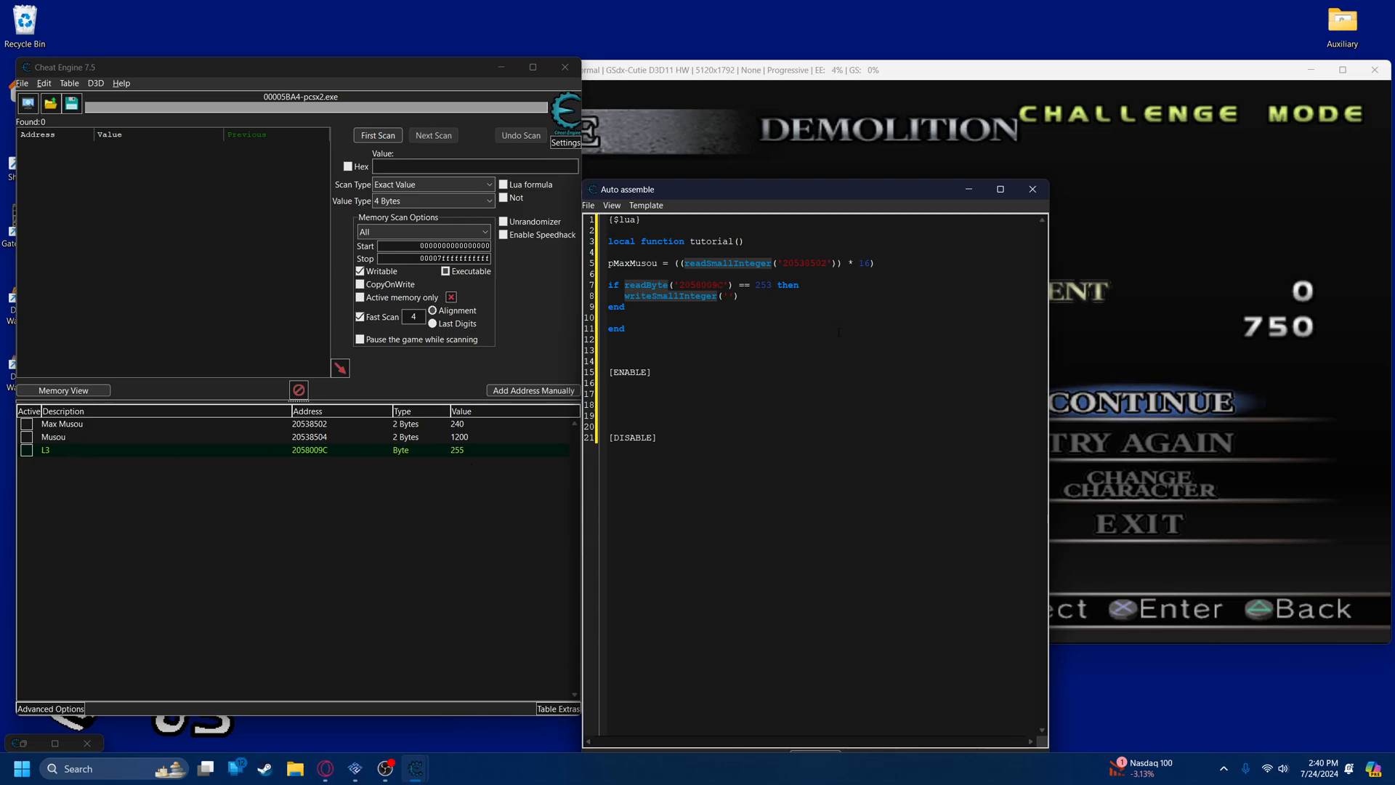
{"action": "double_click", "coordinate": [308, 436]}
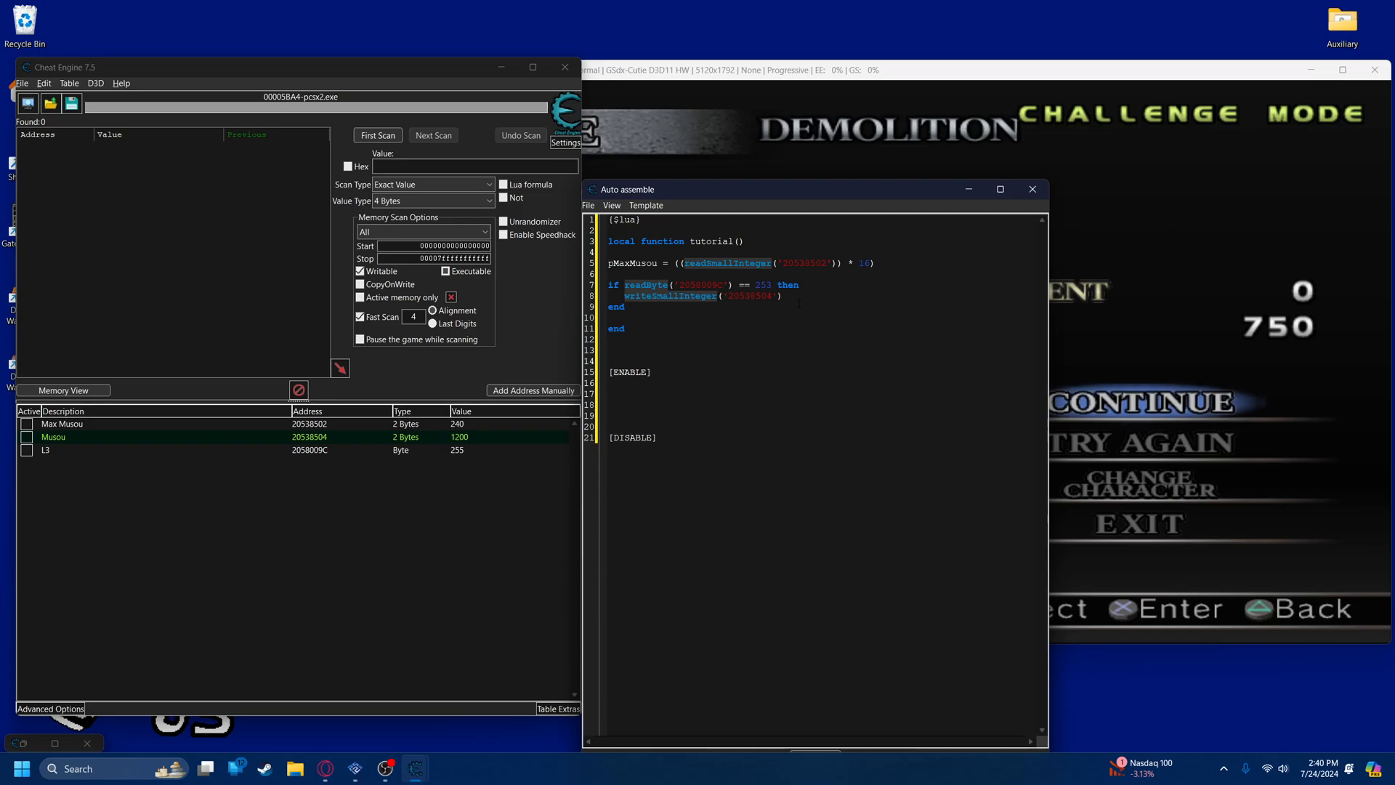
{"action": "double_click", "coordinate": [750, 295]}
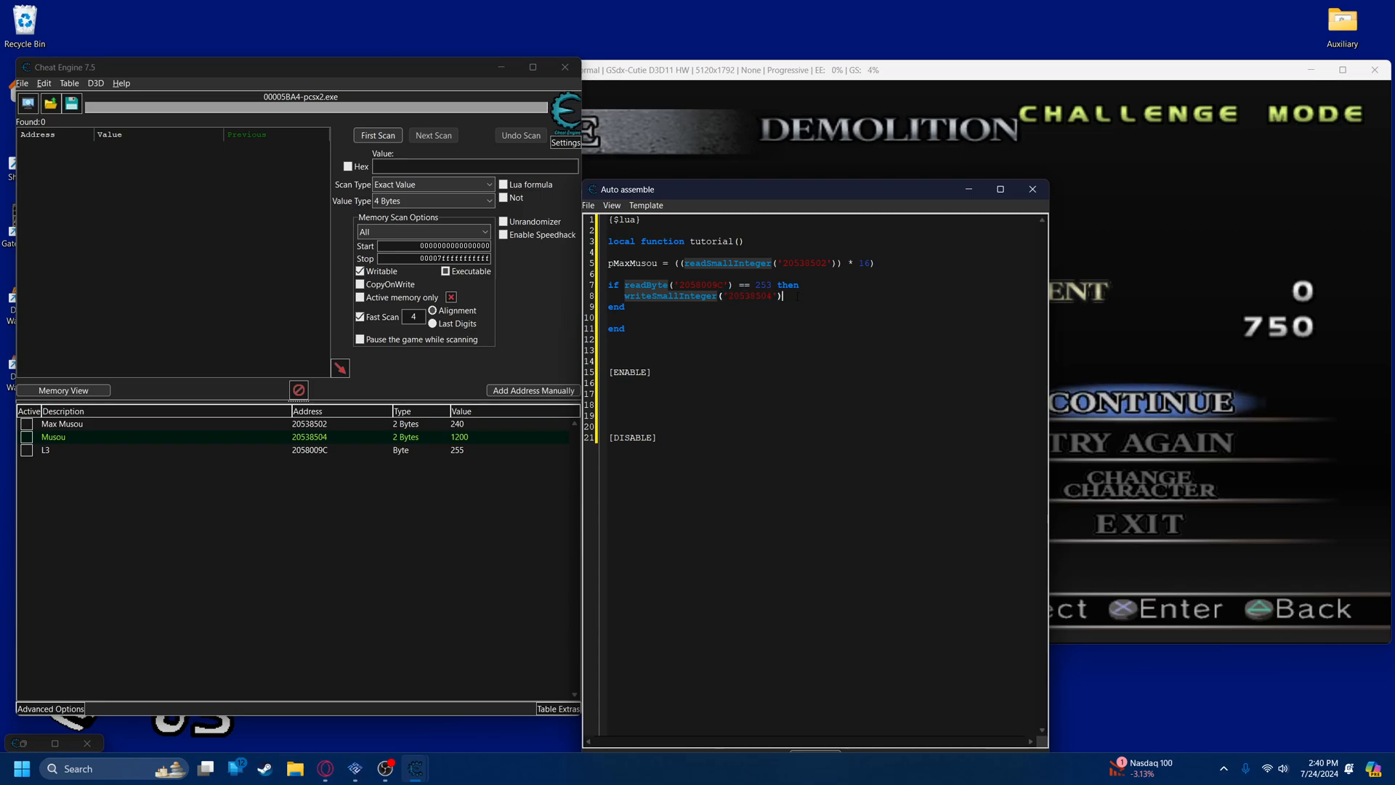
{"action": "double_click", "coordinate": [754, 295]}
{"action": "type", "text": " =="}
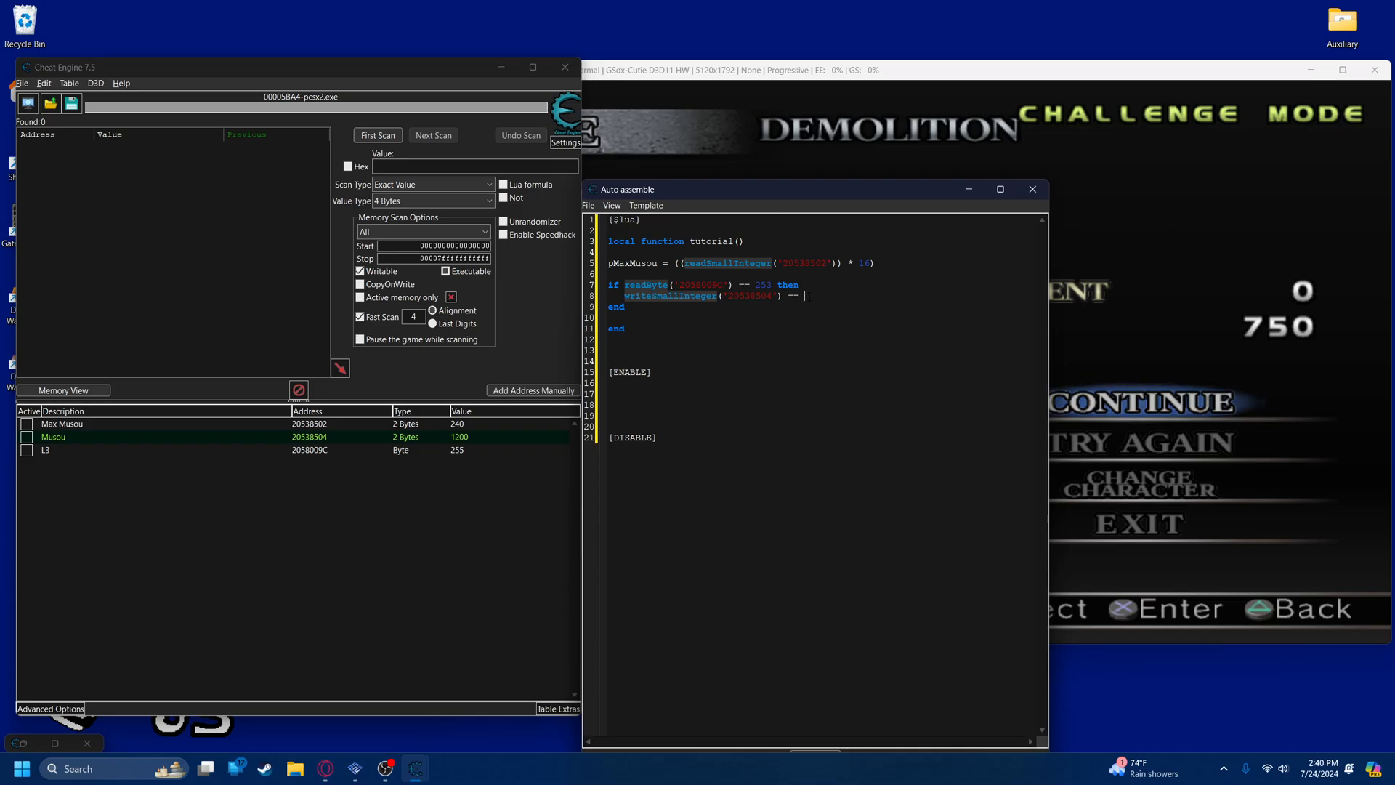
{"action": "key", "text": "Backspace"}
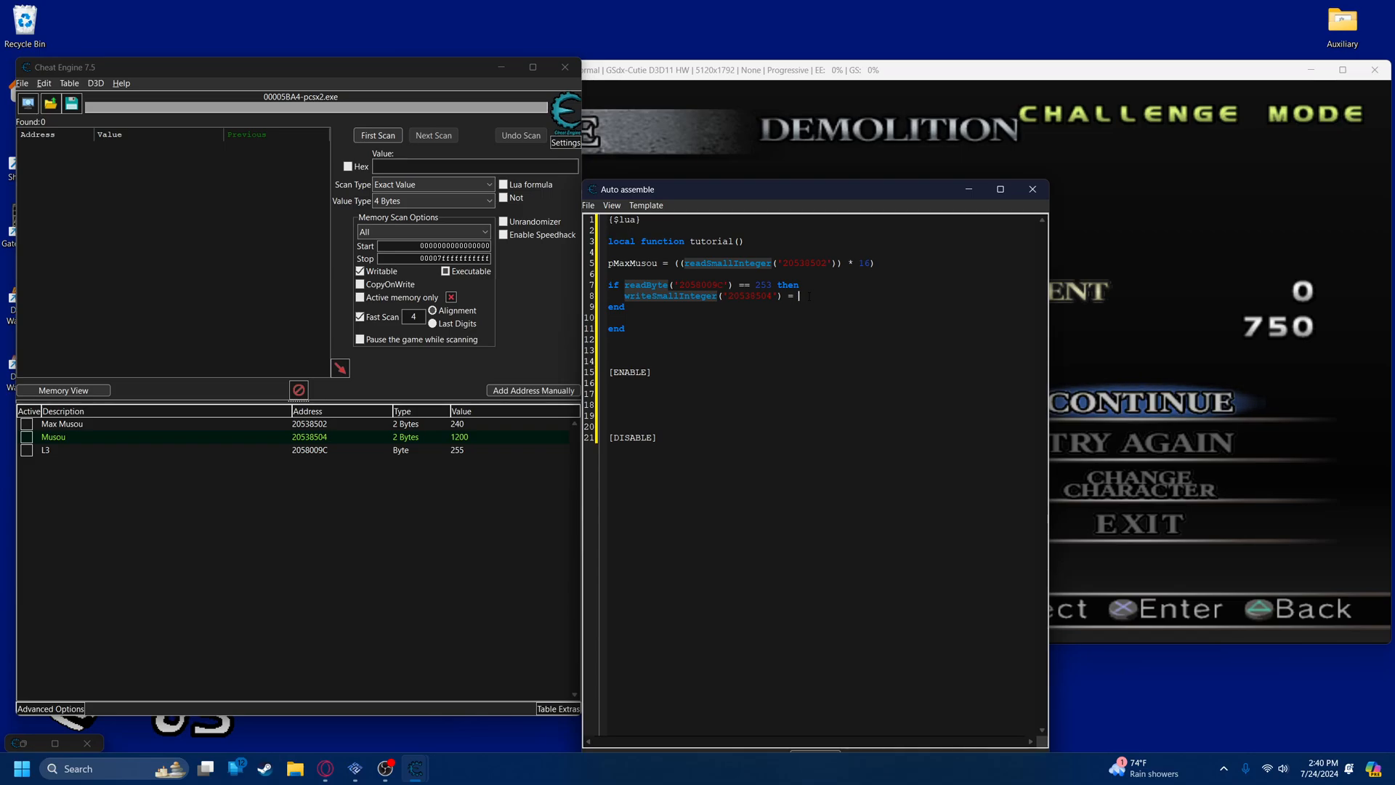
Pass pMaxMusou as the value so the if block calls writeSmallInteger('20538504',pMaxMusou)
{"action": "type", "text": "pmax"}
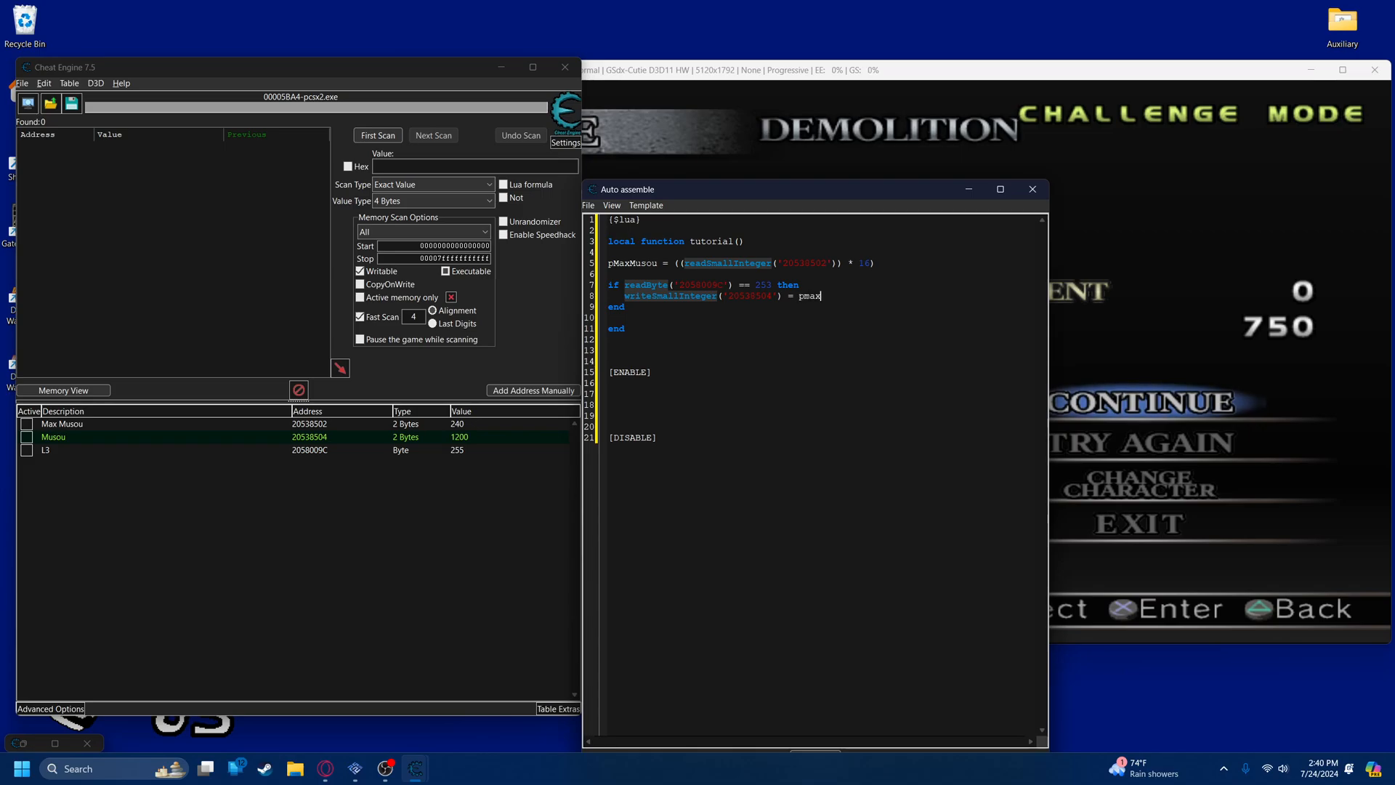
{"action": "type", "text": "Musou"}
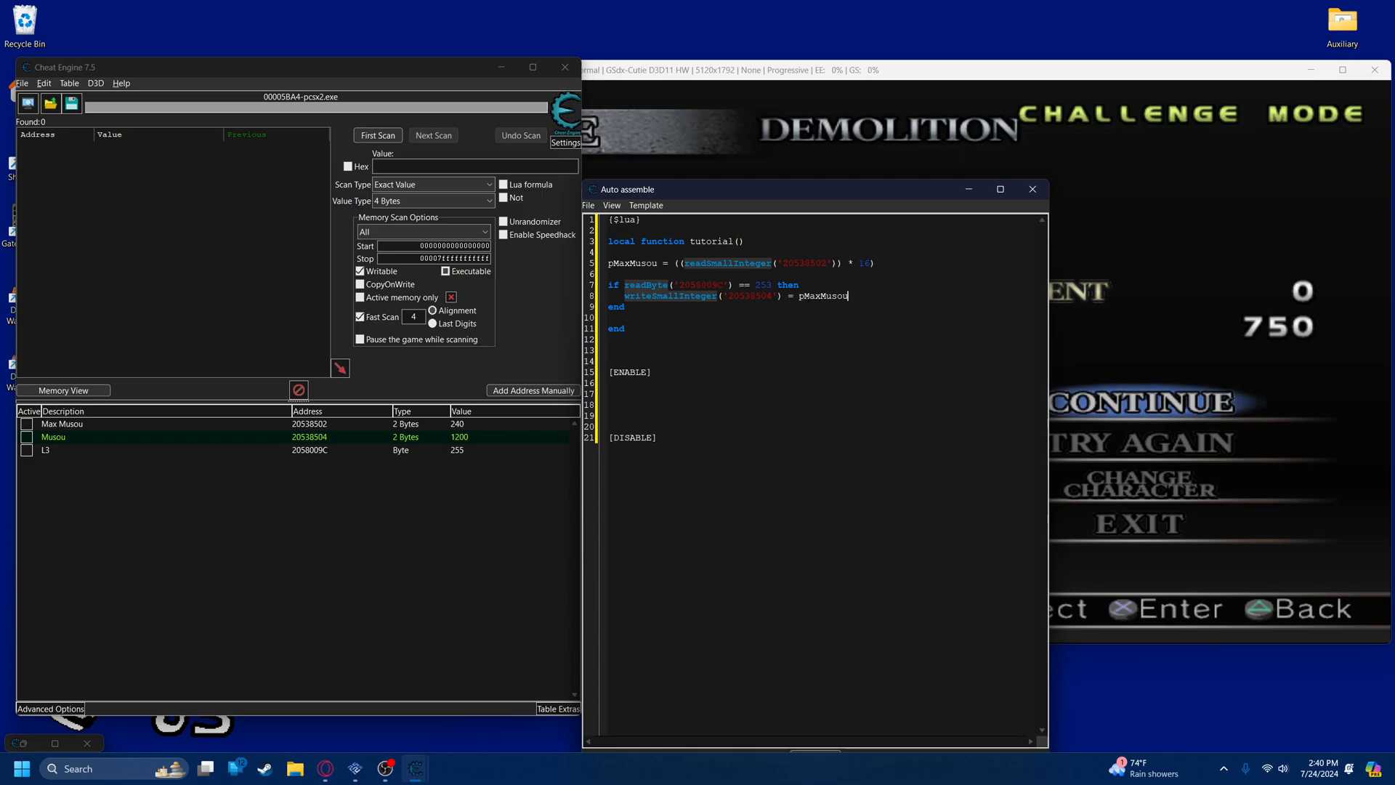
{"action": "double_click", "coordinate": [827, 295]}
{"action": "type", "text": ","}
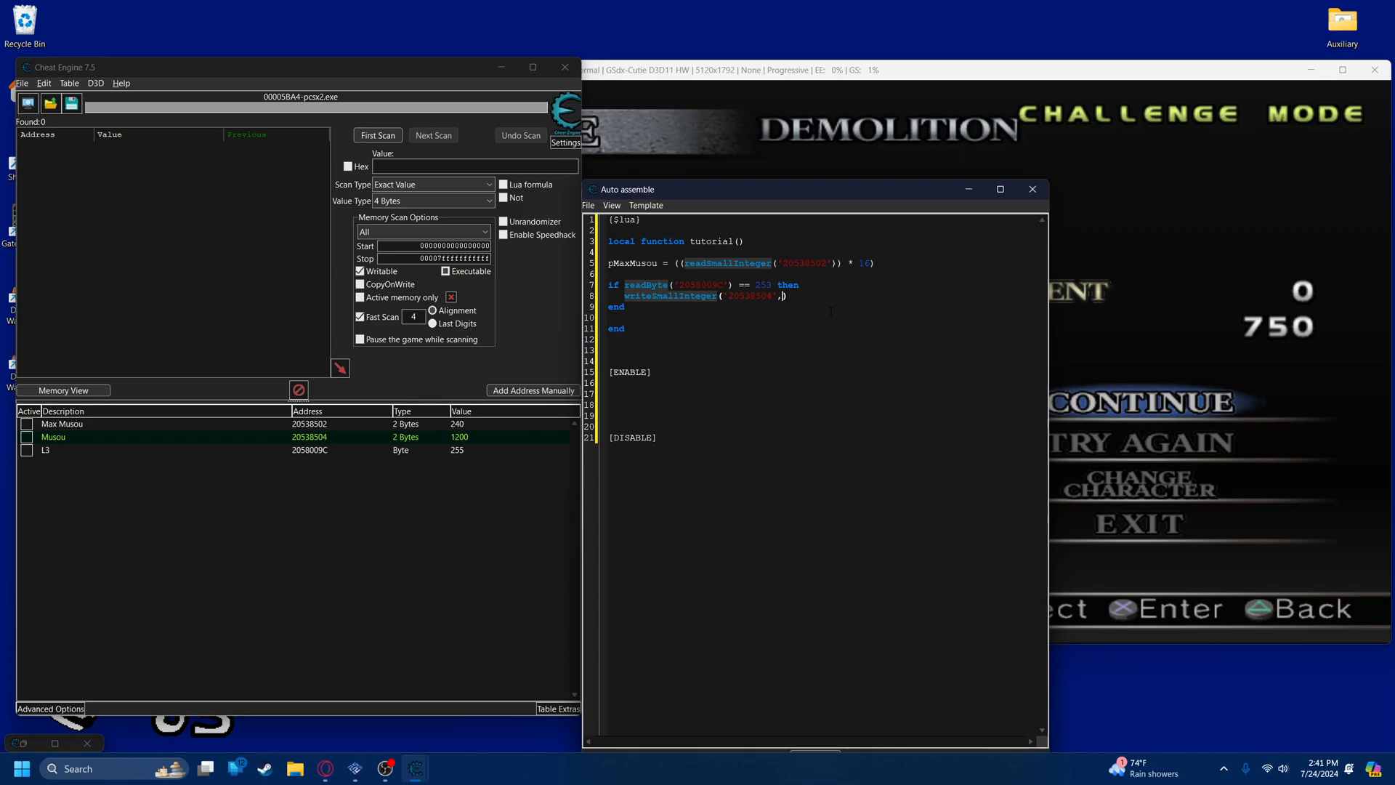
{"action": "type", "text": "pMaxMusou"}
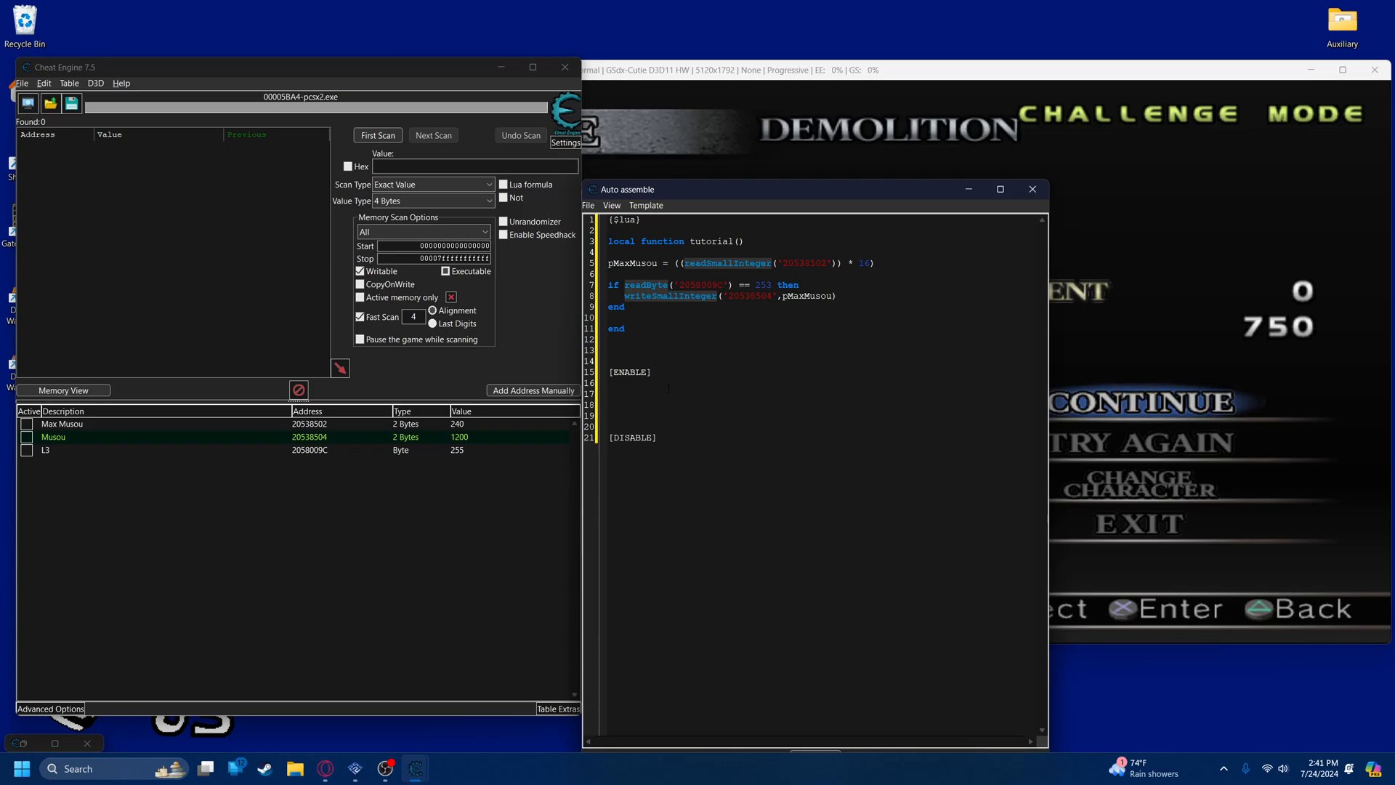
{"action": "left_click", "coordinate": [608, 394]}
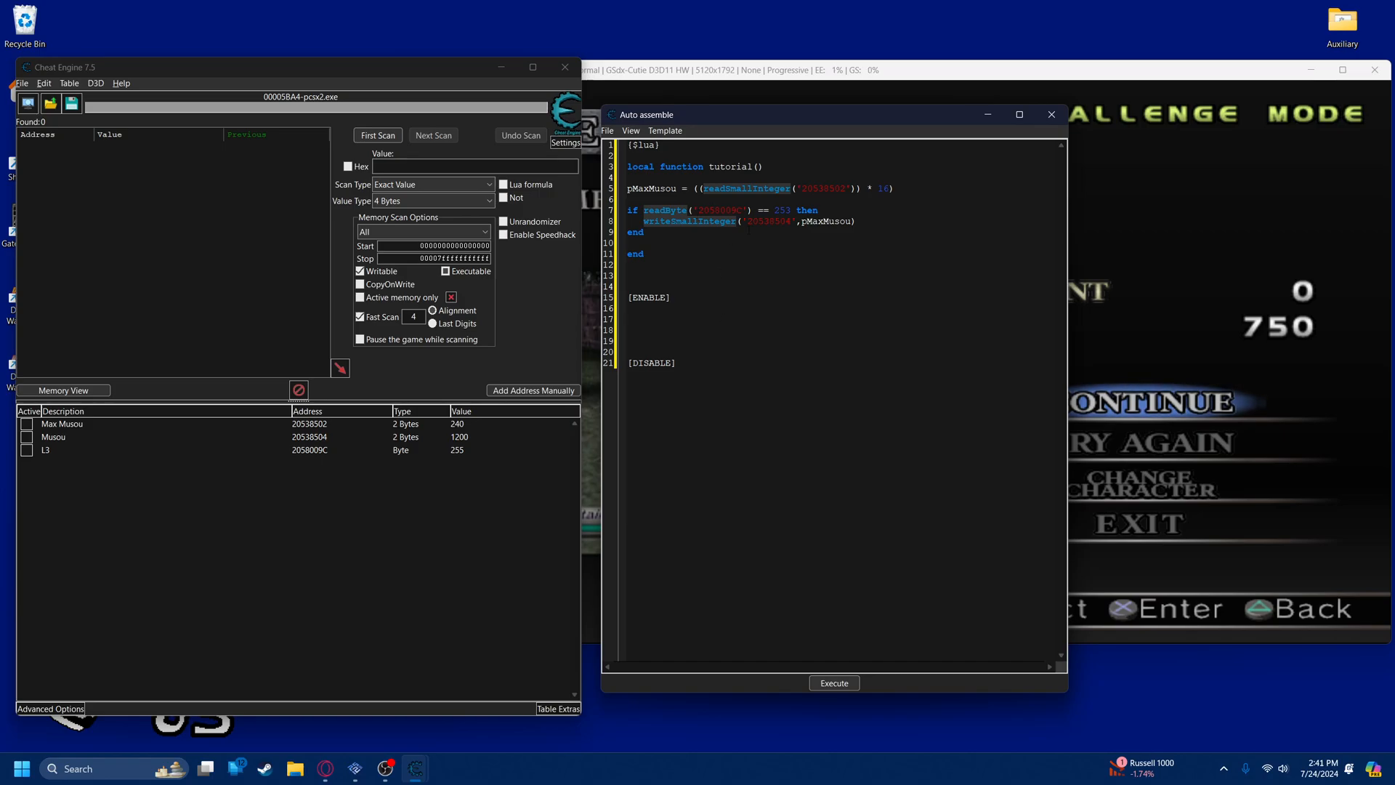
Under [ENABLE], write tutorialTimer = createTimer(nil) after clearing a false start
{"action": "left_click", "coordinate": [628, 318]}
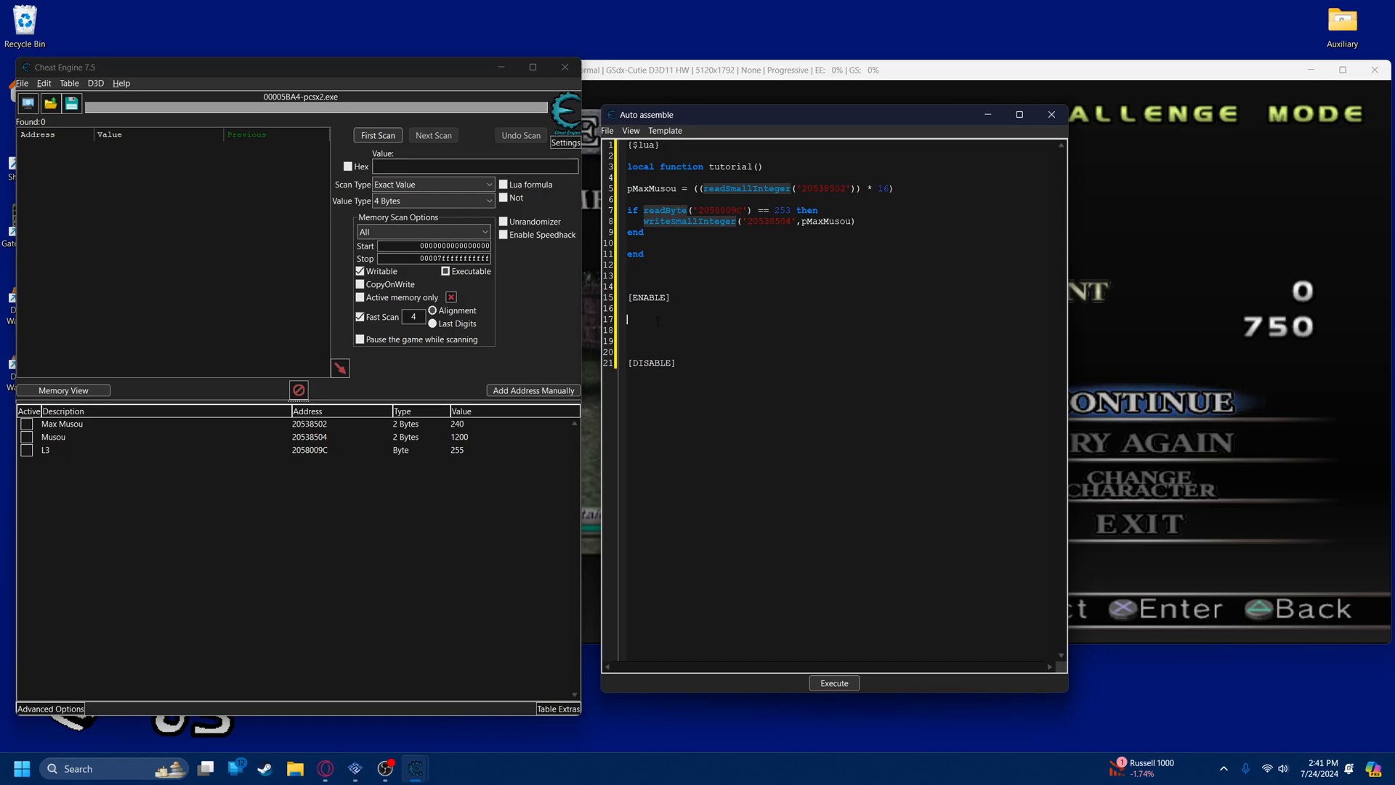
{"action": "type", "text": "tutorial"}
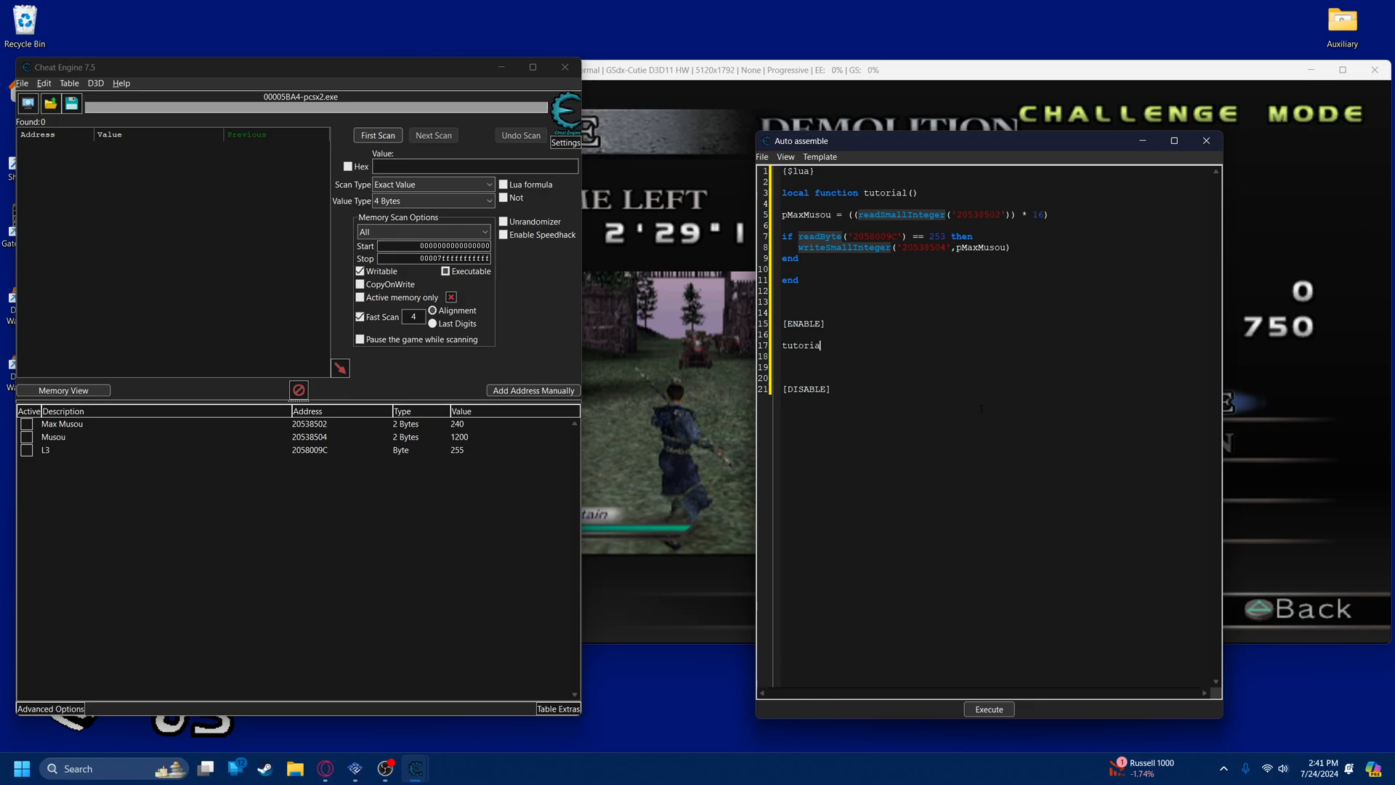
{"action": "key", "text": "backspace"}
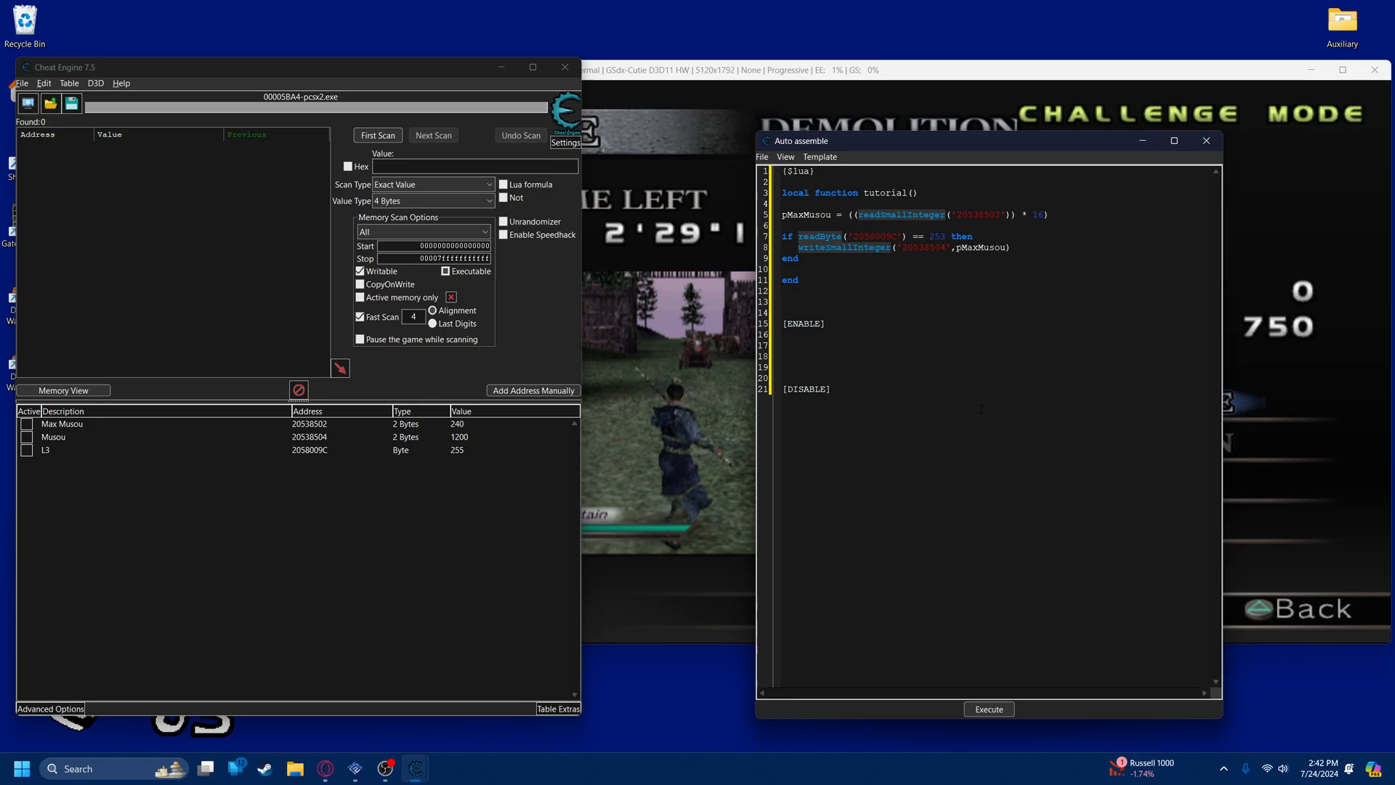
{"action": "left_click", "coordinate": [781, 346]}
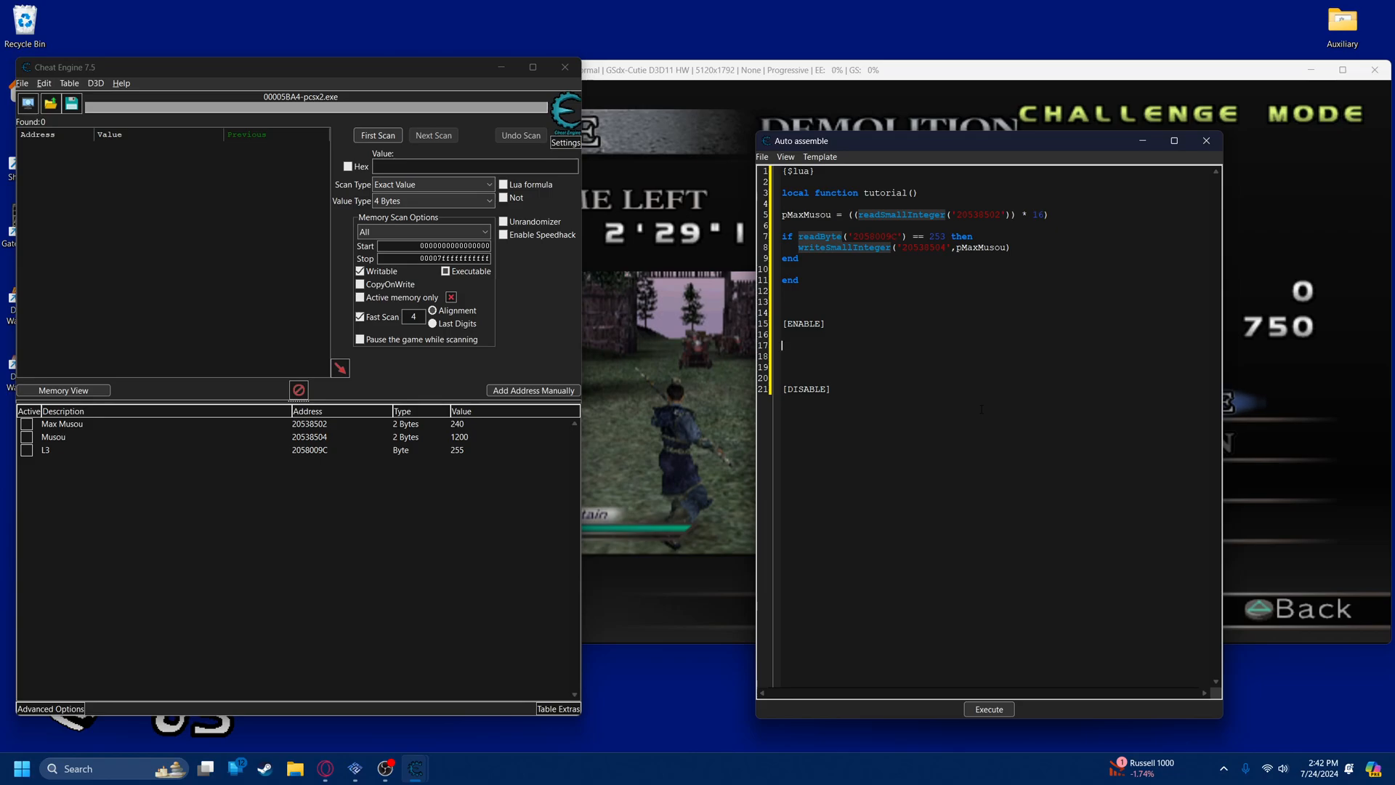
{"action": "type", "text": "t"}
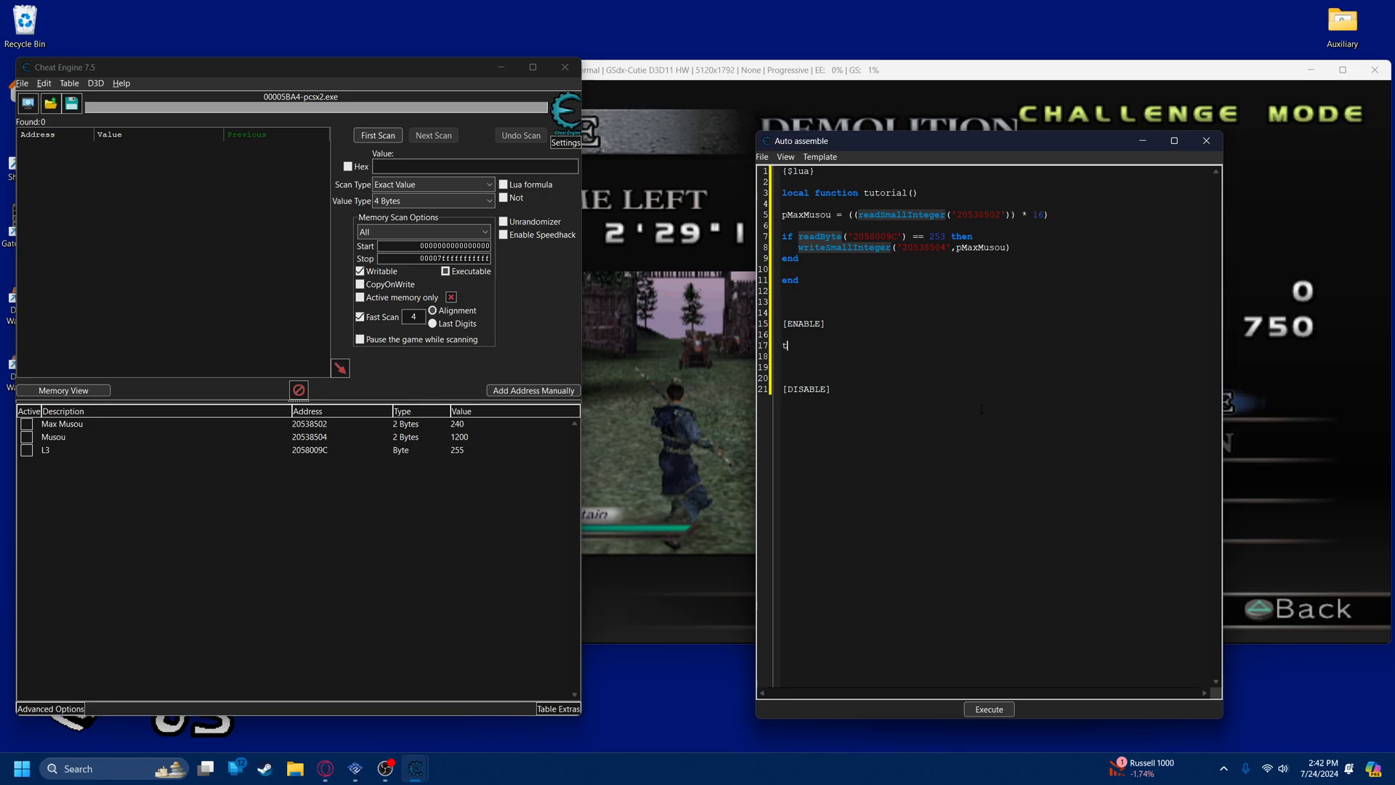
{"action": "type", "text": "utorialTimer"}
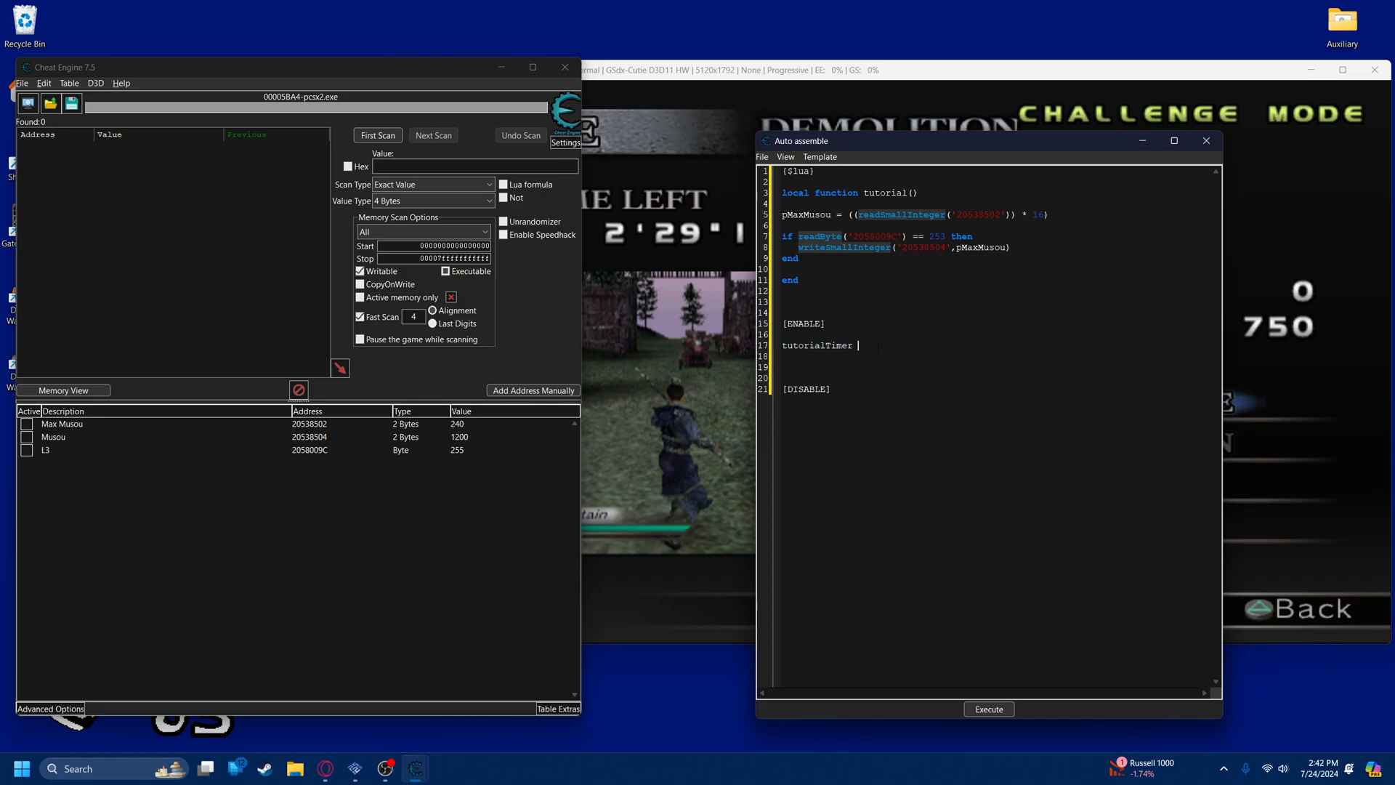
{"action": "type", "text": "= d"}
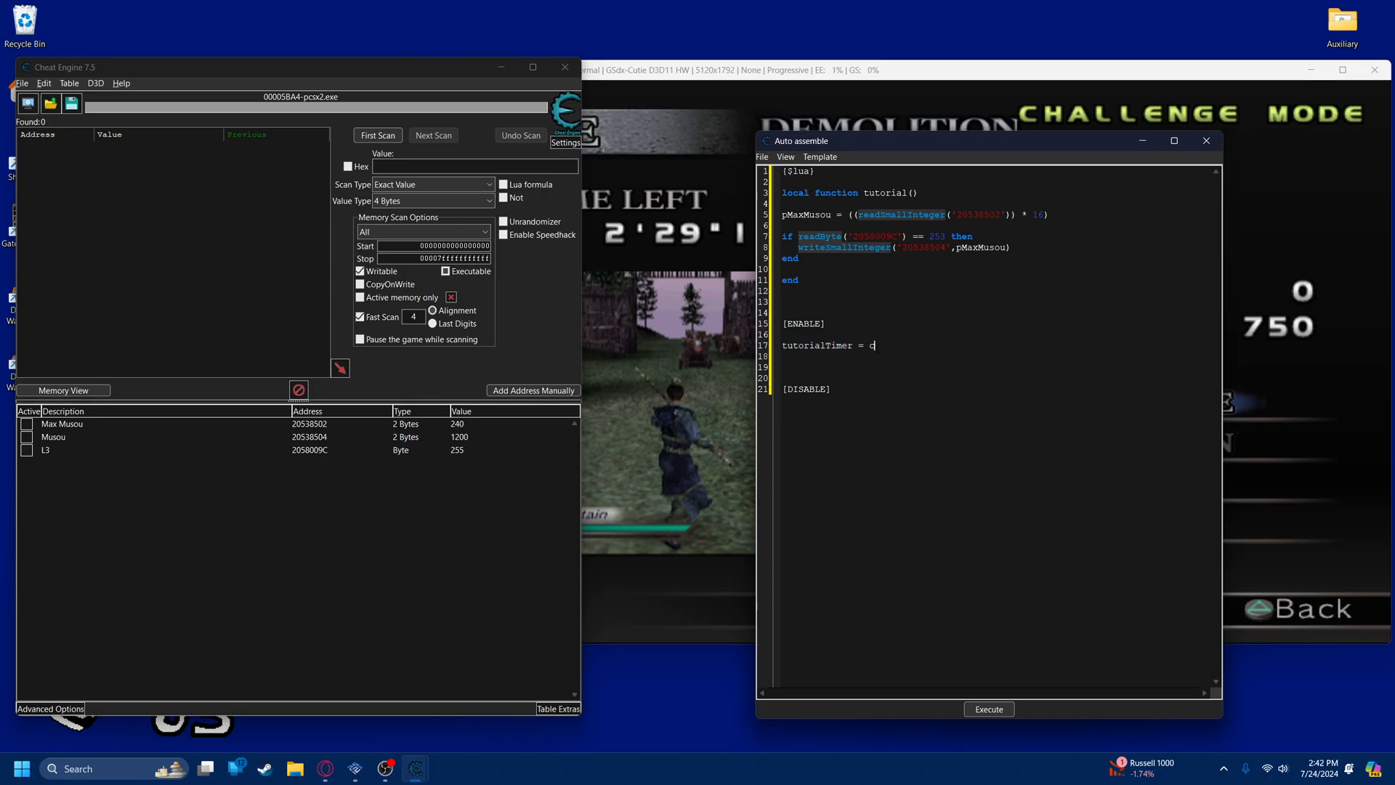
{"action": "type", "text": "reateTimer"}
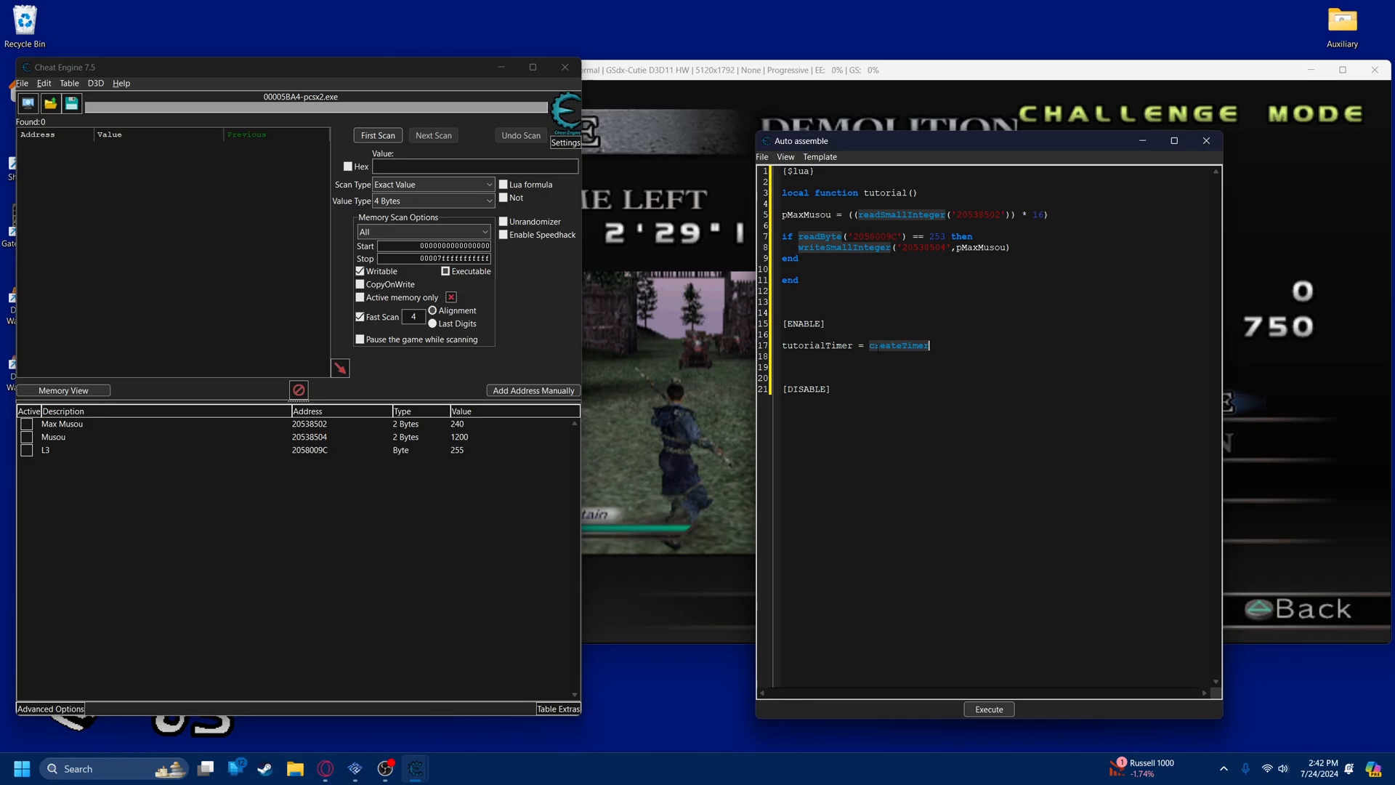
{"action": "type", "text": "(nil"}
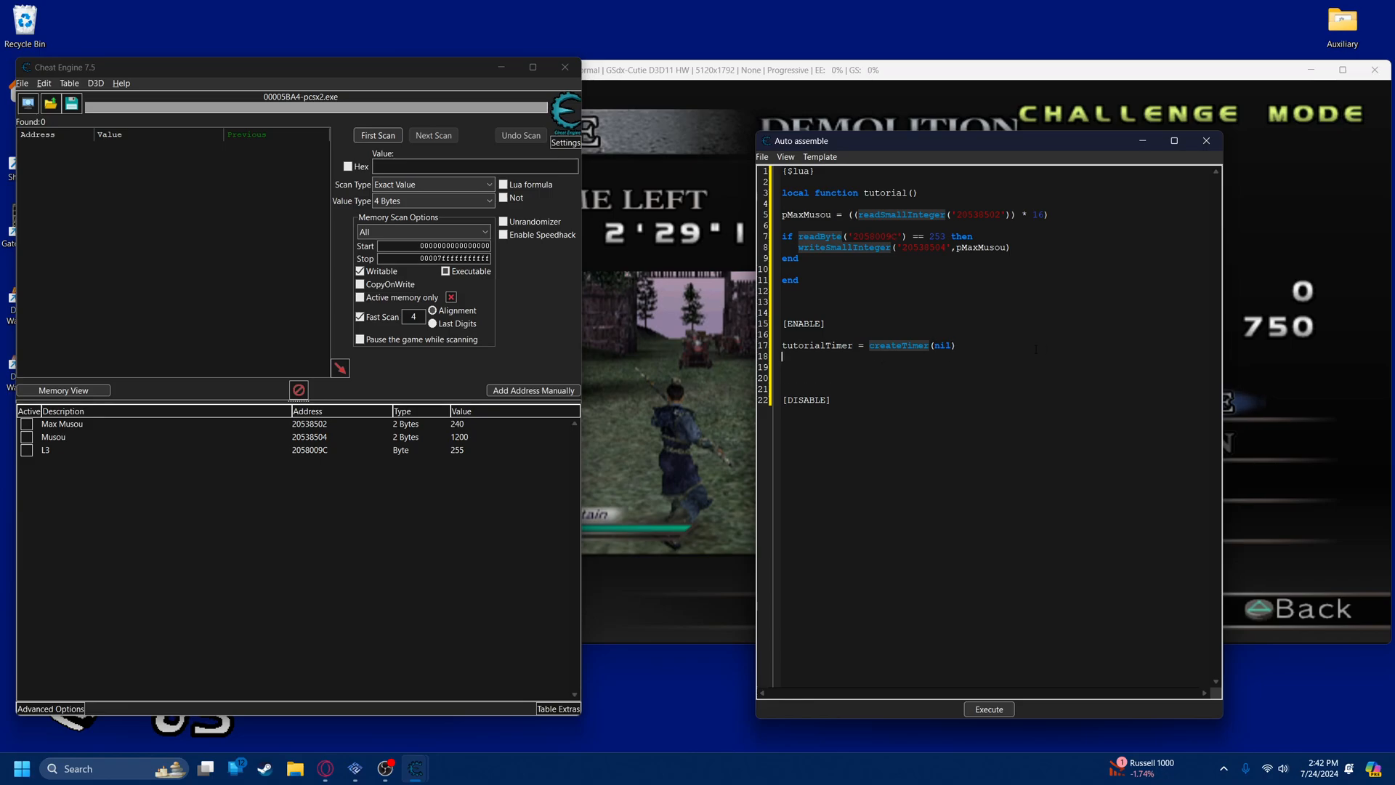
Set tutorialTimer.OnTimer = tutorial, Interval = 1 and Enabled = true
{"action": "type", "text": "tutorialTimer"}
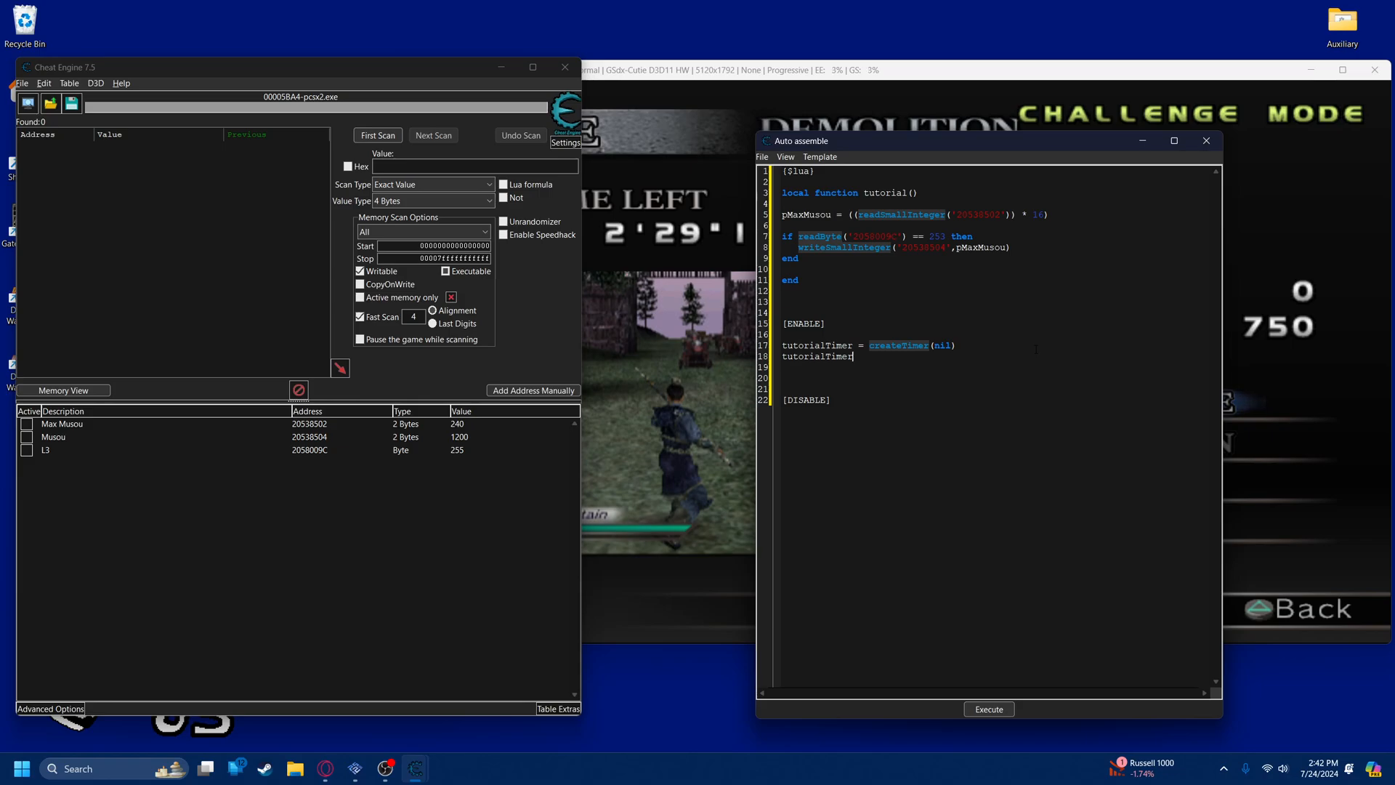
{"action": "type", "text": "."}
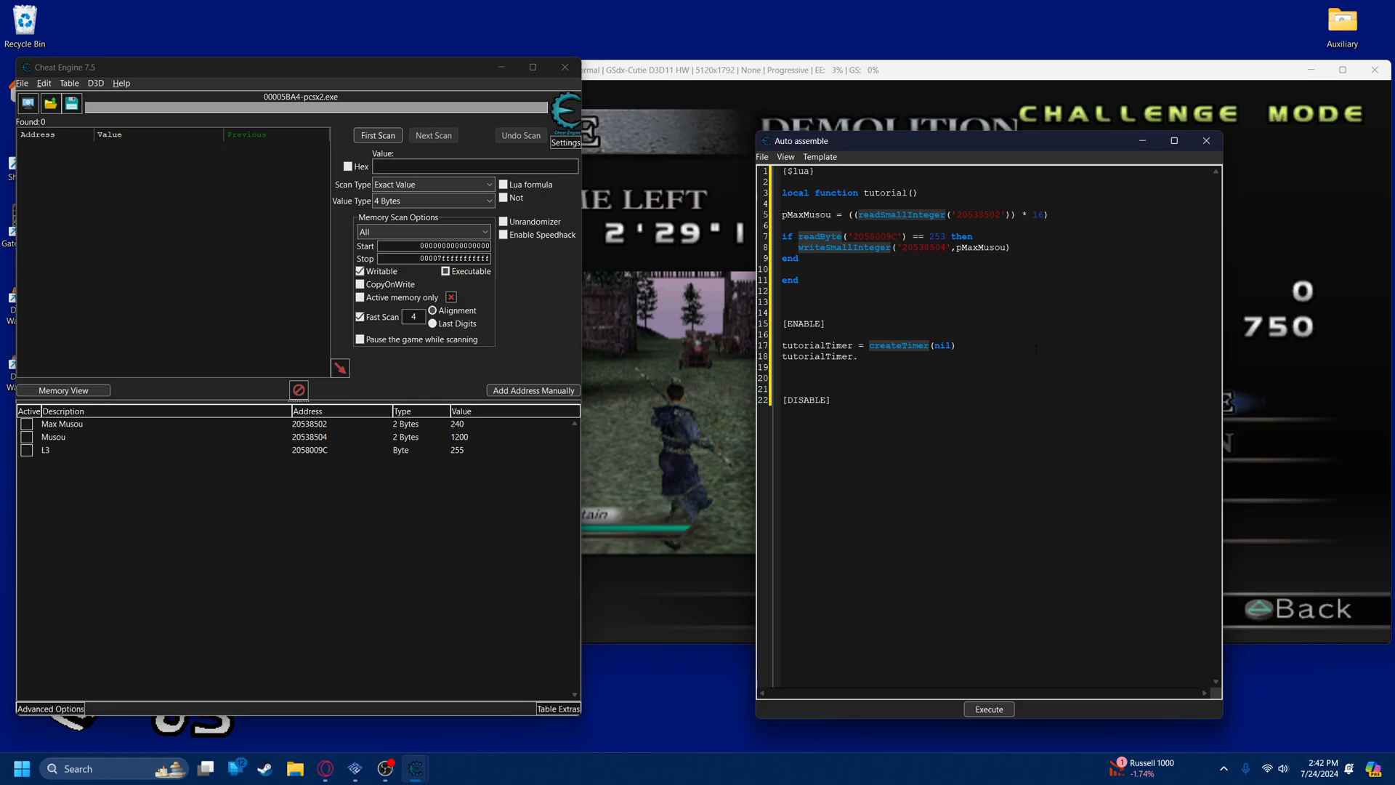
{"action": "type", "text": "On"}
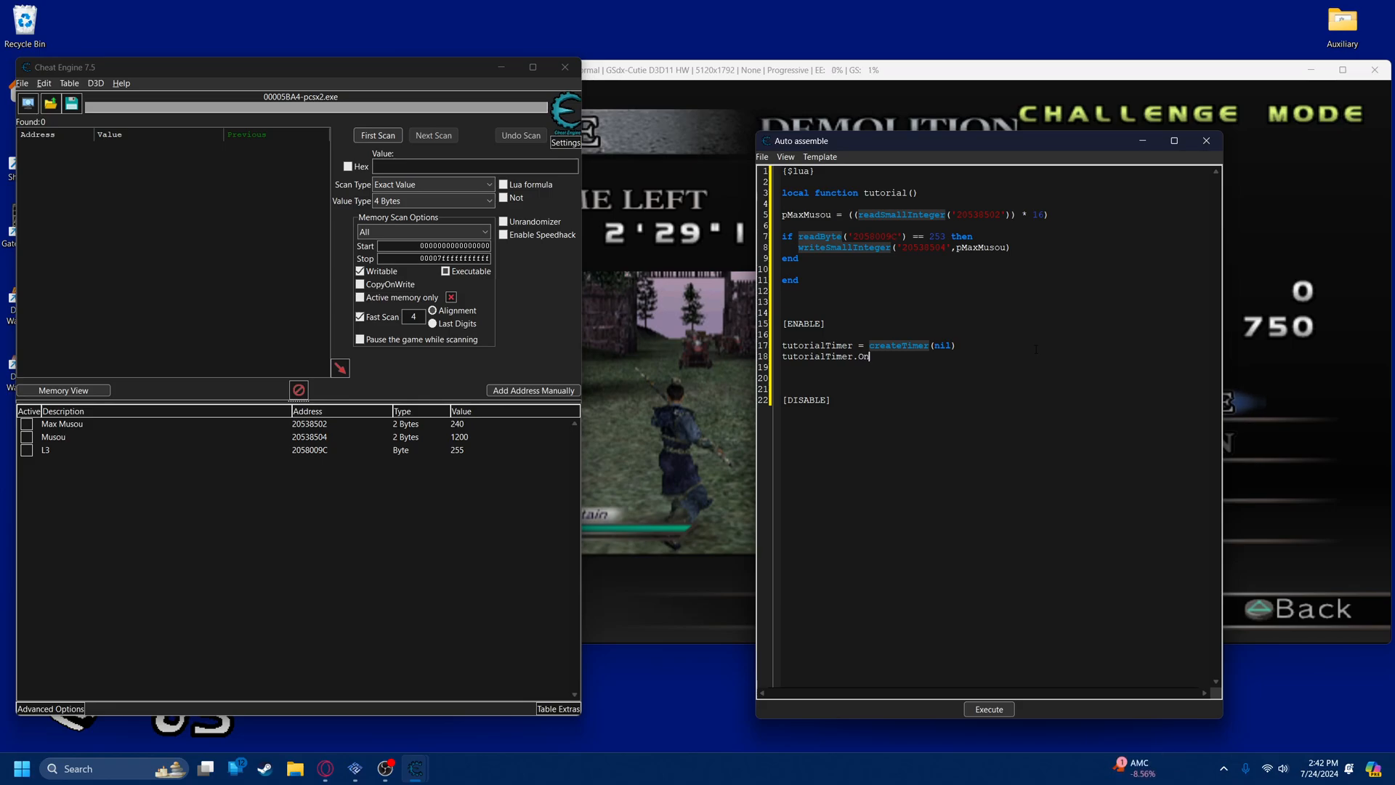
{"action": "type", "text": "Timer ="}
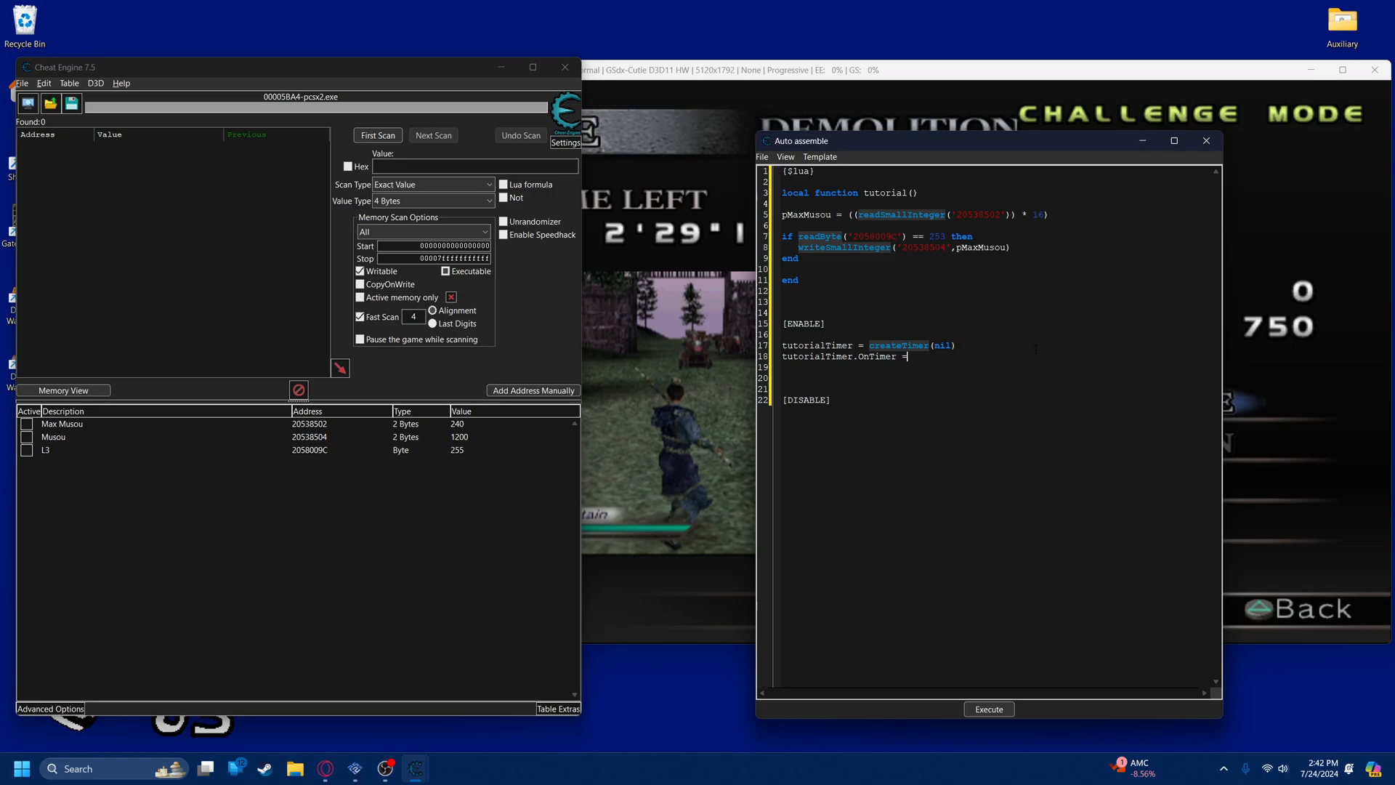
{"action": "type", "text": "tu"}
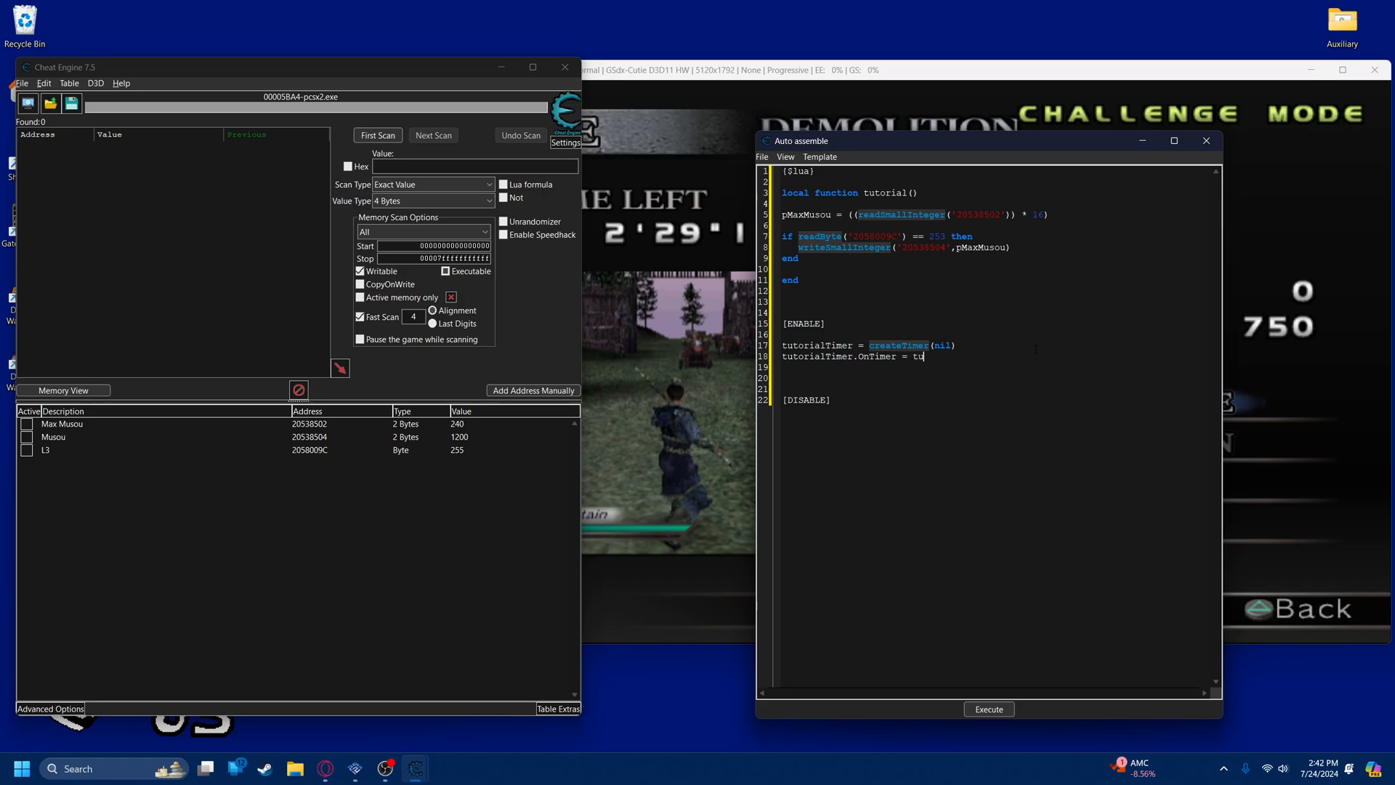
{"action": "type", "text": "torial"}
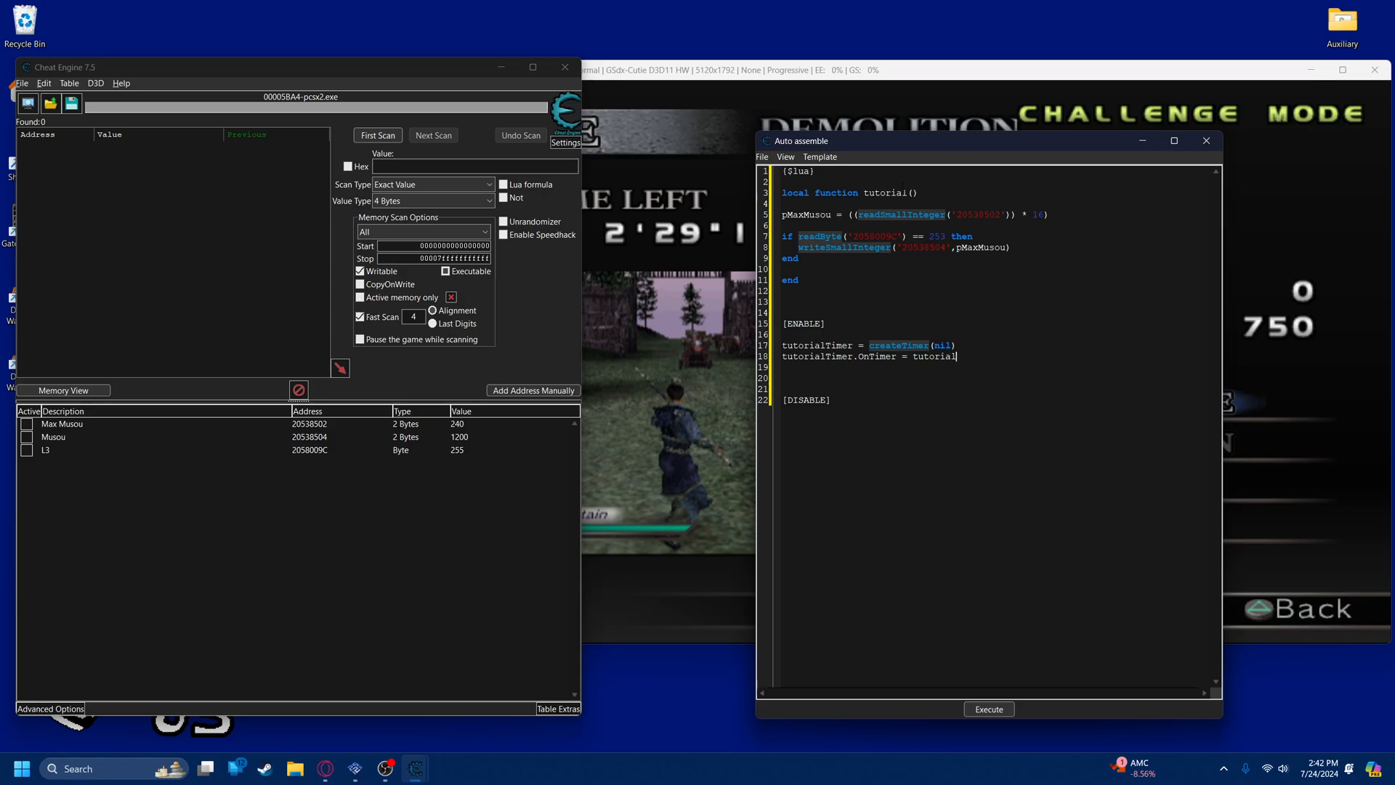
{"action": "double_click", "coordinate": [885, 192]}
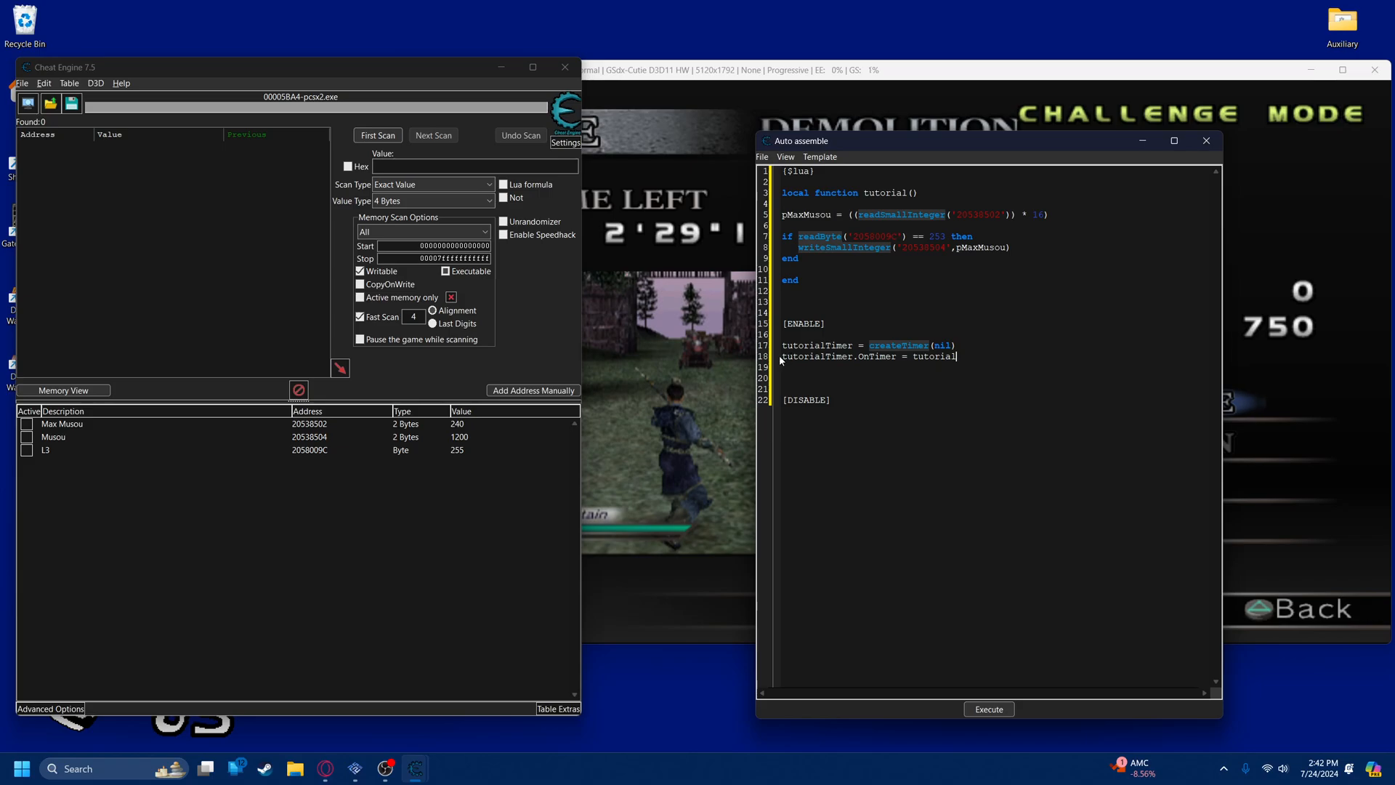
{"action": "type", "text": "tutorialTimer."}
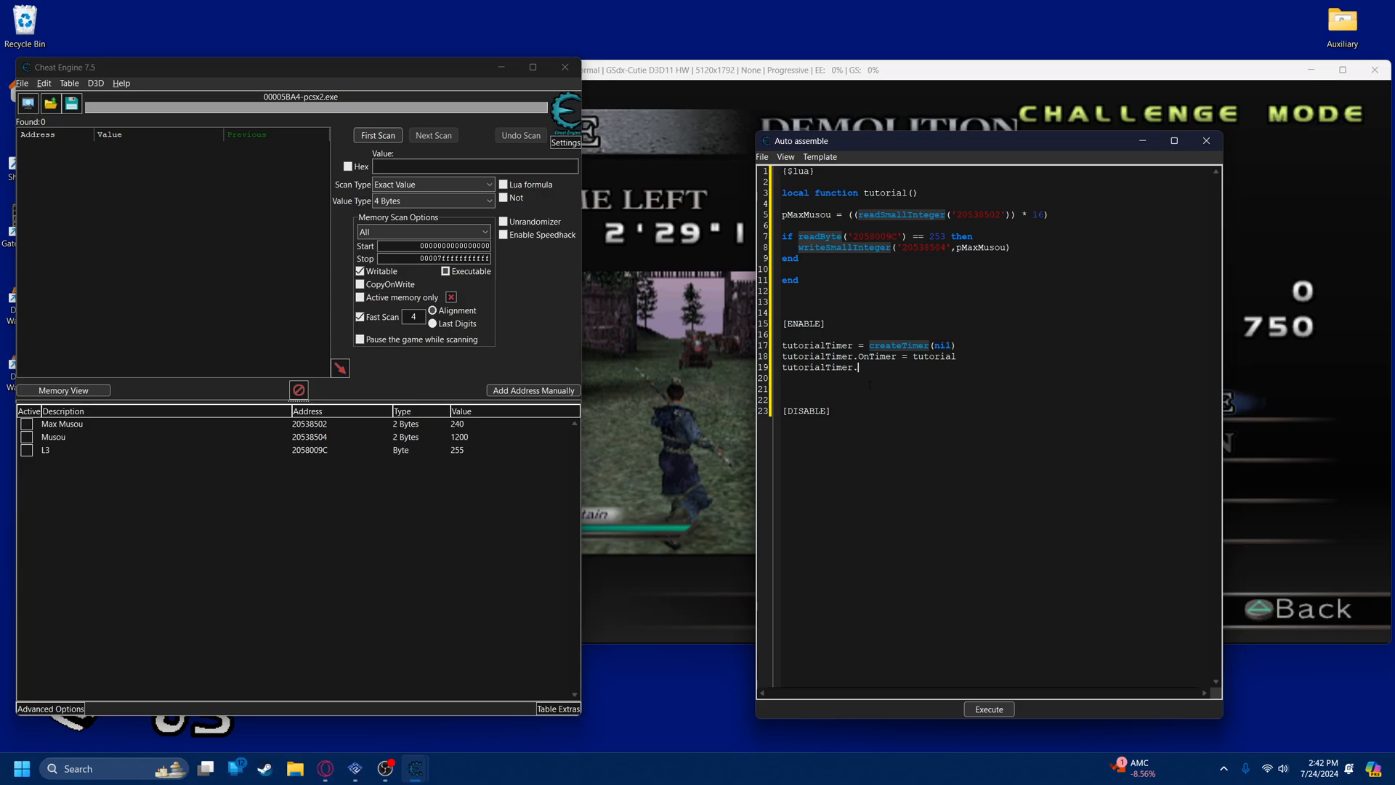
{"action": "type", "text": "Interval = 1"}
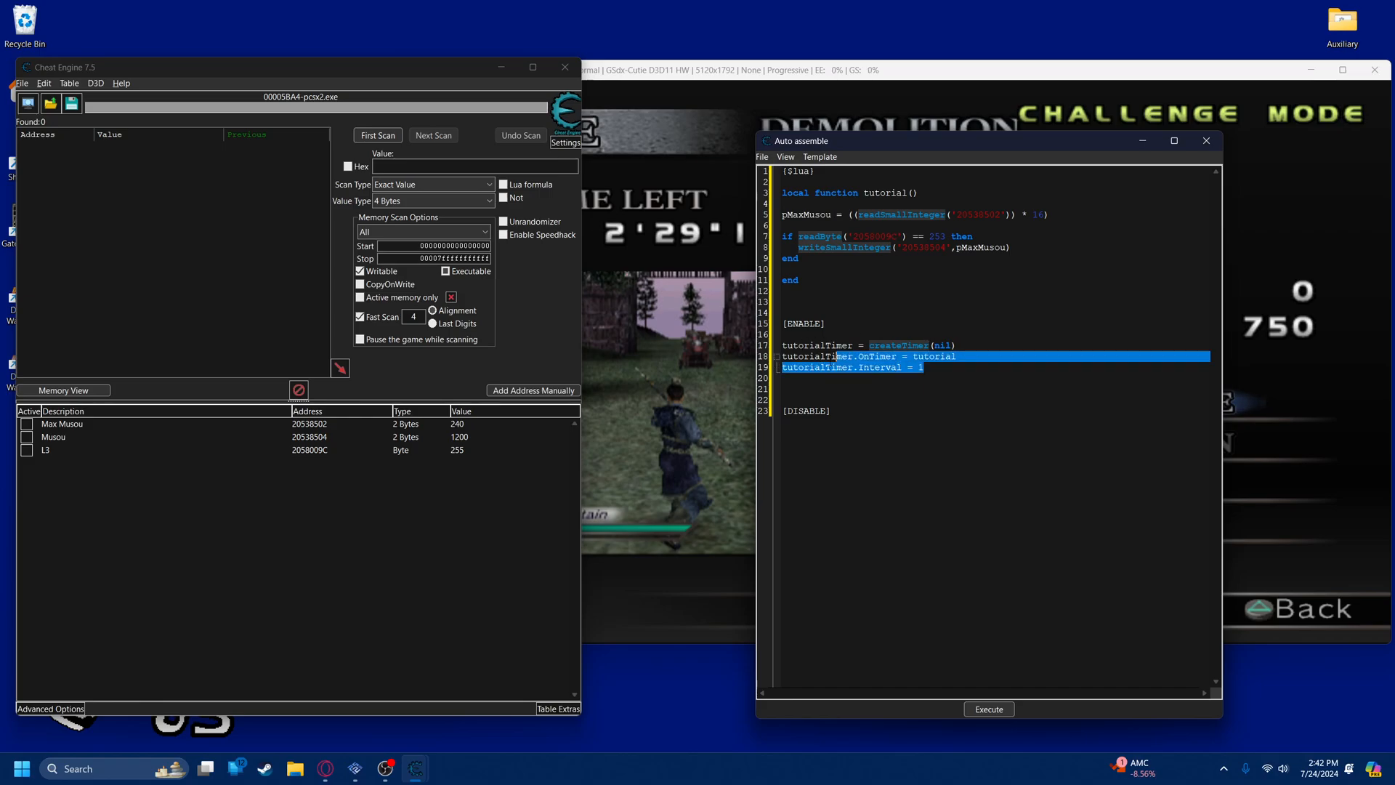
{"action": "left_click", "coordinate": [852, 368]}
{"action": "type", "text": "tutorialTimer.Enabvl"}
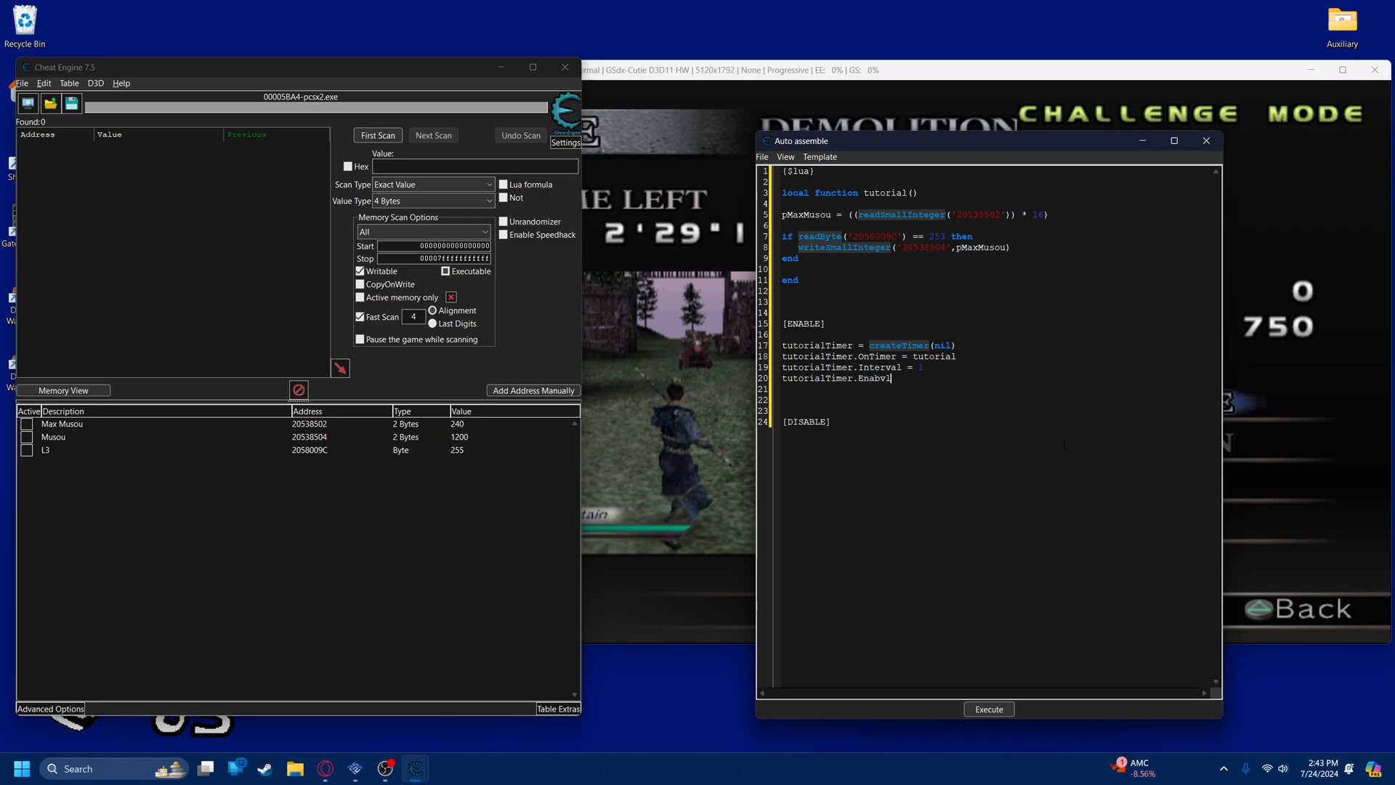
{"action": "type", "text": "ed = tru"}
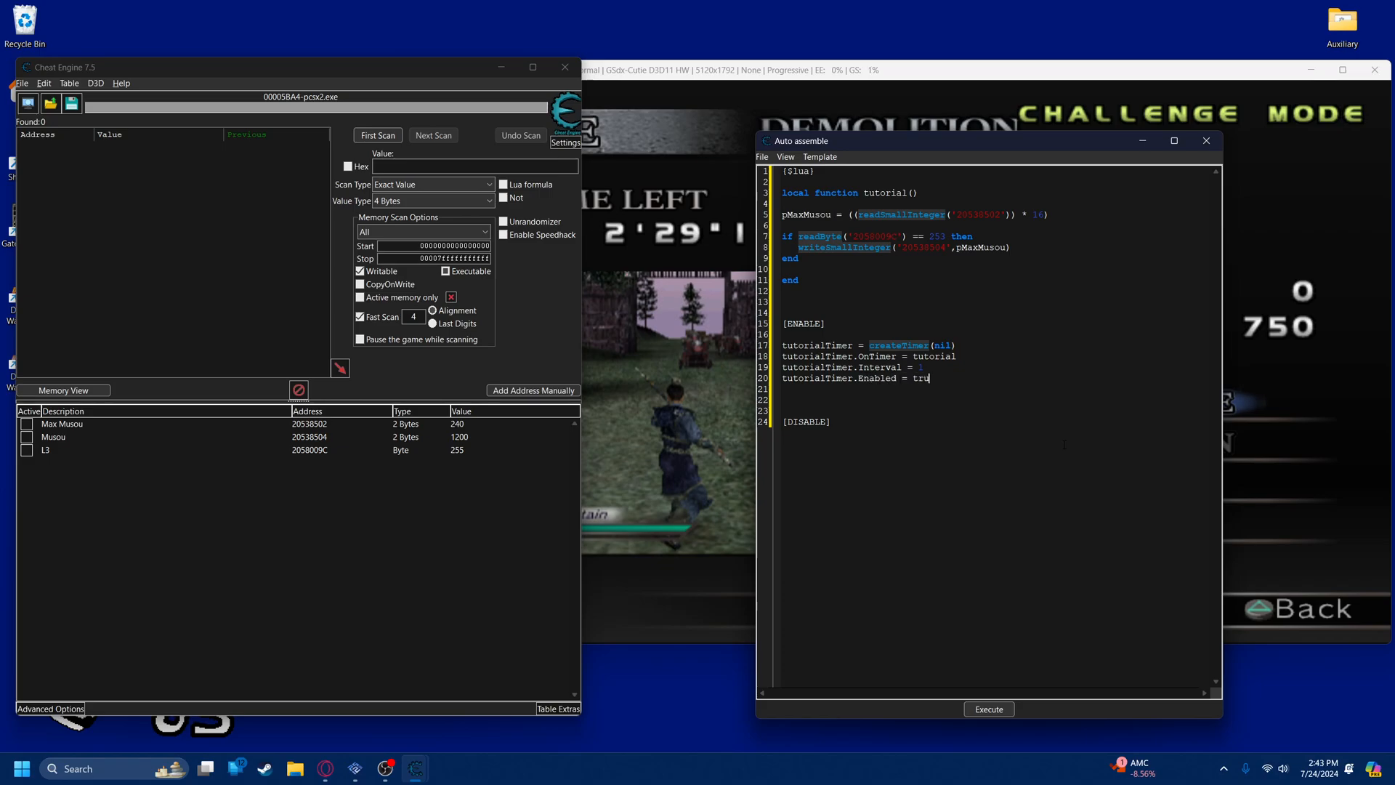
{"action": "type", "text": "e"}
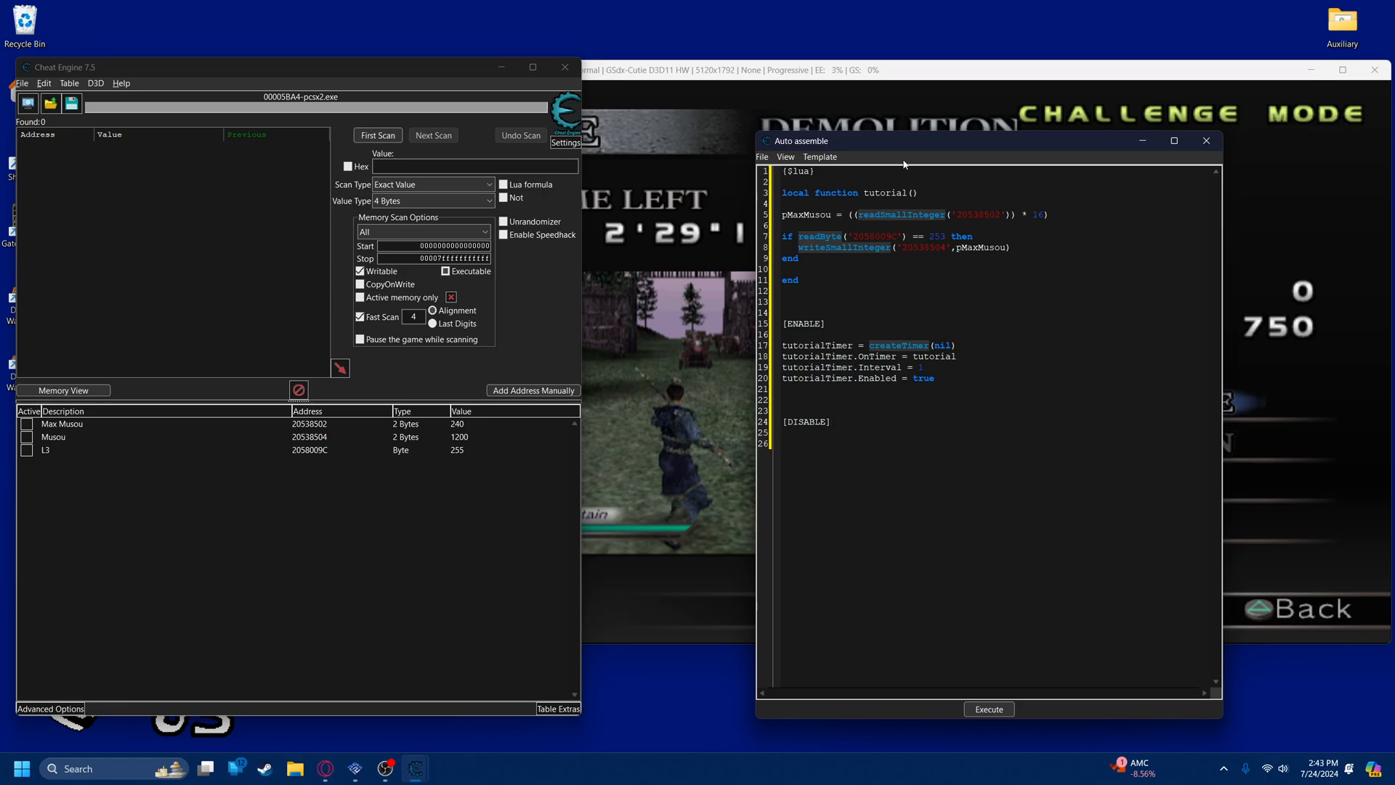
Under [DISABLE], write if tutorialTimer then tutorialTimer.destroy() end
{"action": "type", "text": "if tutorialTimer"}
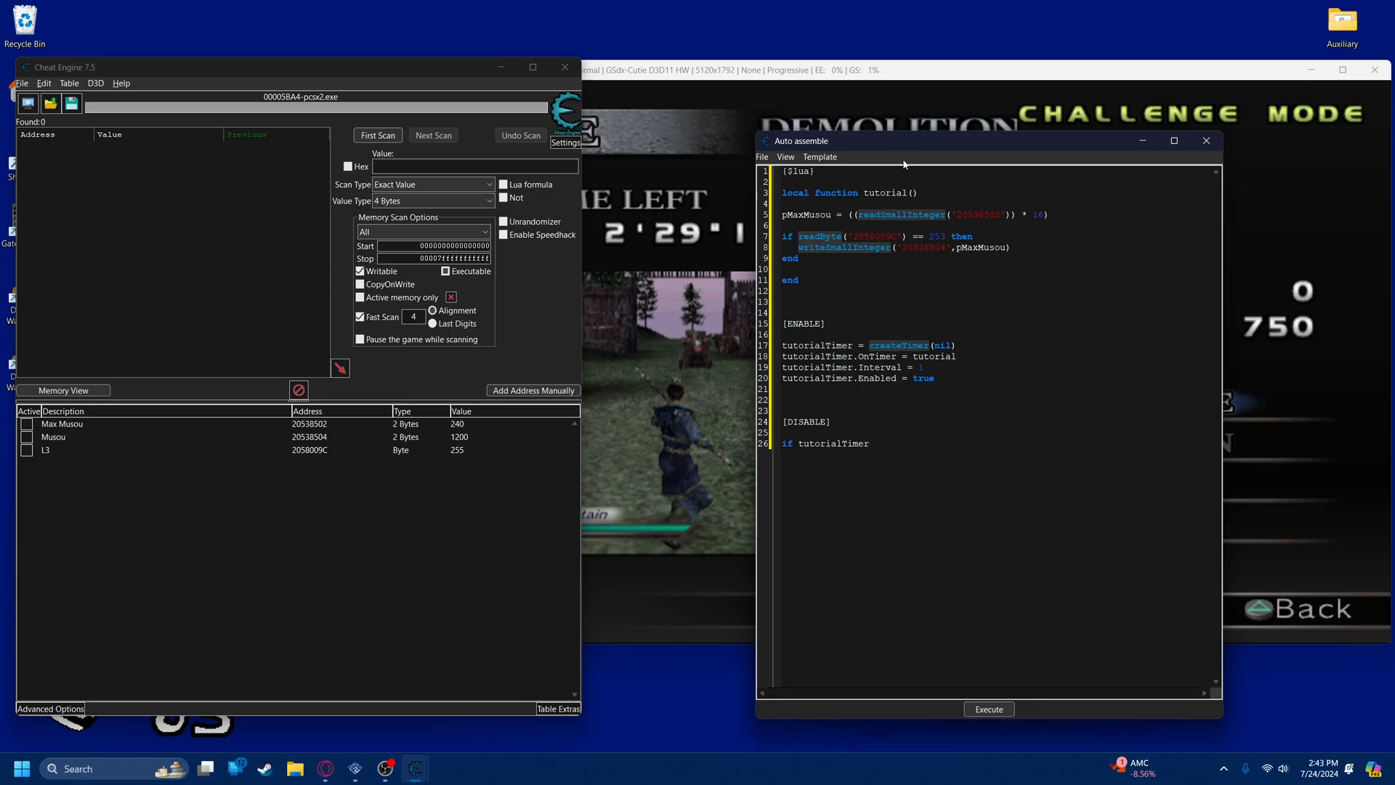
{"action": "type", "text": "then"}
{"action": "type", "text": "tutorialTimer.des"}
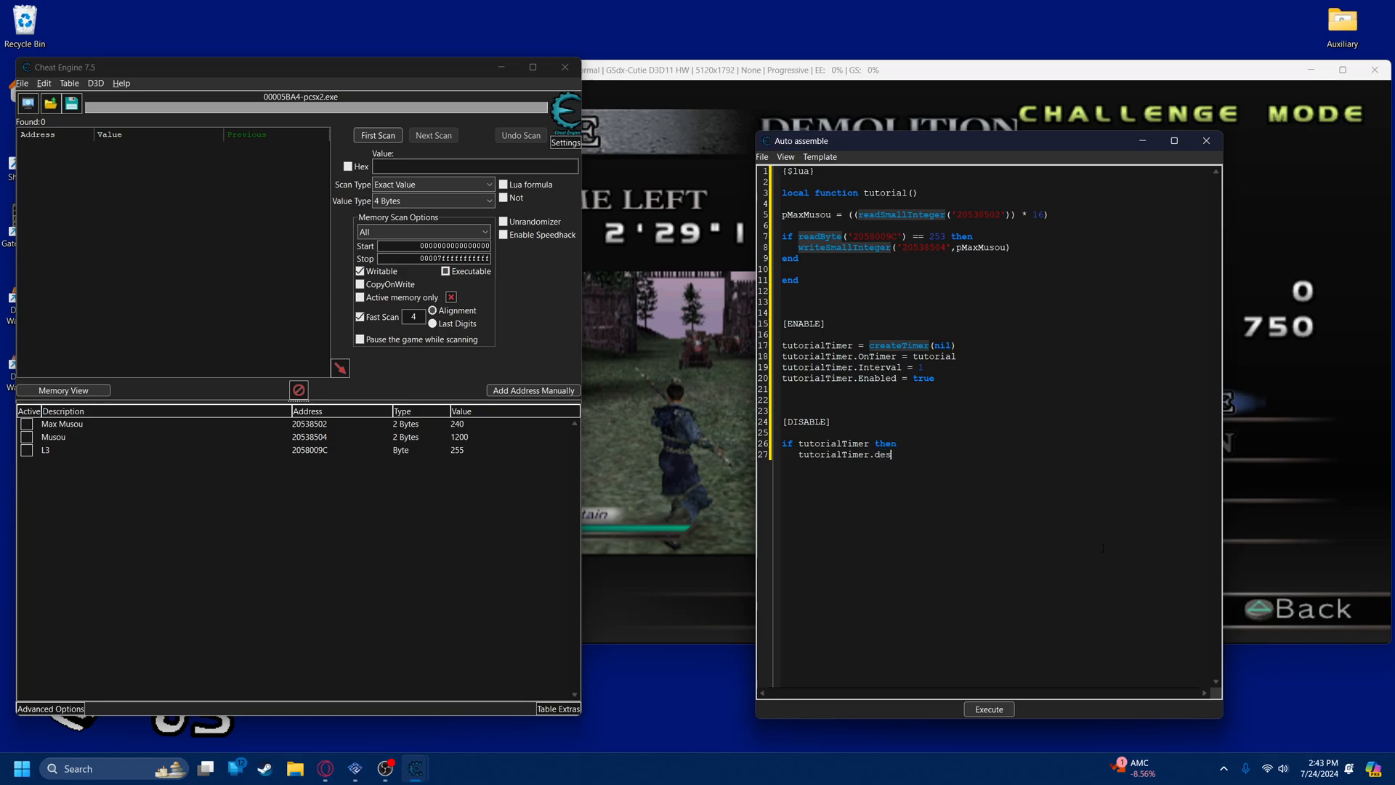
{"action": "type", "text": "troy()"}
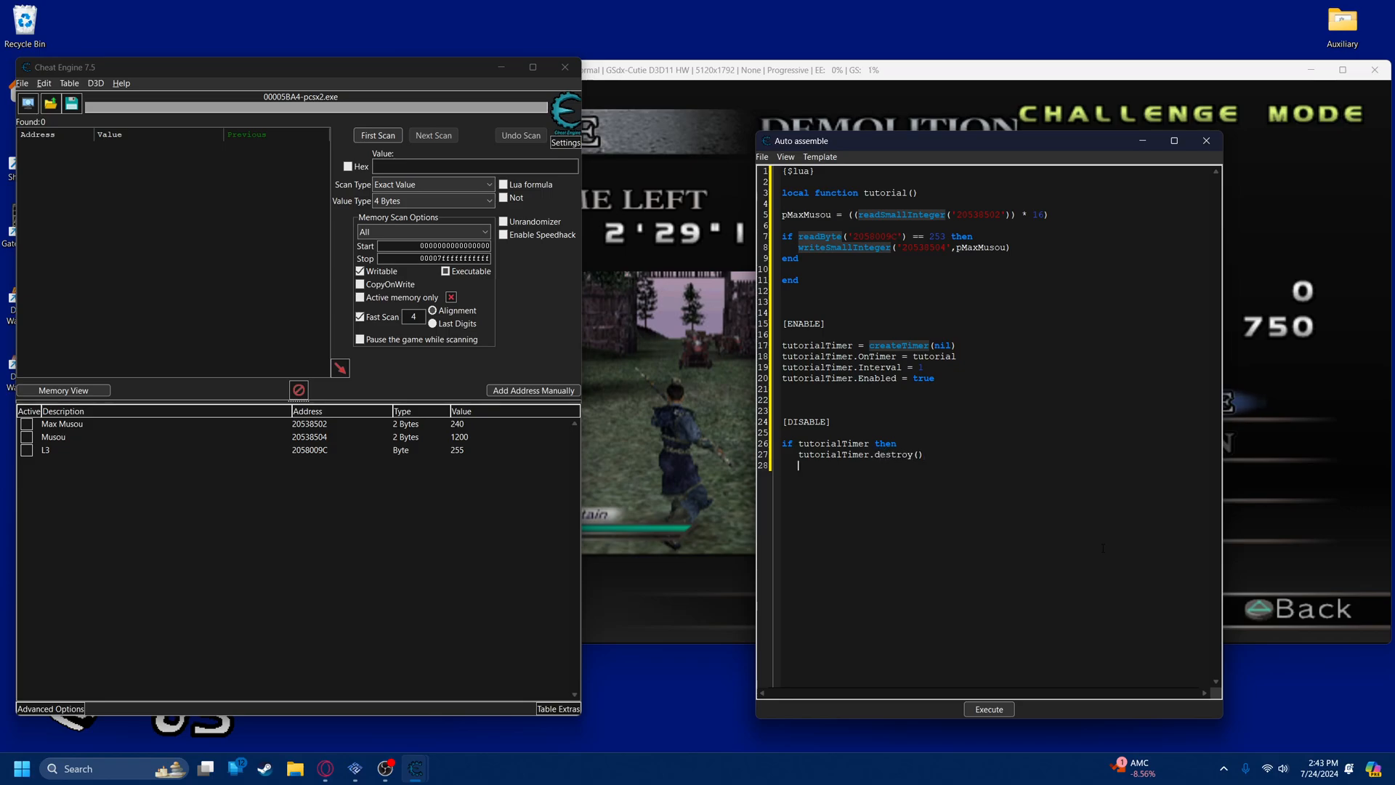
{"action": "type", "text": "end"}
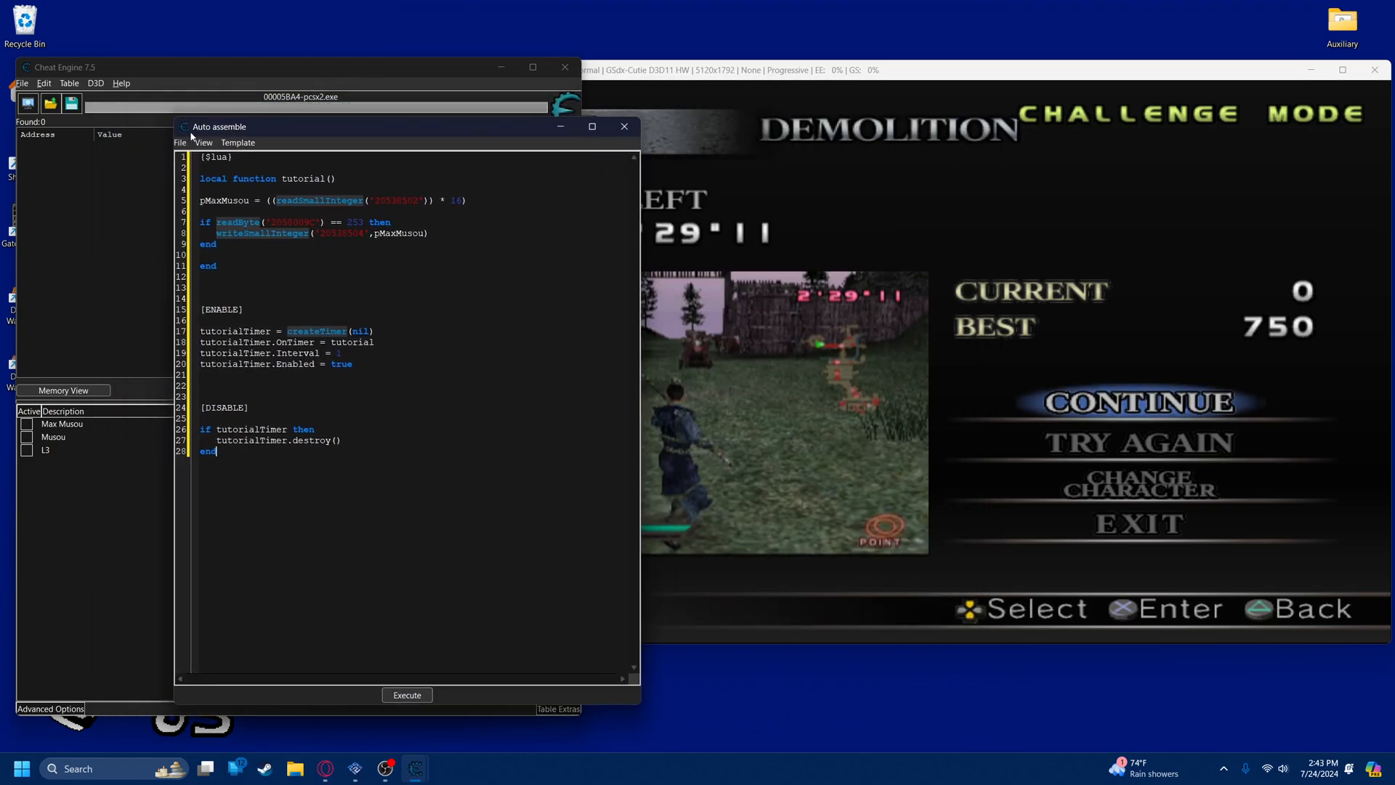
Assign the script to the cheat table as a new entry named Tutorial Script
{"action": "left_click", "coordinate": [407, 694]}
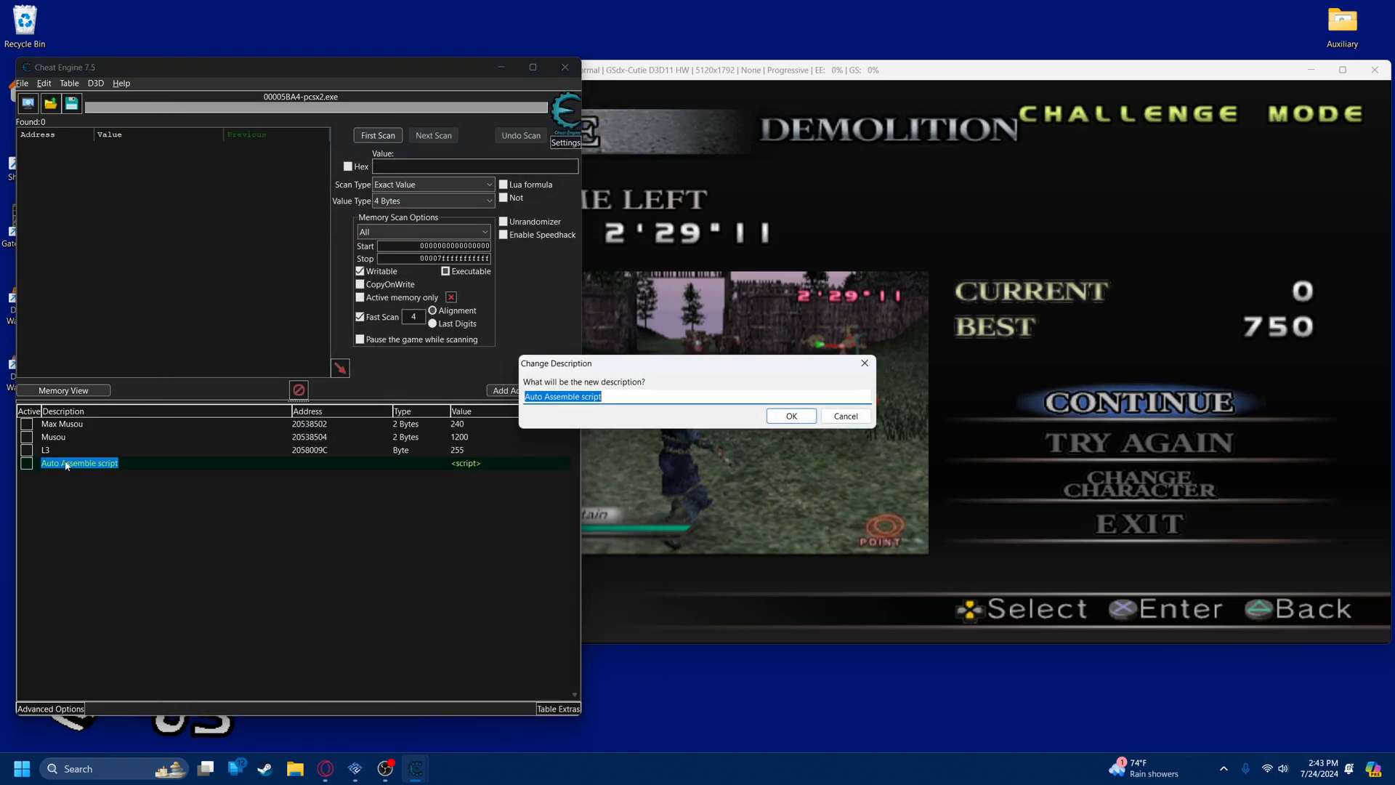
{"action": "type", "text": "Tutor"}
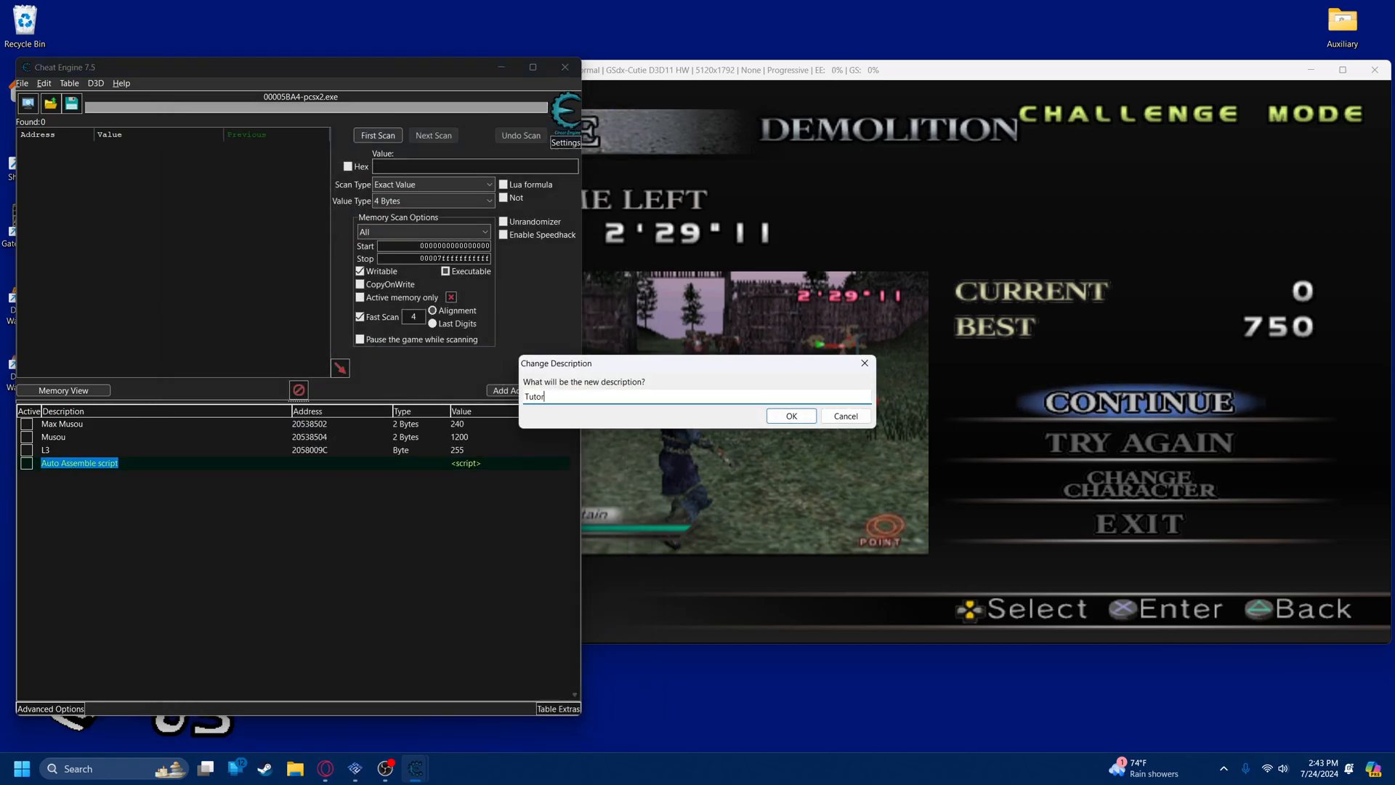
{"action": "left_click", "coordinate": [789, 416]}
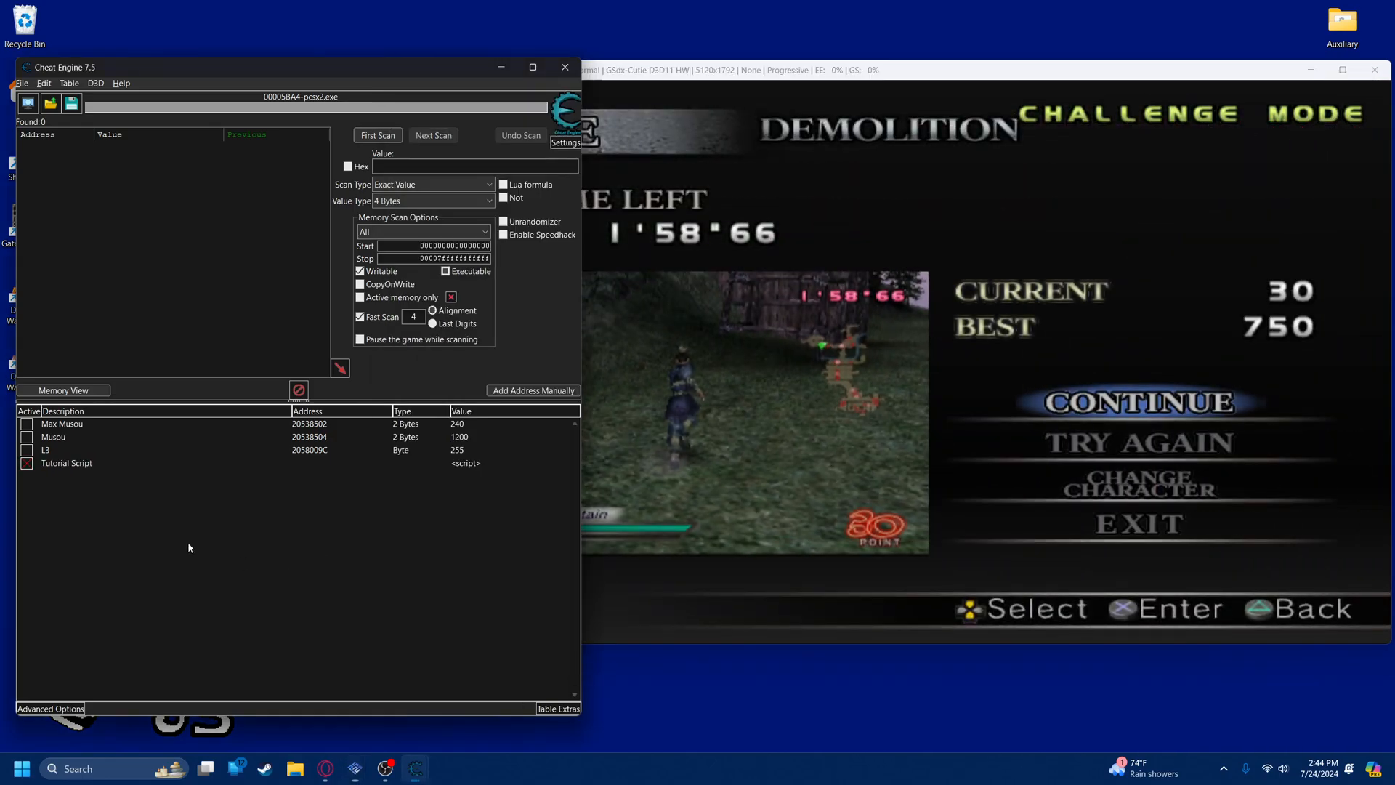
Reopen the Tutorial Script entry to review it, then close the editor with OK
{"action": "double_click", "coordinate": [67, 462]}
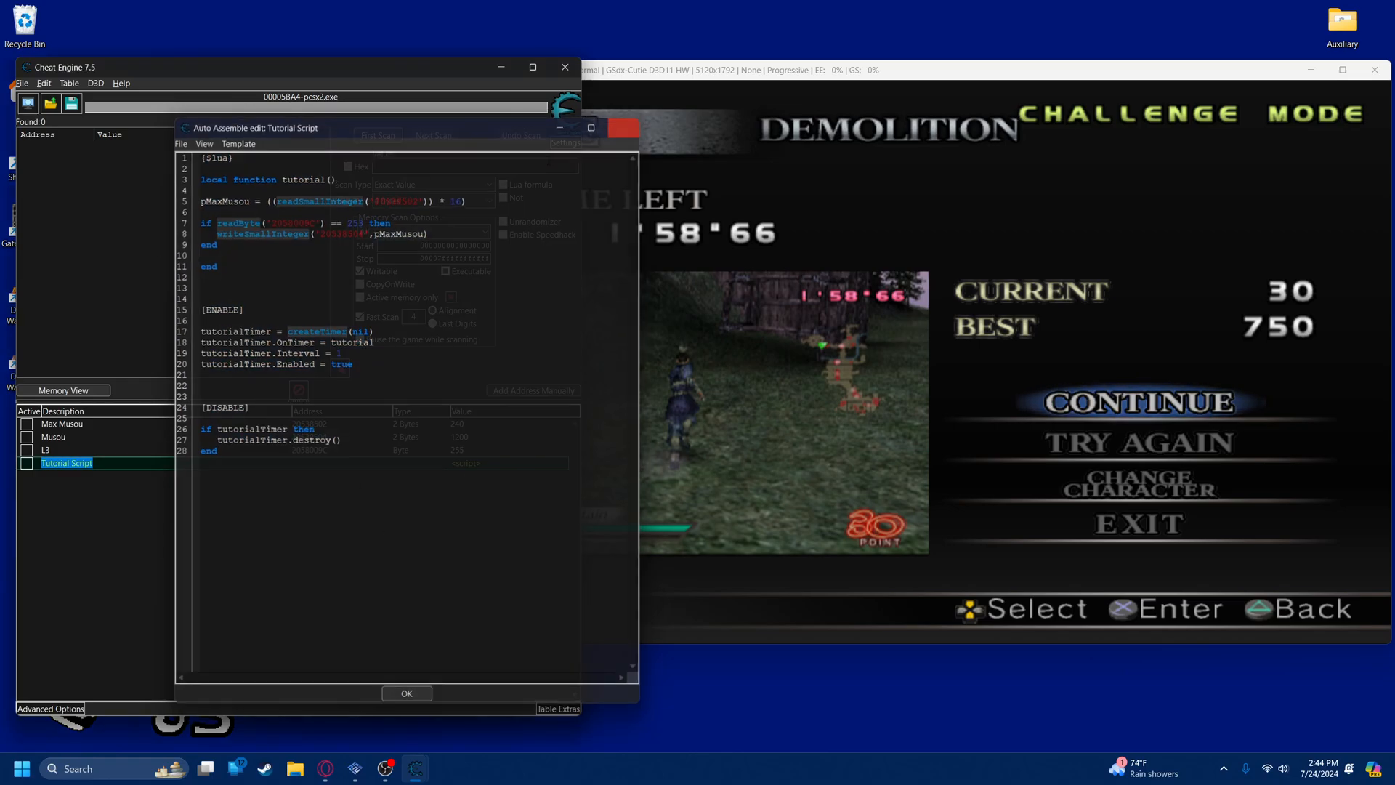
{"action": "left_click", "coordinate": [405, 693]}
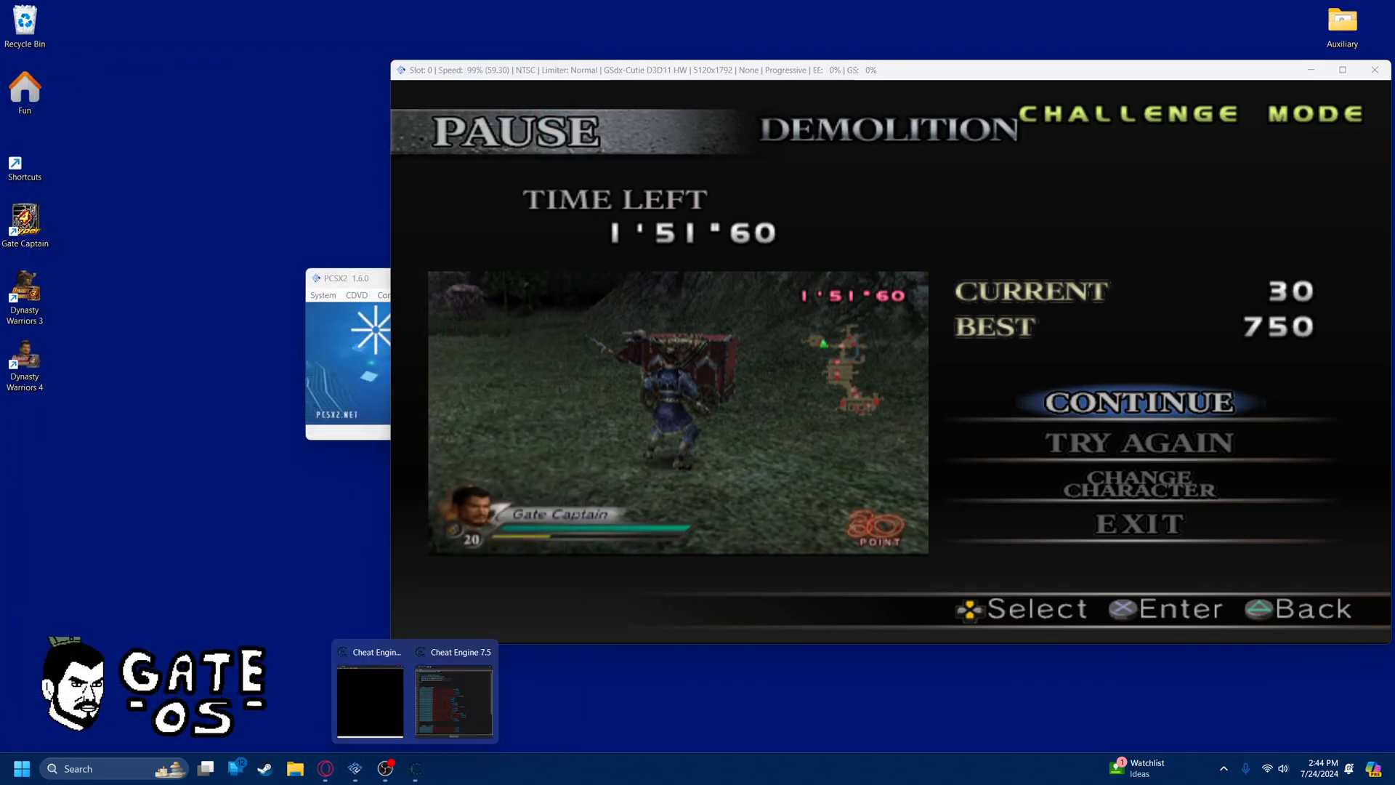
Bring the advanced Cheat Engine table with Lua script entries in front of the game
{"action": "left_click", "coordinate": [452, 700]}
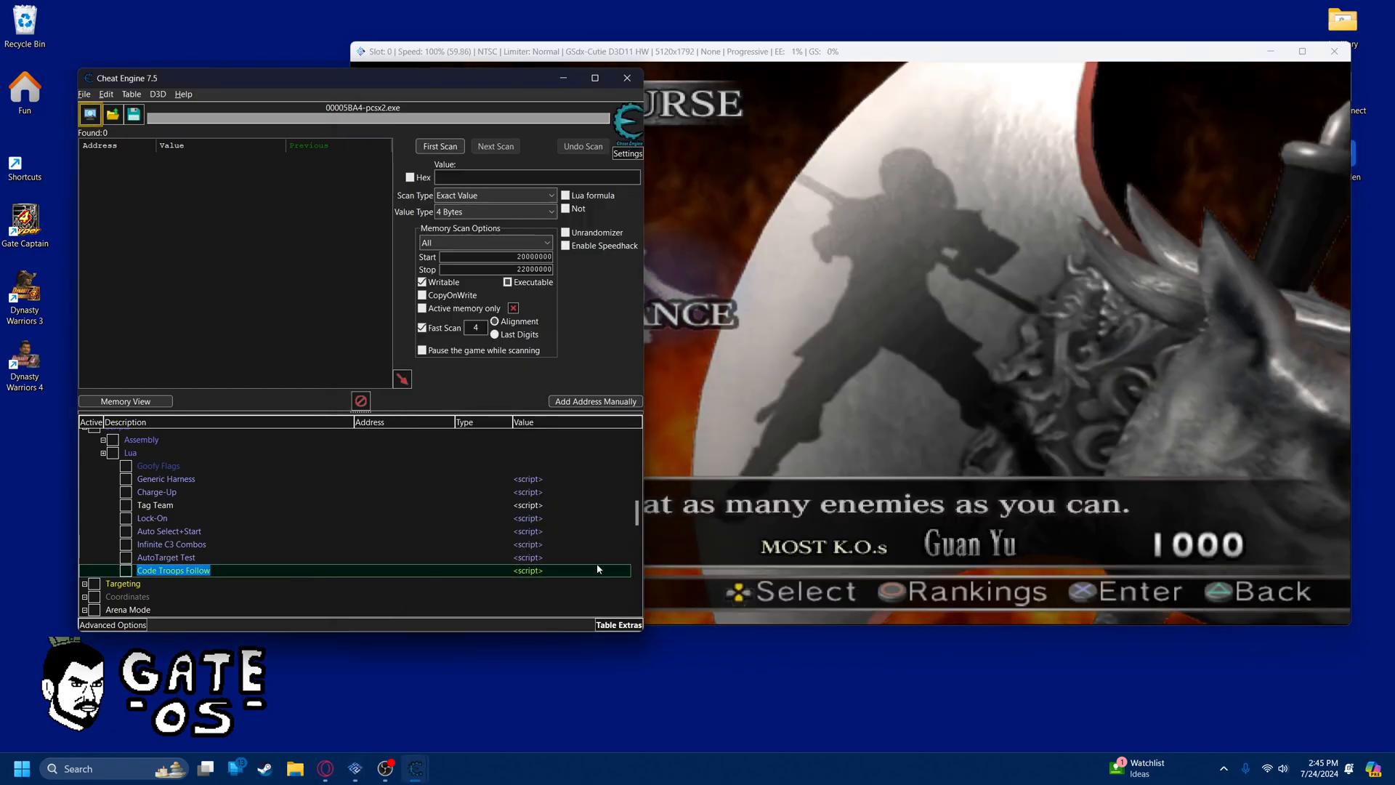
{"action": "double_click", "coordinate": [173, 570]}
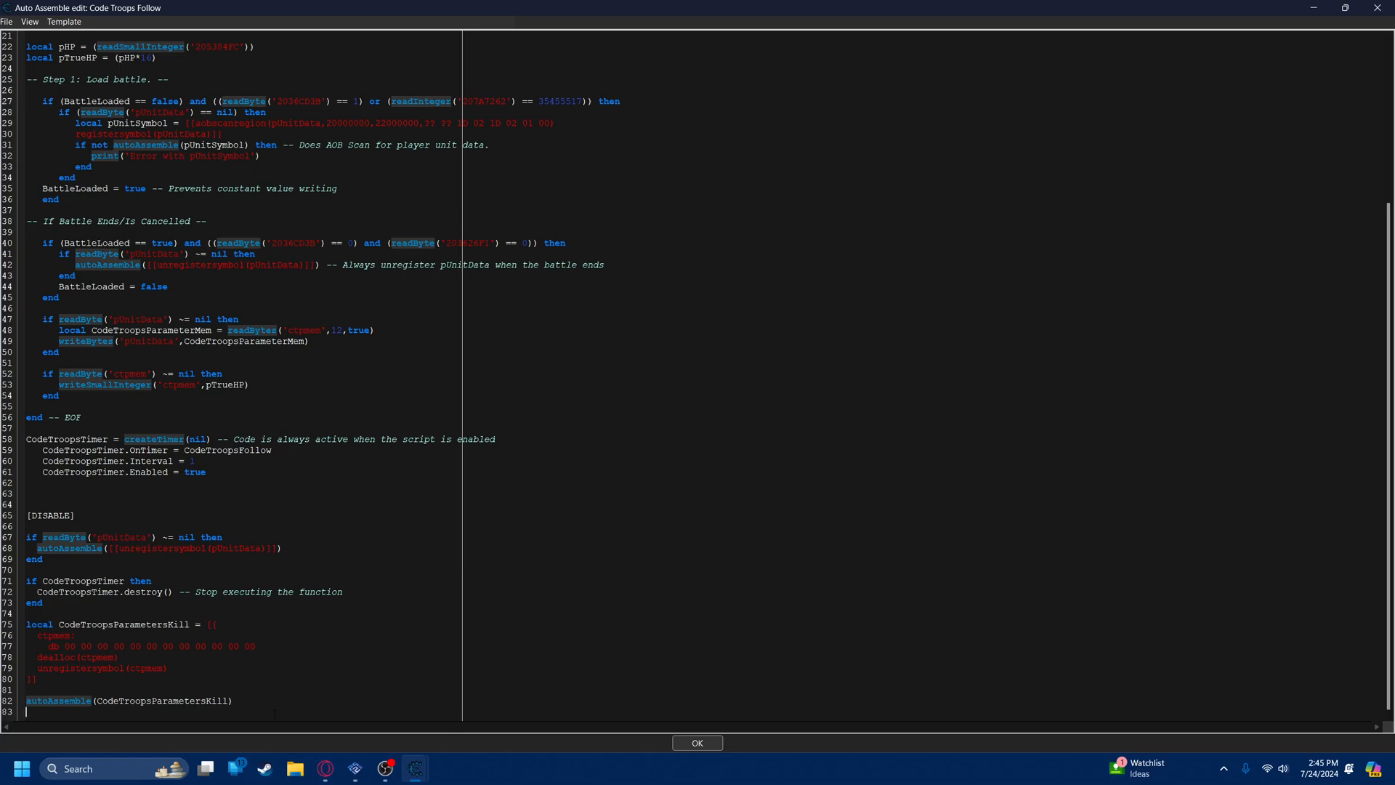
{"action": "scroll", "scroll_direction": "up", "scroll_amount": 3}
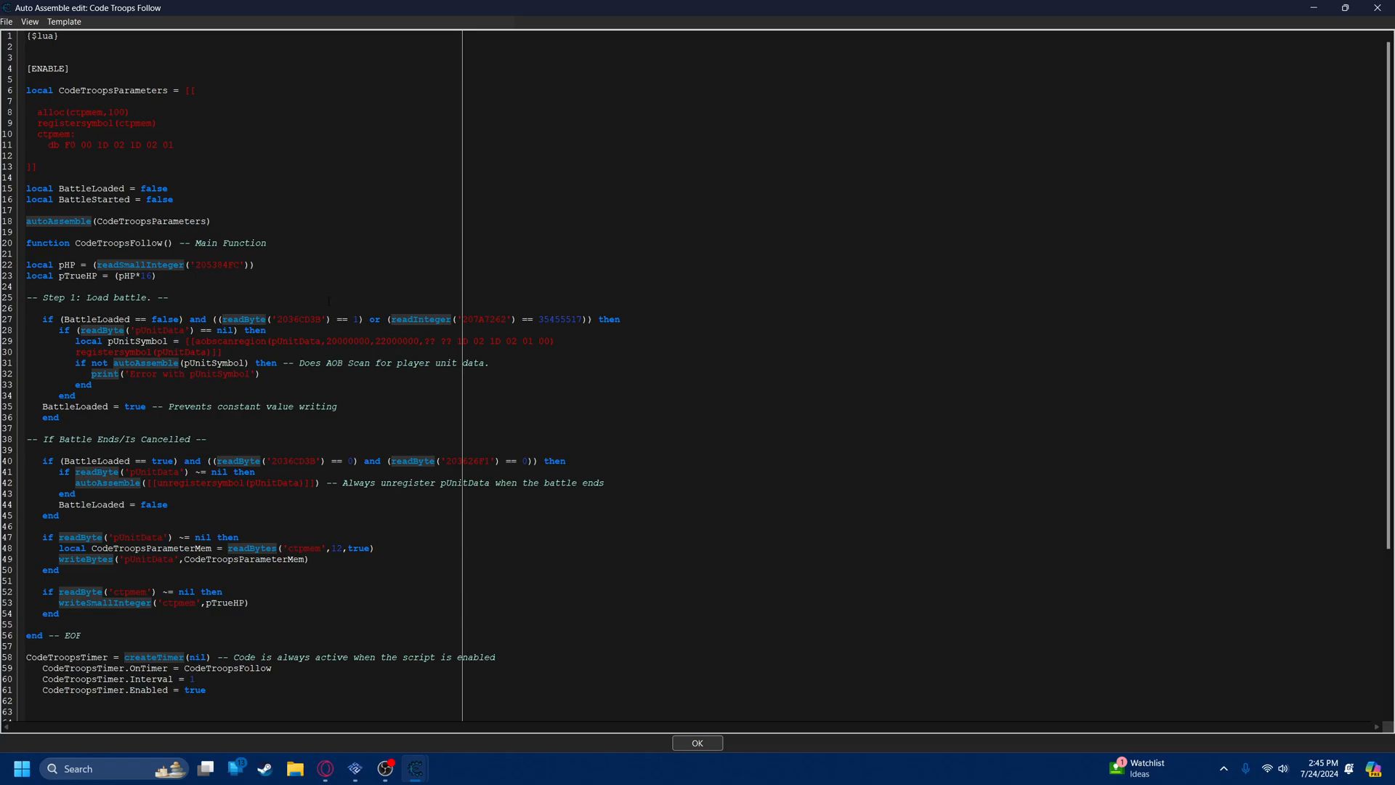
{"action": "left_click", "coordinate": [1365, 8]}
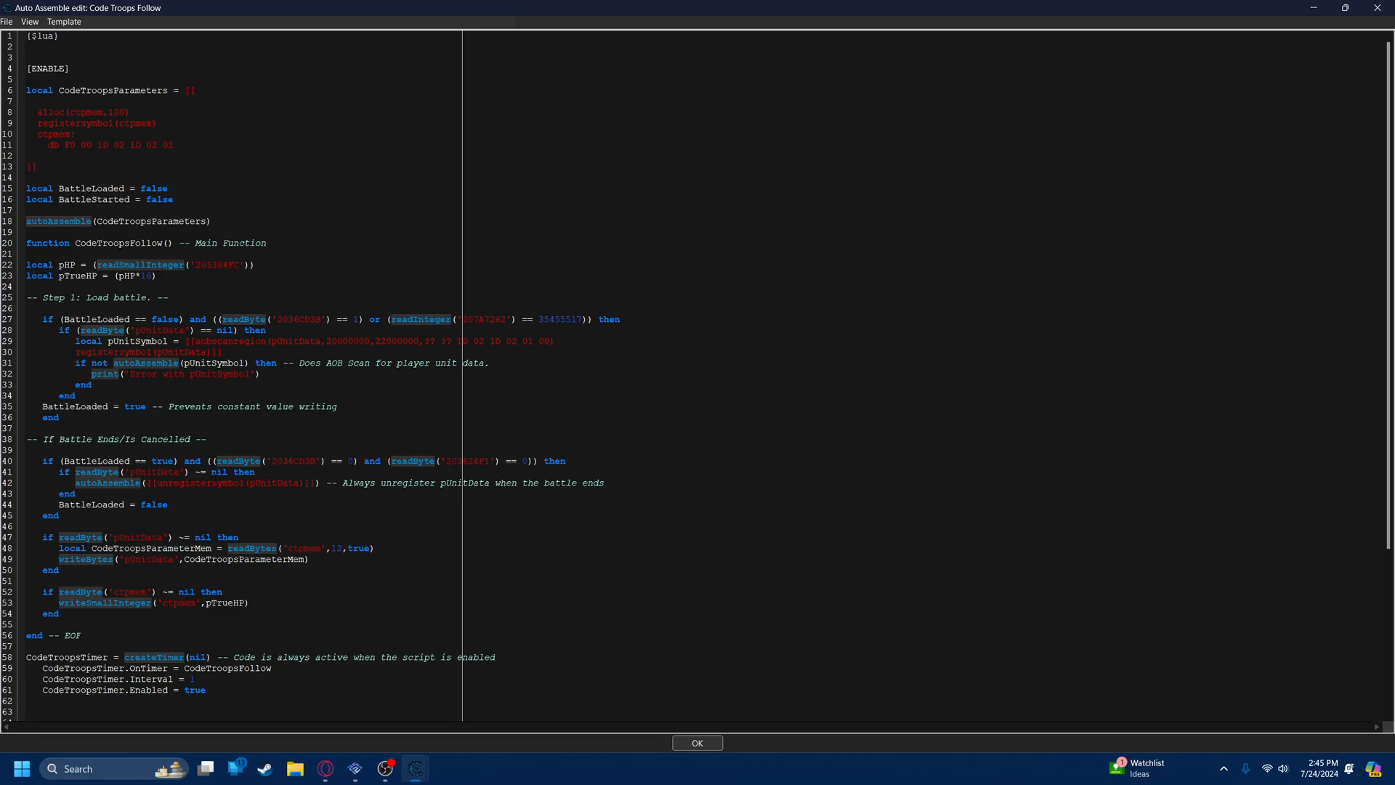
{"action": "scroll", "scroll_direction": "down", "scroll_amount": 3}
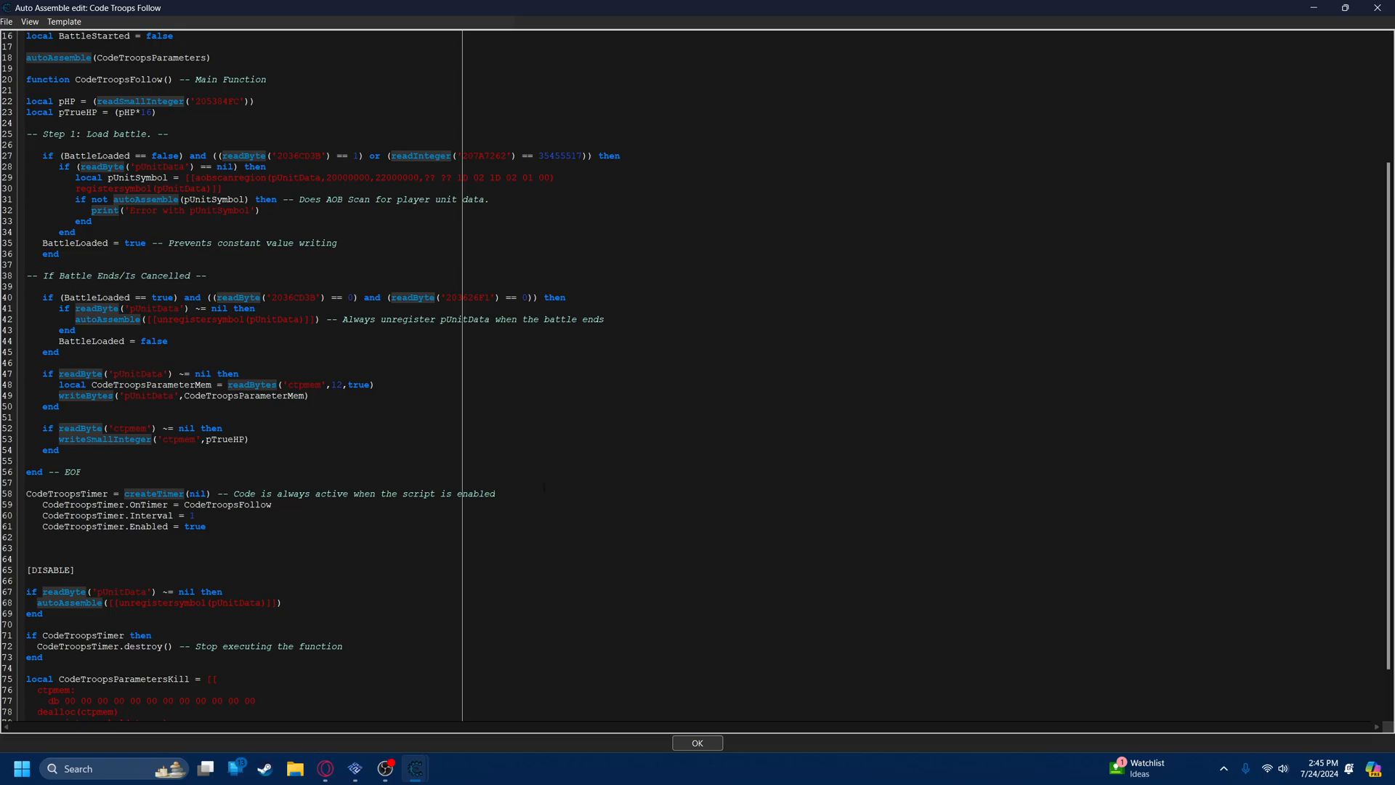
{"action": "scroll", "scroll_direction": "up", "scroll_amount": 3}
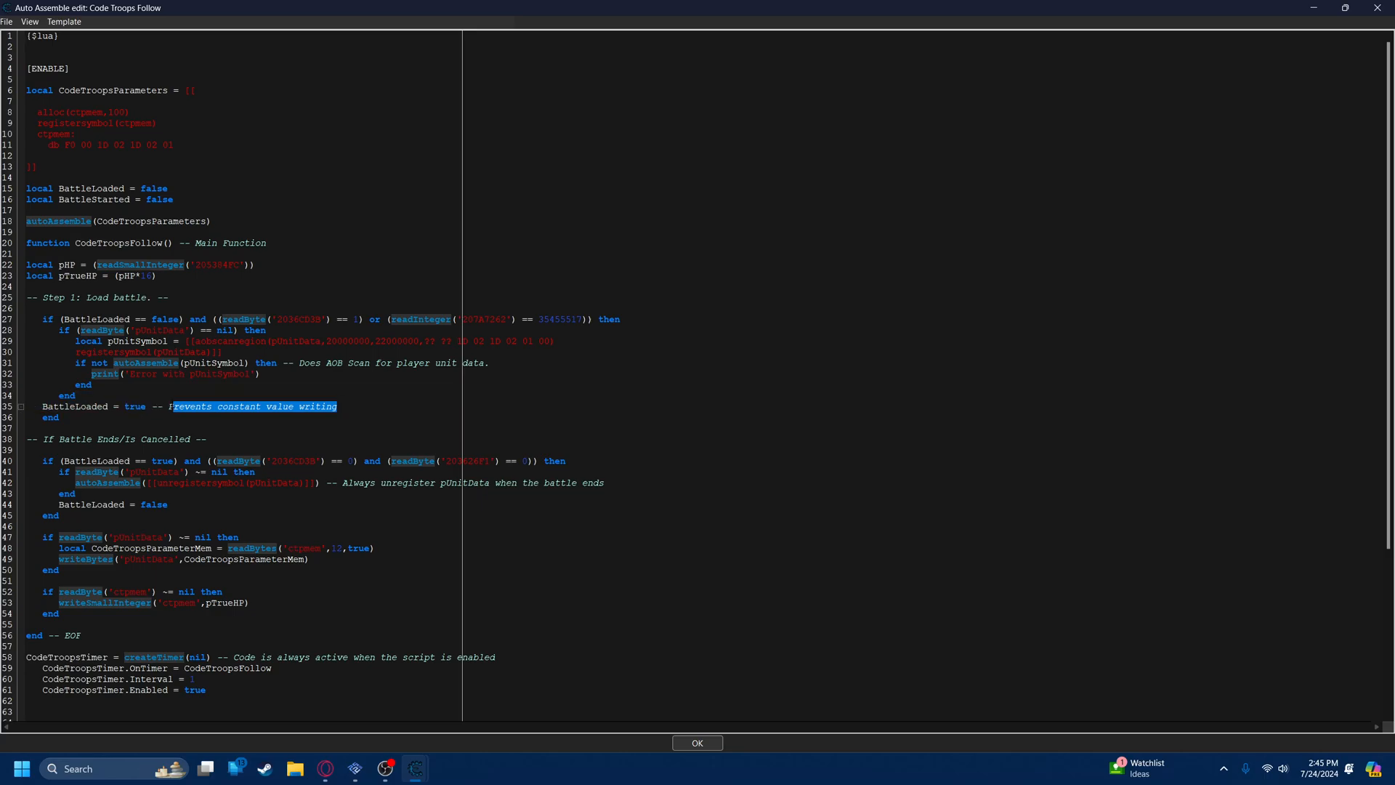
{"action": "double_click", "coordinate": [109, 351]}
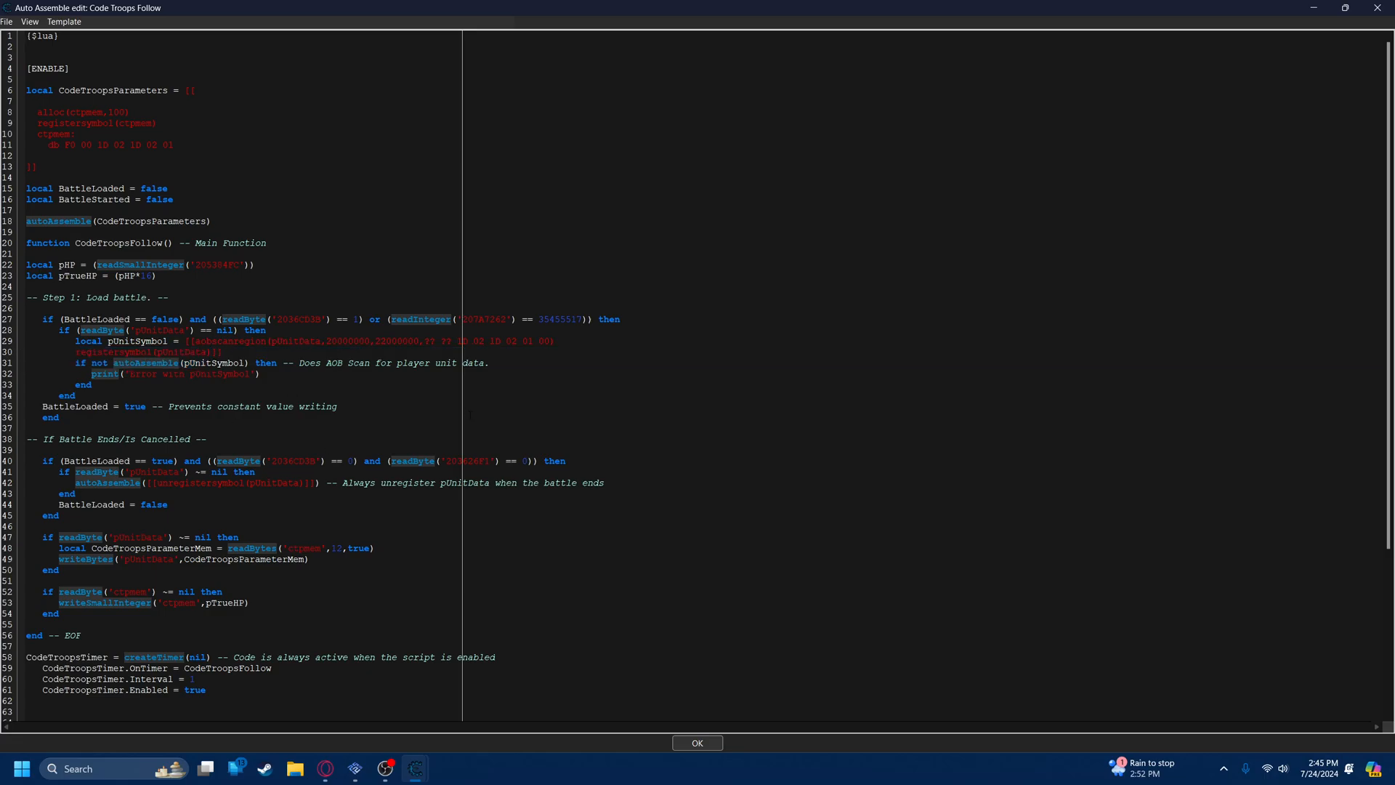
{"action": "left_click", "coordinate": [77, 395]}
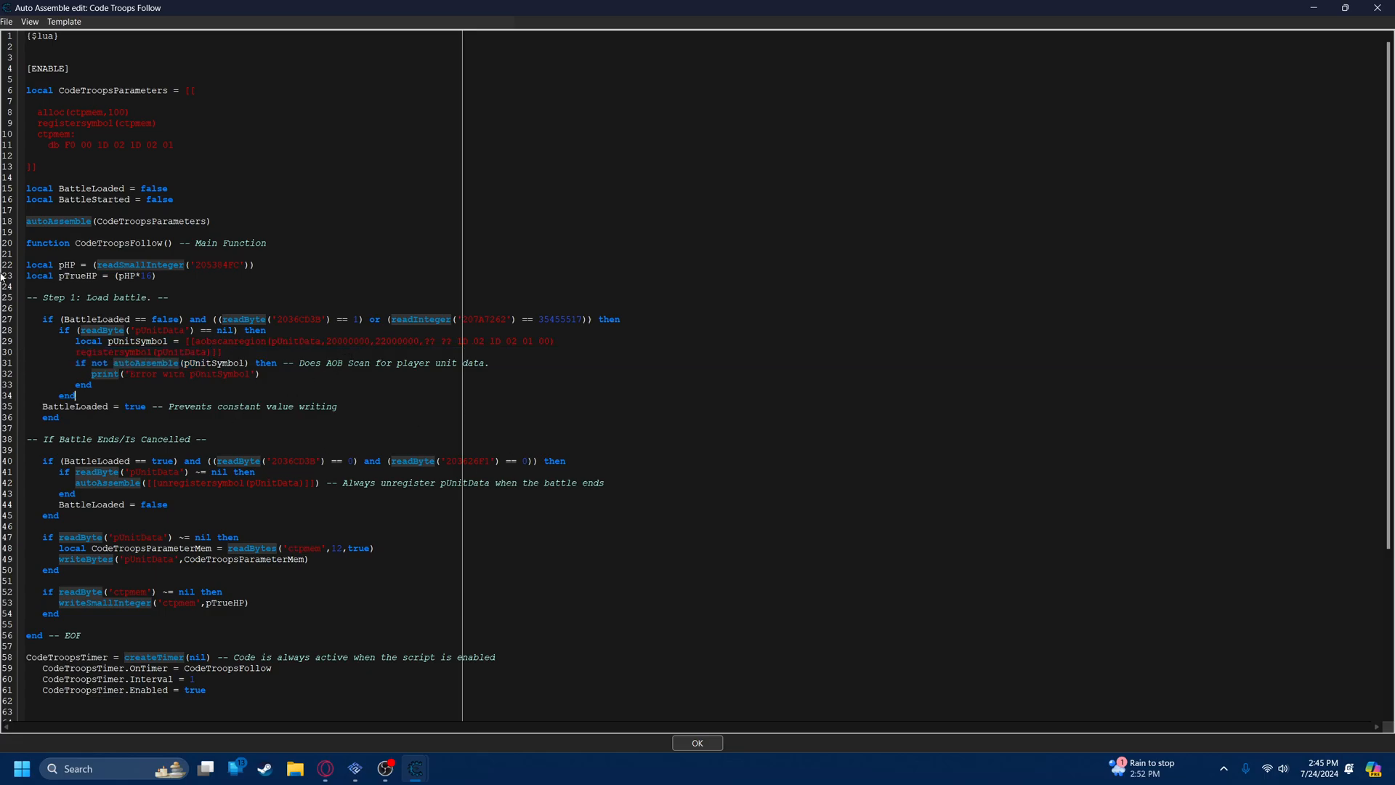
{"action": "scroll", "scroll_direction": "down", "scroll_amount": 3}
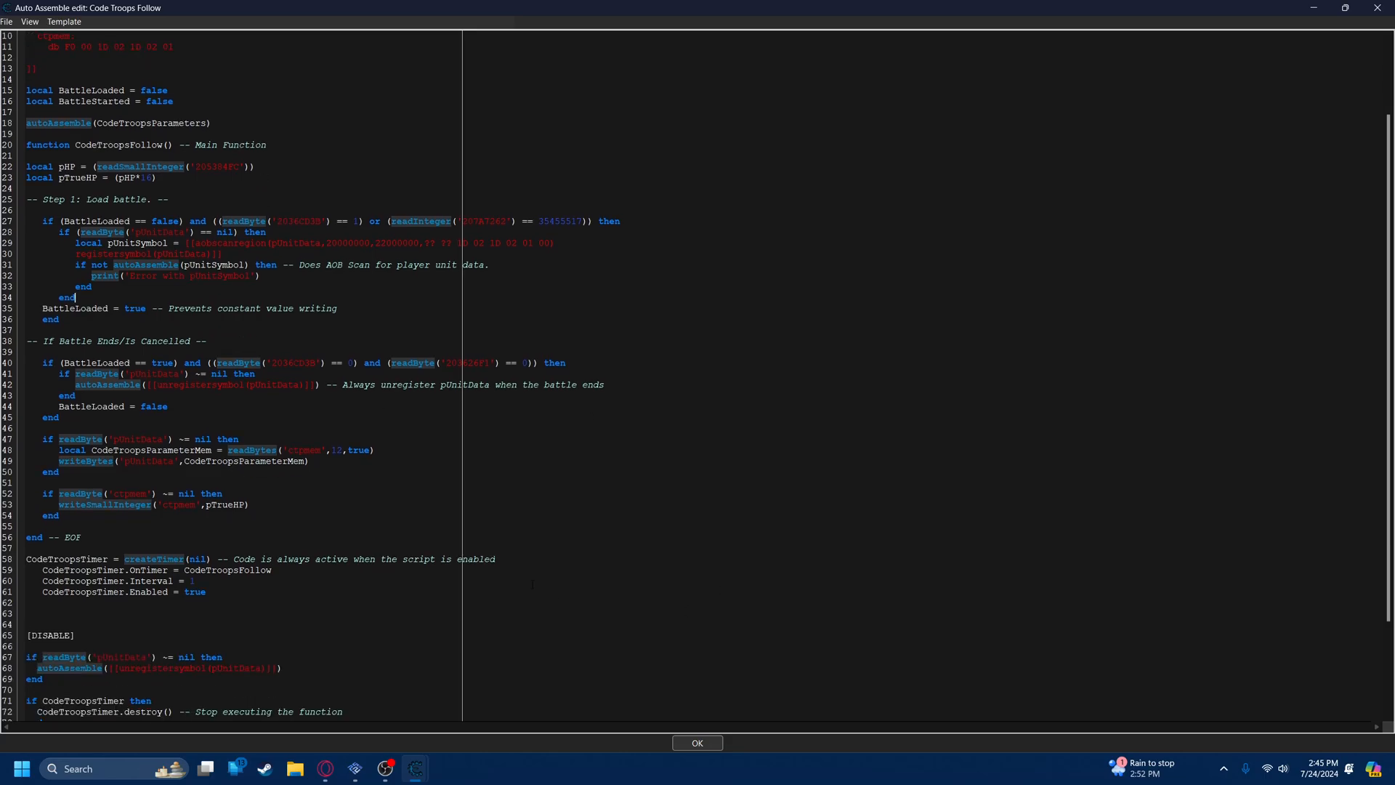
{"action": "scroll", "scroll_direction": "down", "scroll_amount": 3}
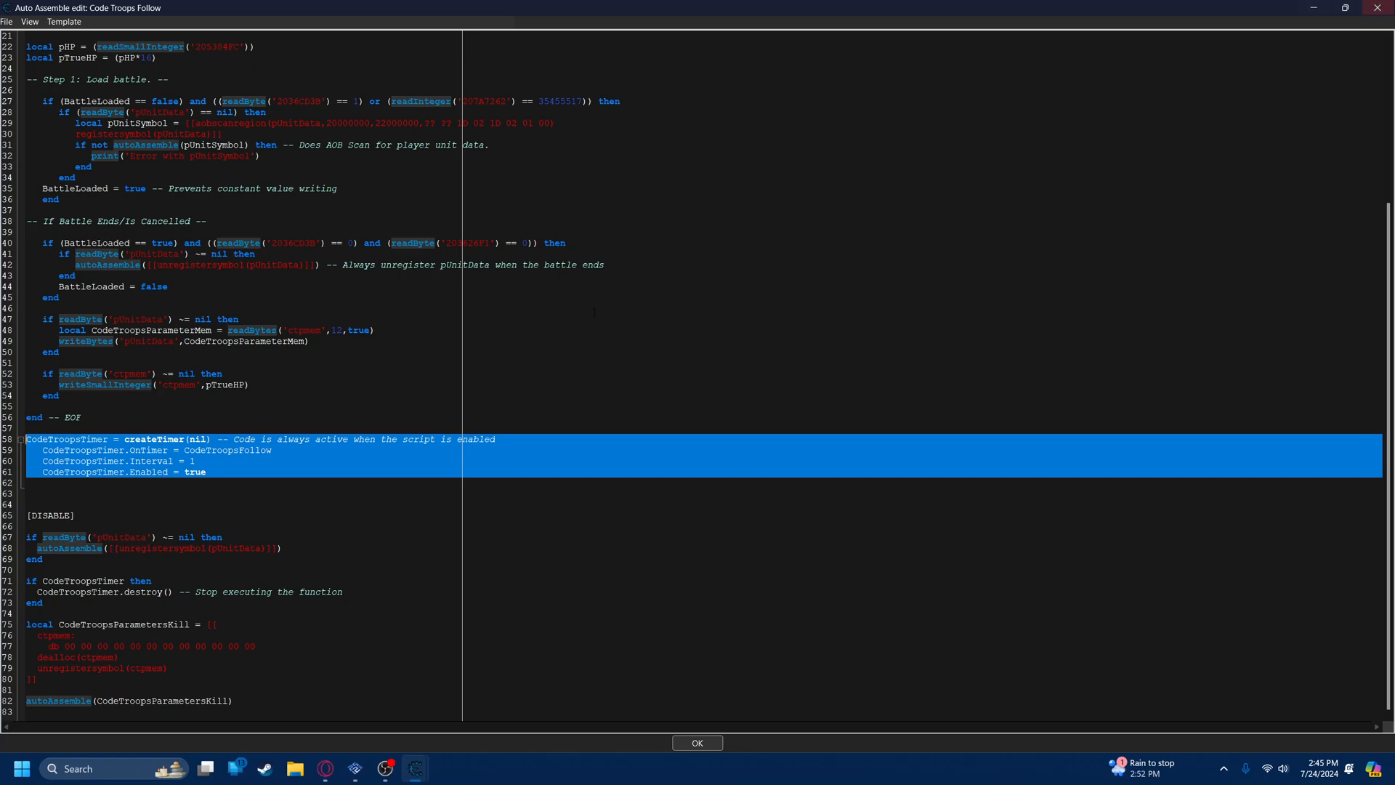
{"action": "scroll", "scroll_direction": "up", "scroll_amount": 3}
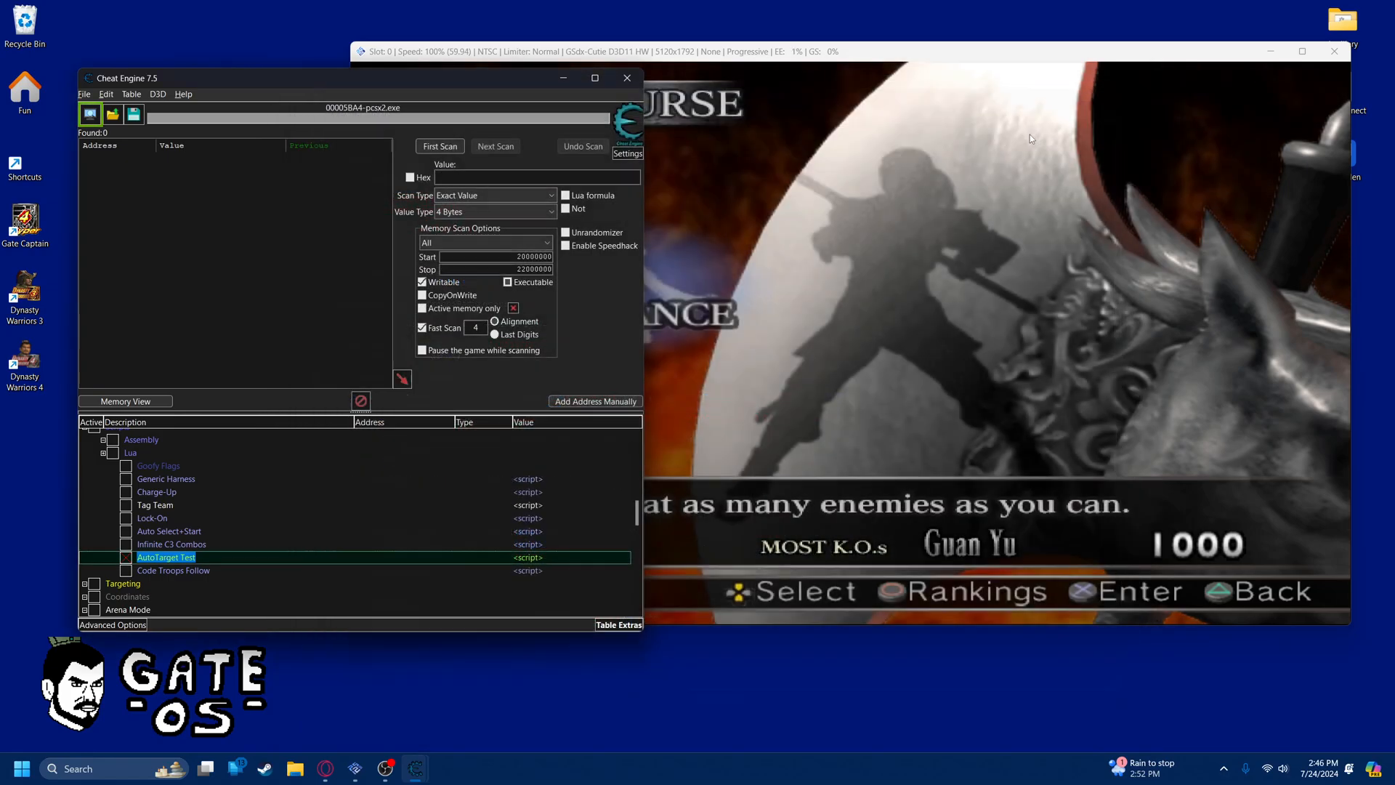
Expand Code Troops Follow, activate it, and watch pUnitData resolve during battle
{"action": "left_click", "coordinate": [105, 569]}
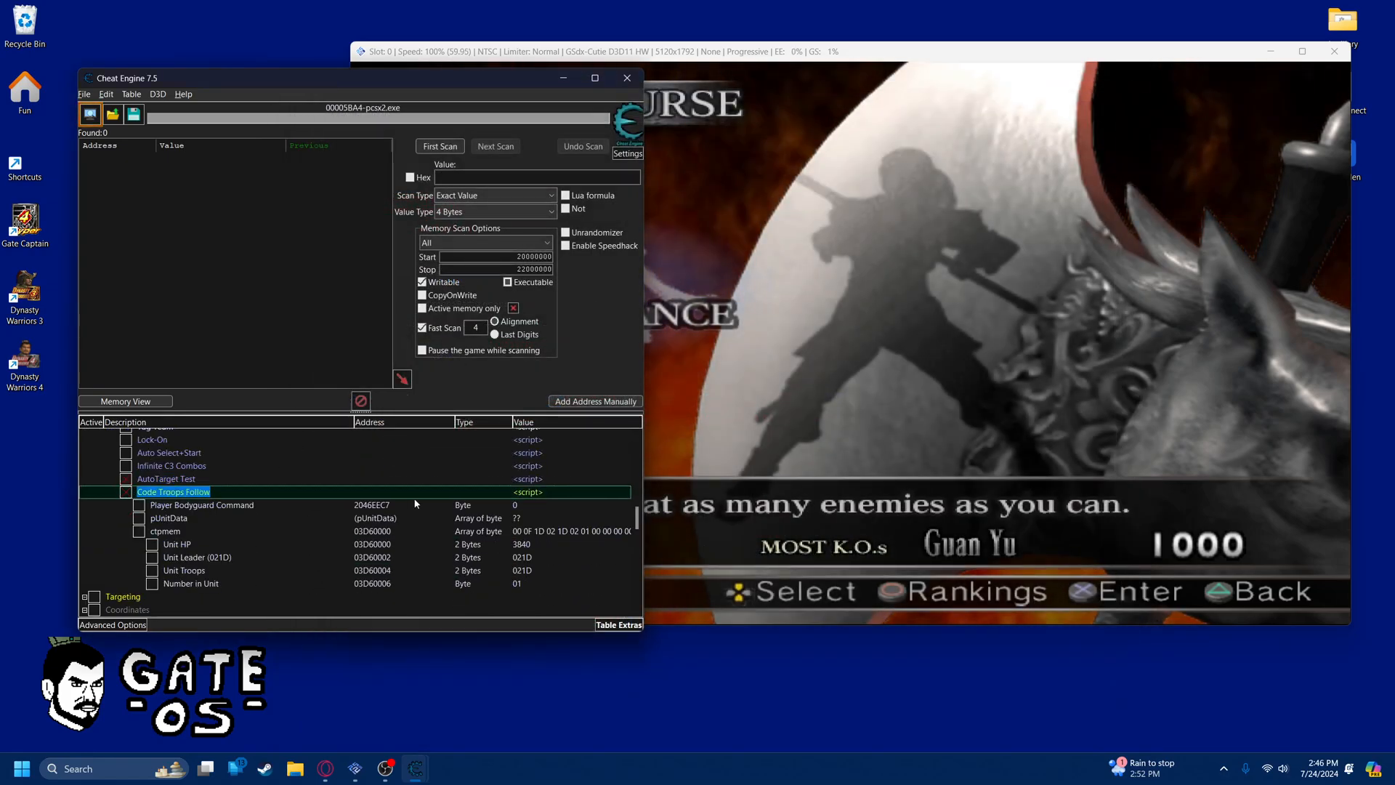
{"action": "left_click", "coordinate": [191, 583]}
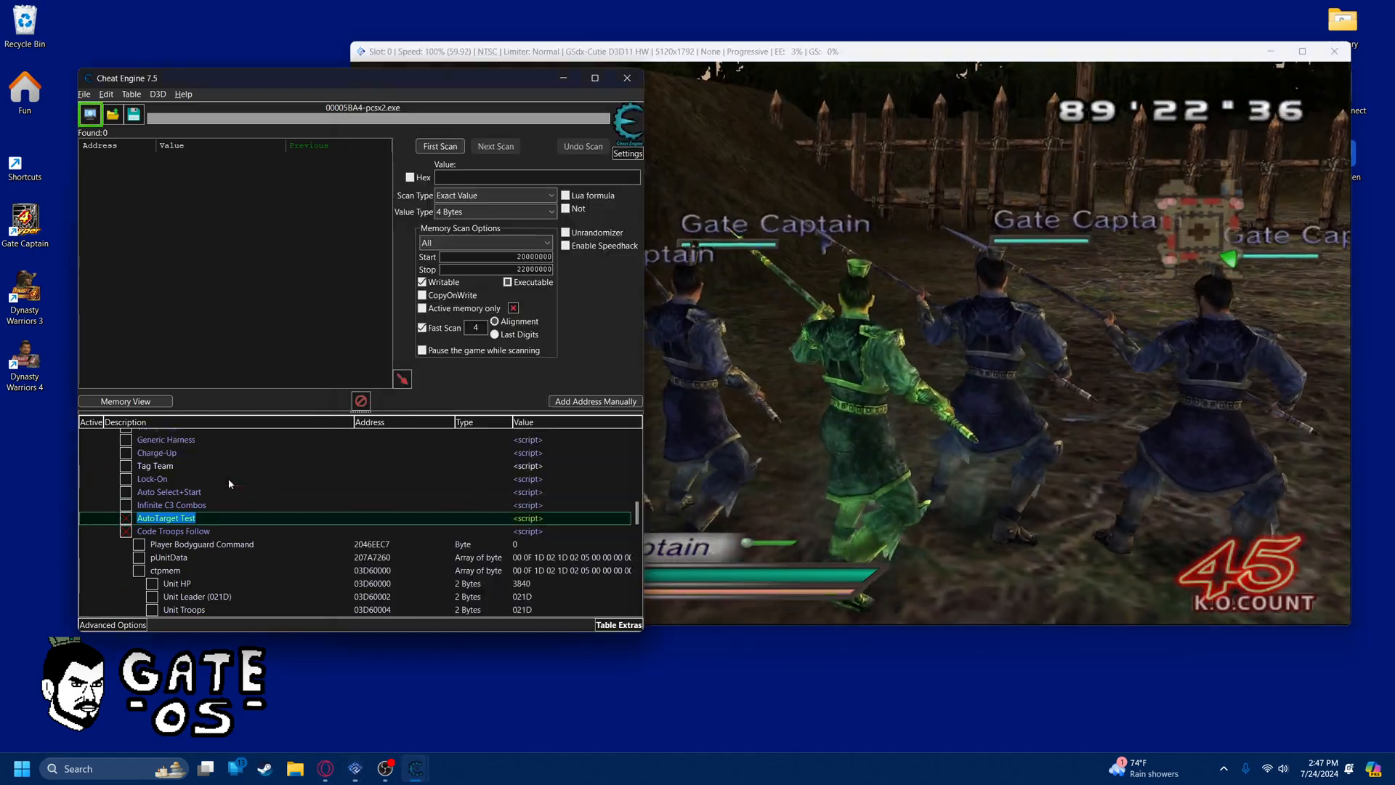
{"action": "left_click", "coordinate": [156, 465]}
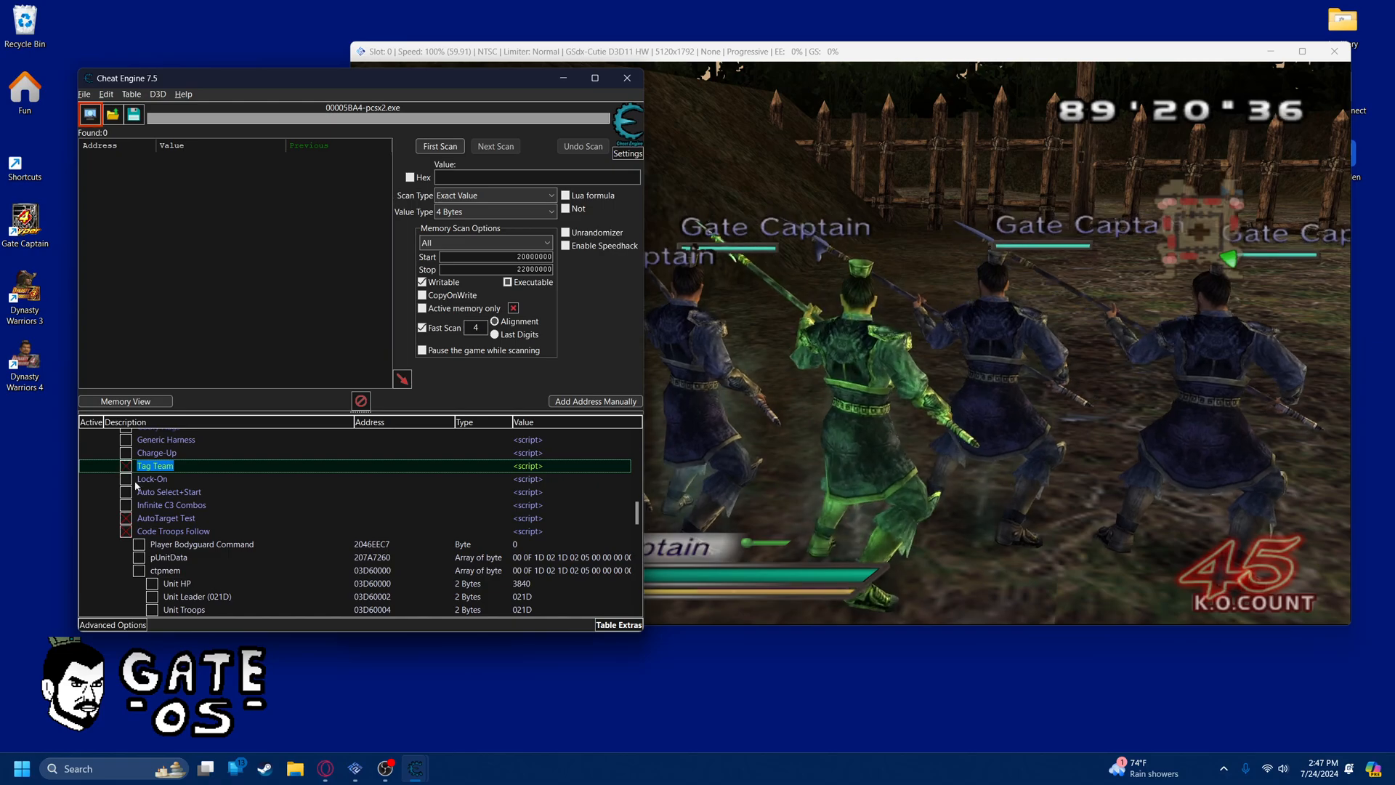